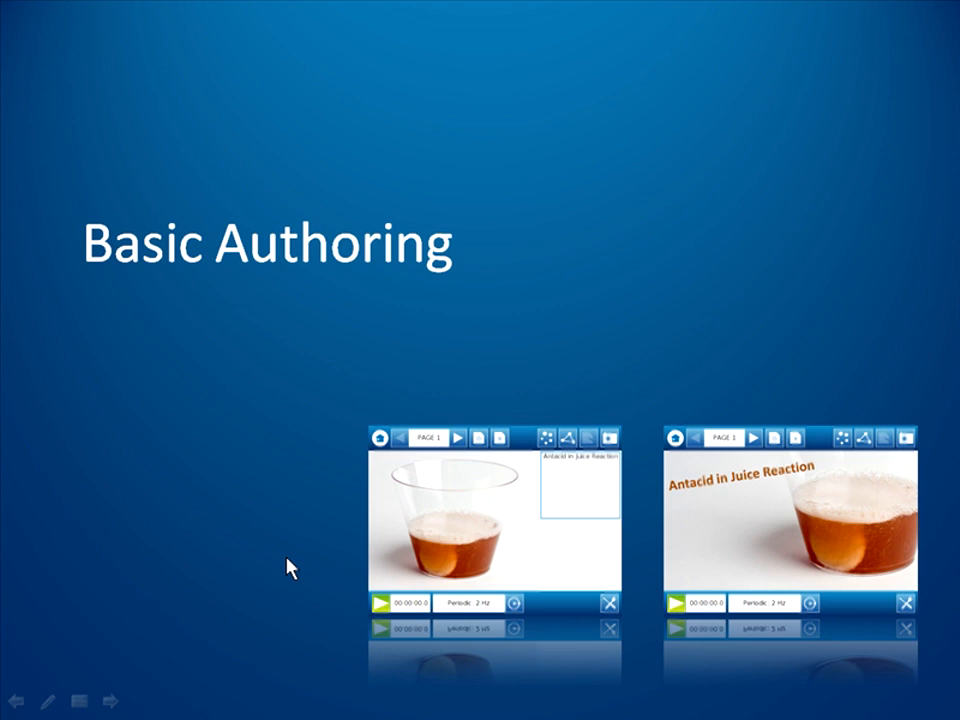
pyautogui.moveTo(308, 564)
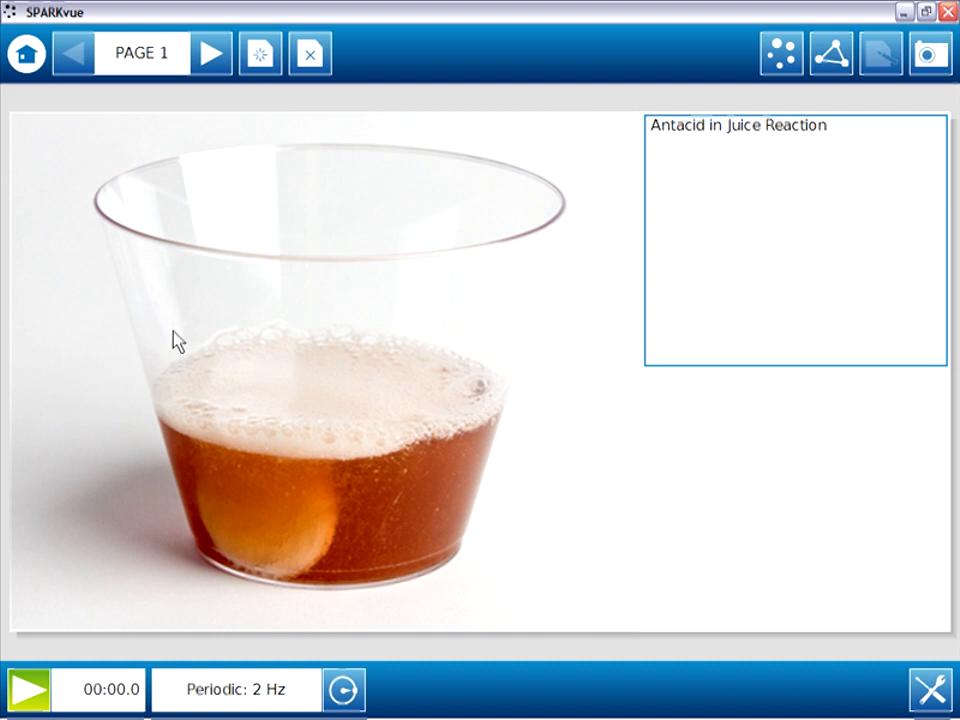
pyautogui.moveTo(412, 380)
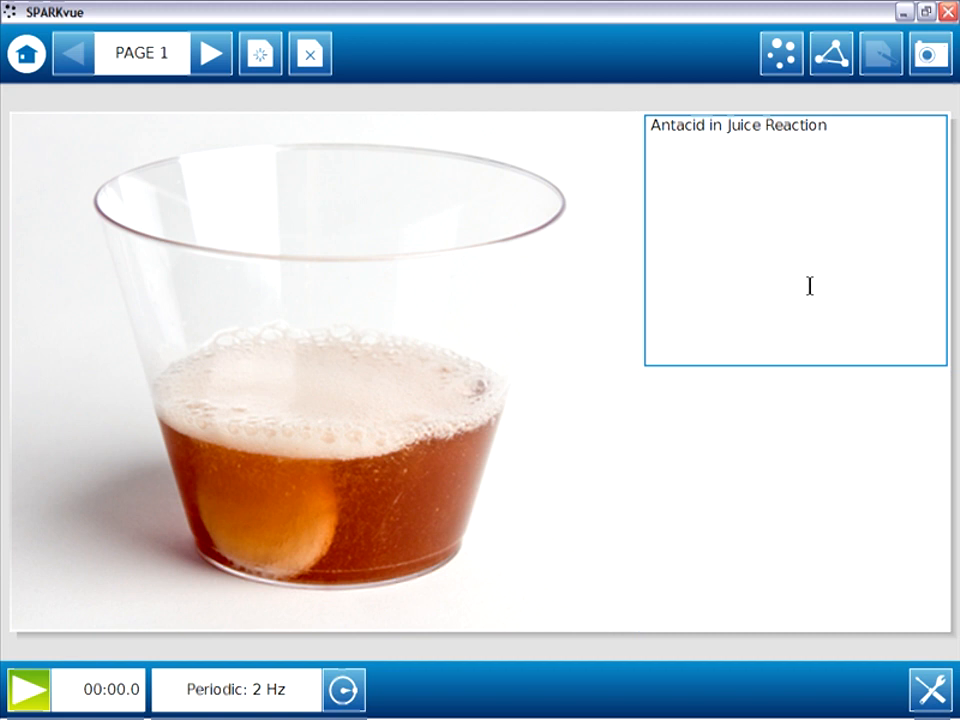
pyautogui.moveTo(364, 408)
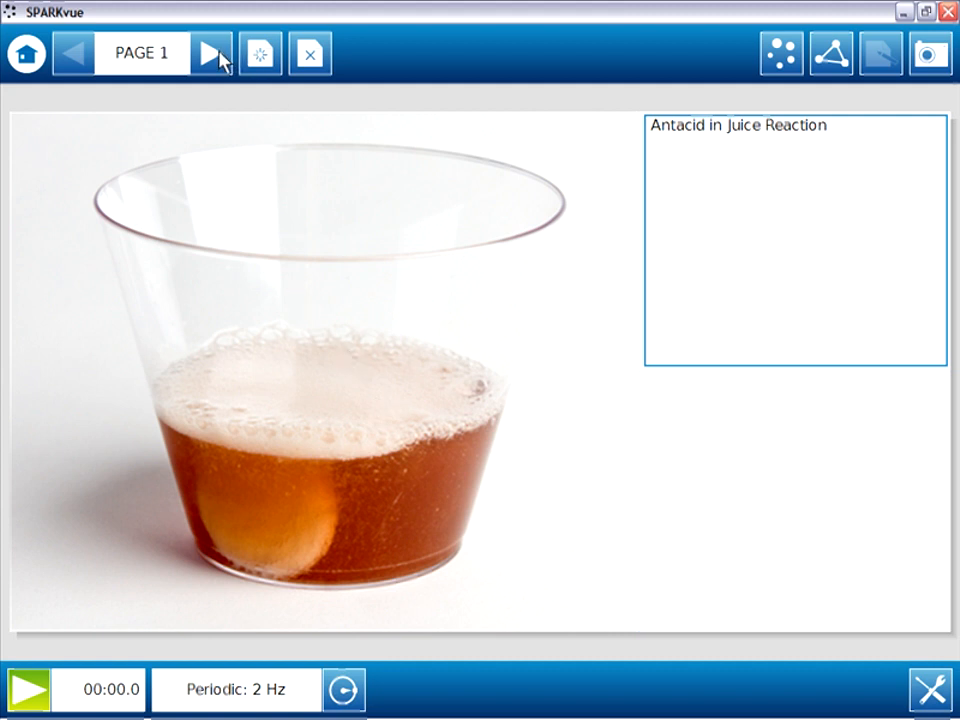
# - Advance from the title page through Background and the graph page to the Conclusion on page 4
pyautogui.click(212, 52)
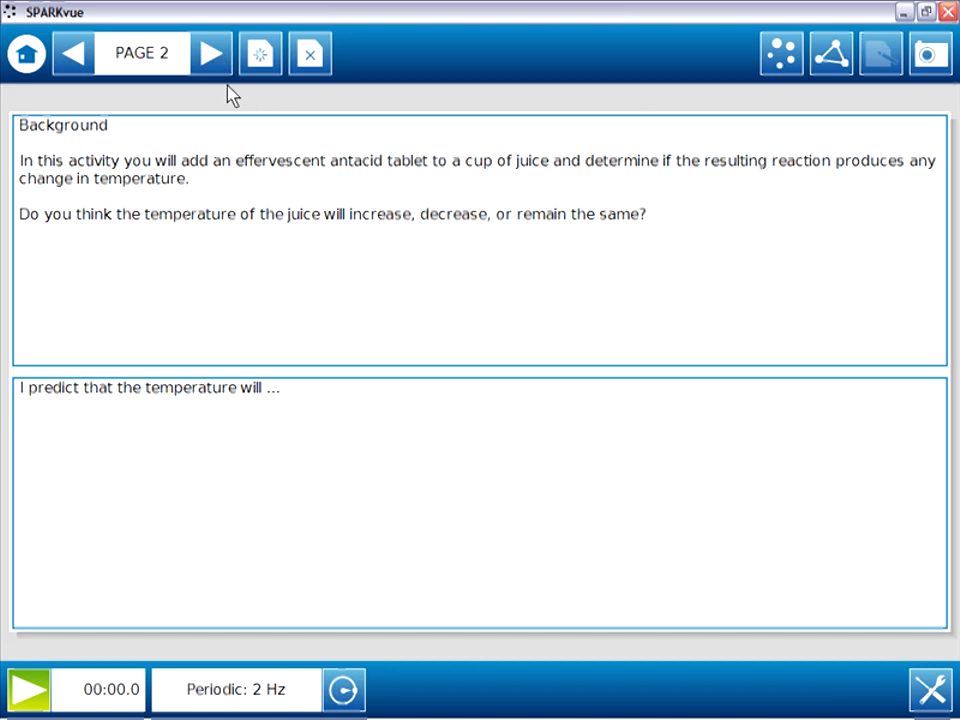
pyautogui.click(210, 52)
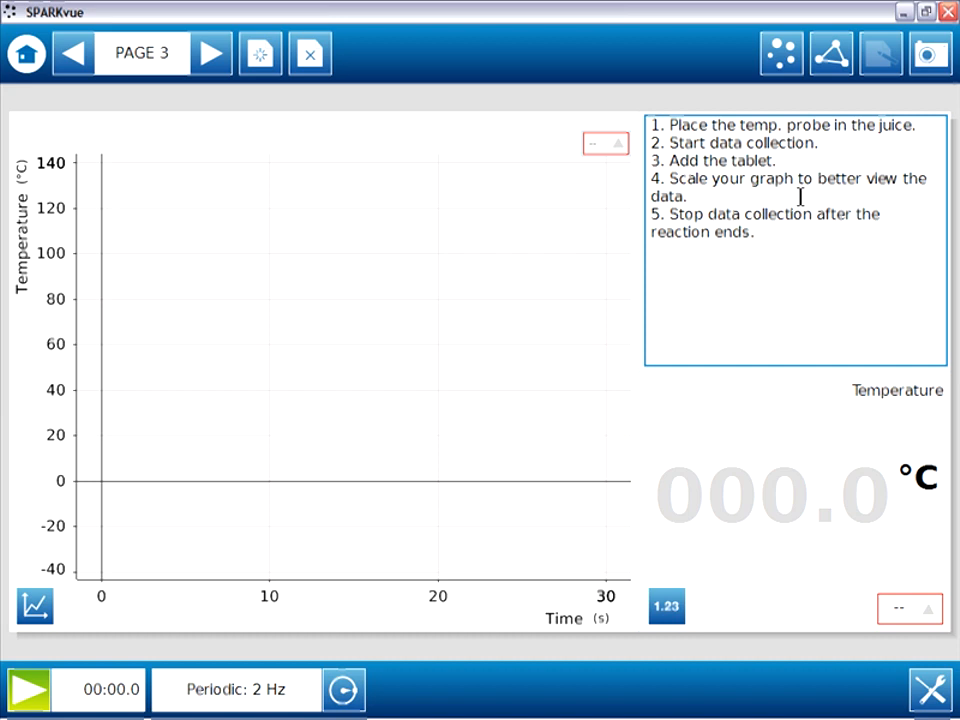
pyautogui.moveTo(216, 292)
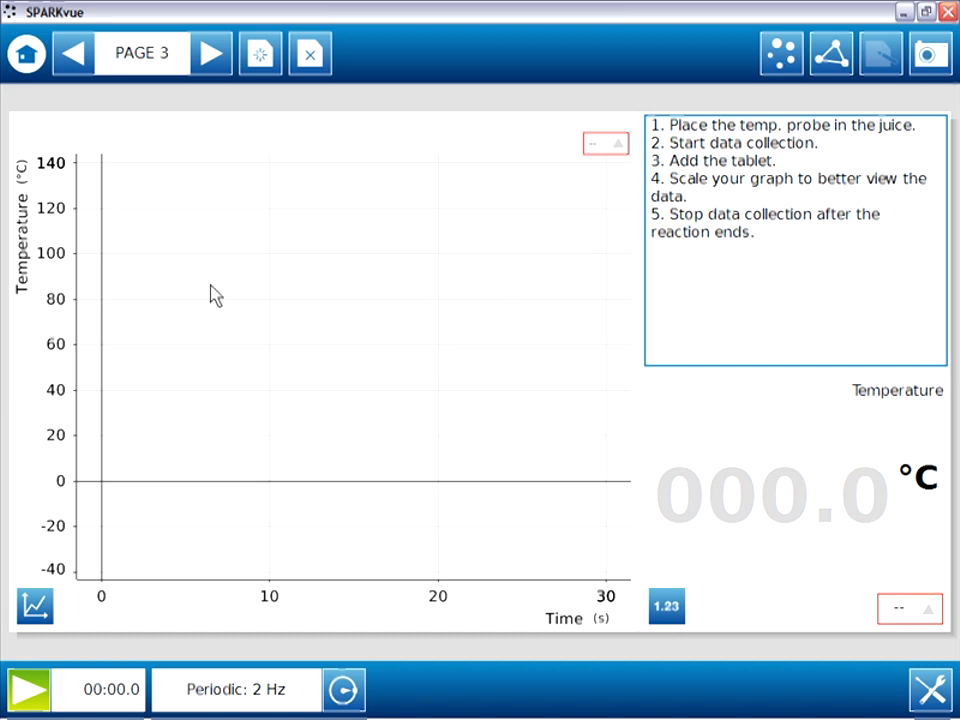
pyautogui.moveTo(356, 504)
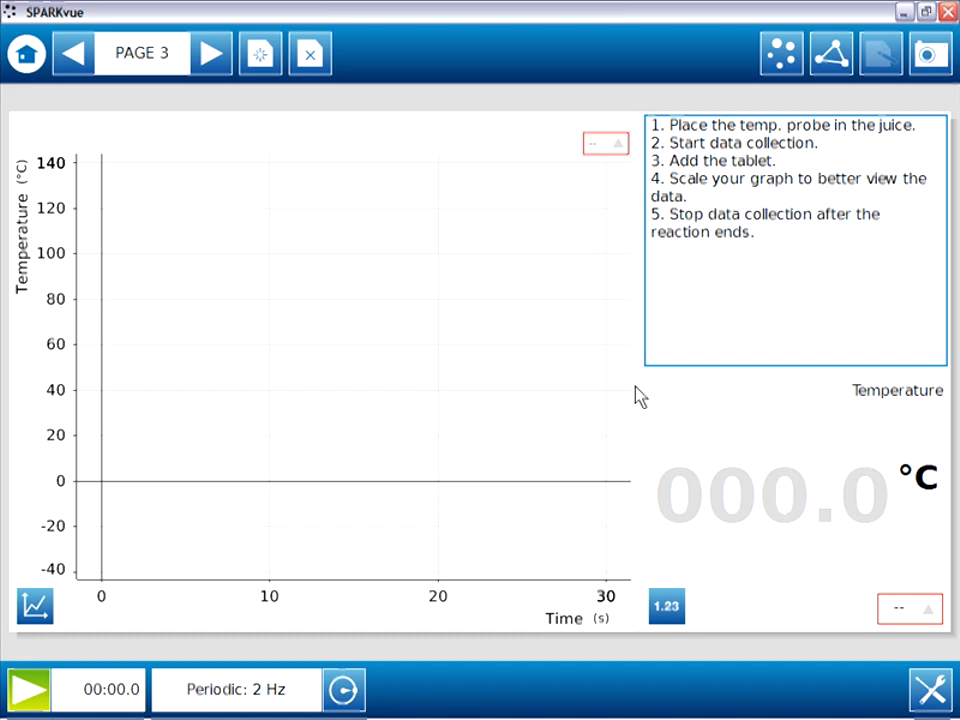
pyautogui.click(210, 52)
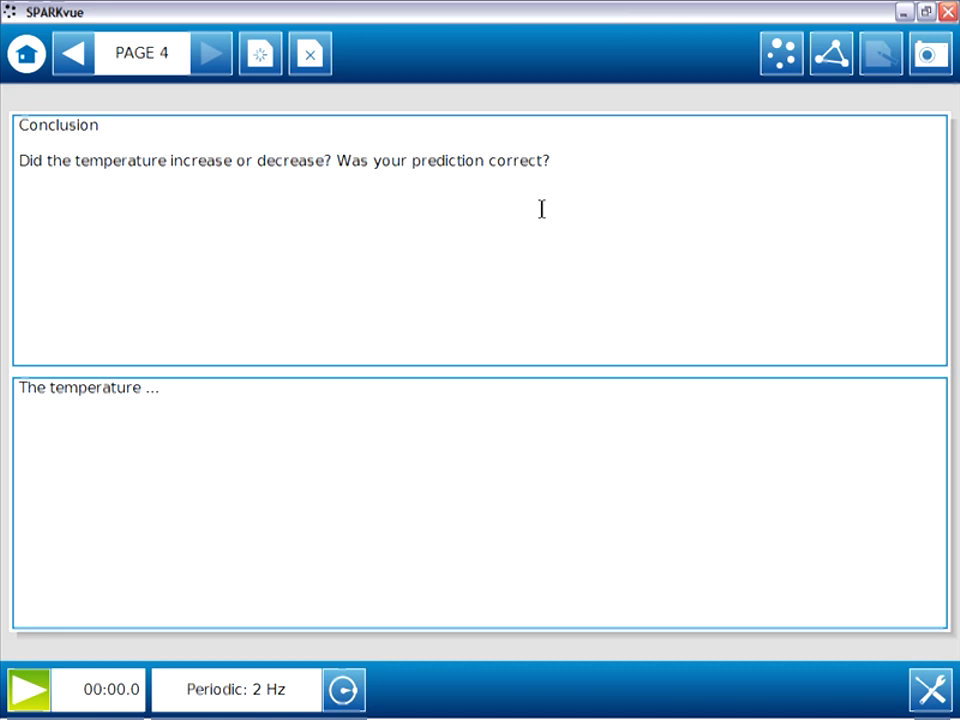
pyautogui.moveTo(532, 276)
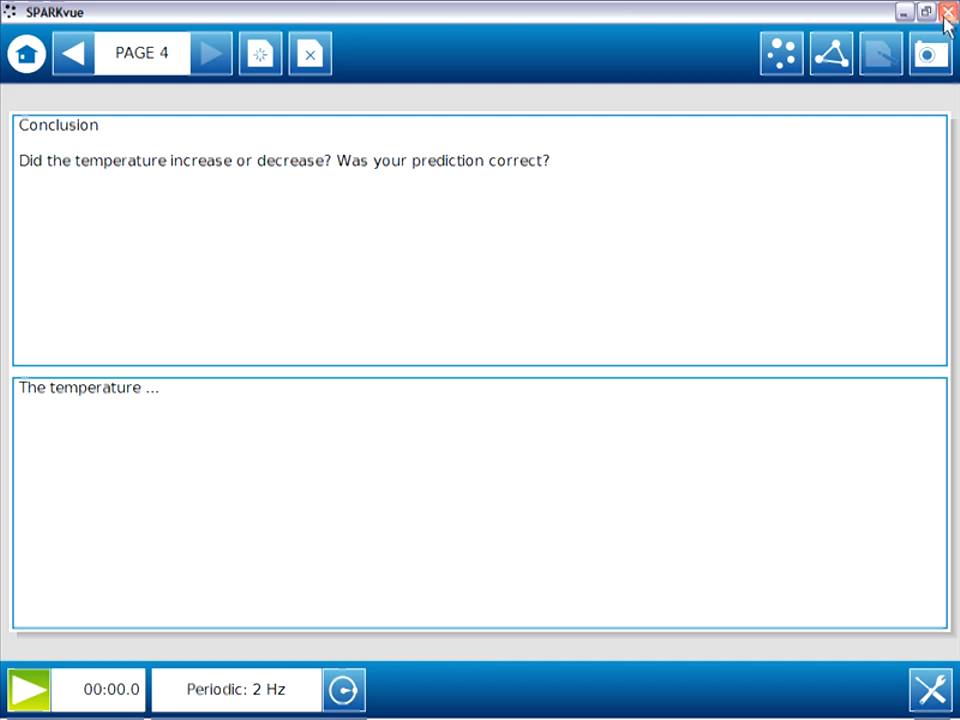
# - Close the finished lab and relaunch SPARKvue from its desktop icon to the start screen
pyautogui.click(946, 12)
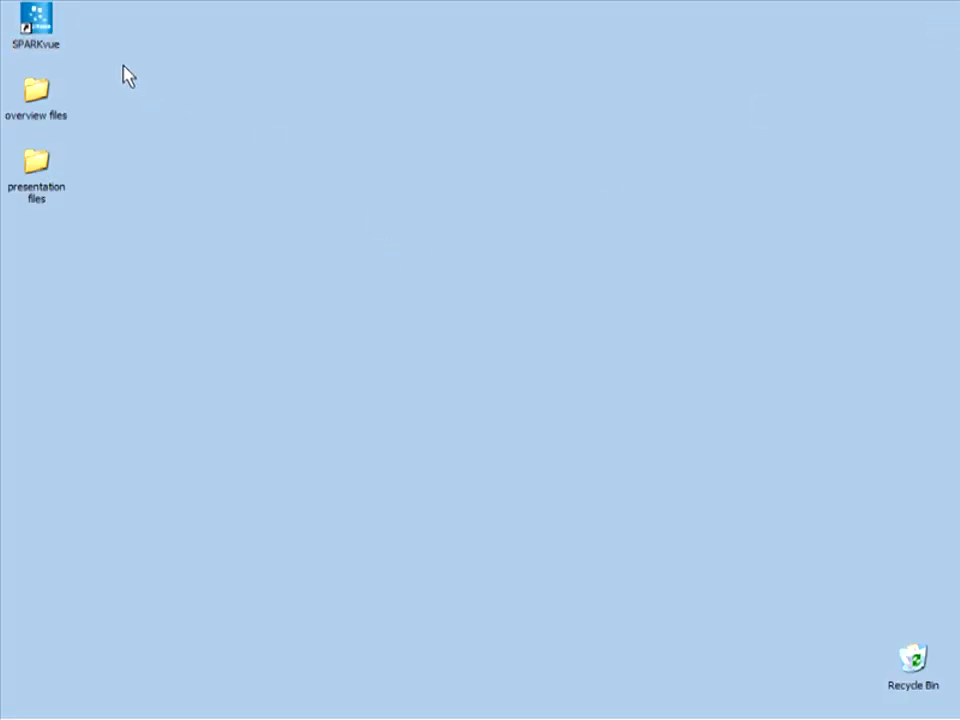
pyautogui.doubleClick(36, 20)
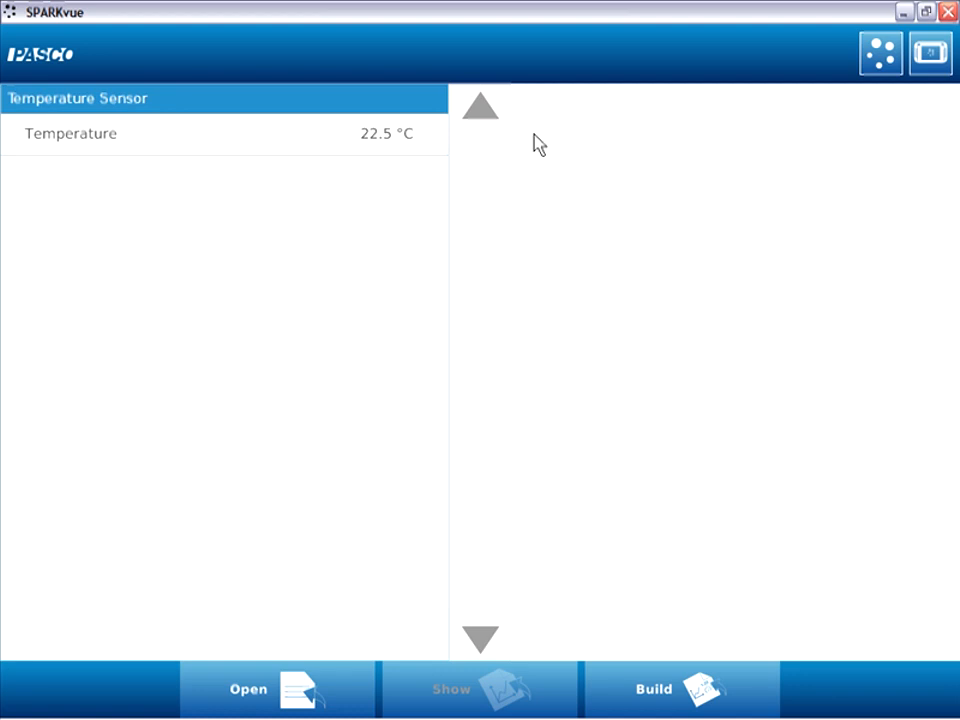
pyautogui.moveTo(568, 252)
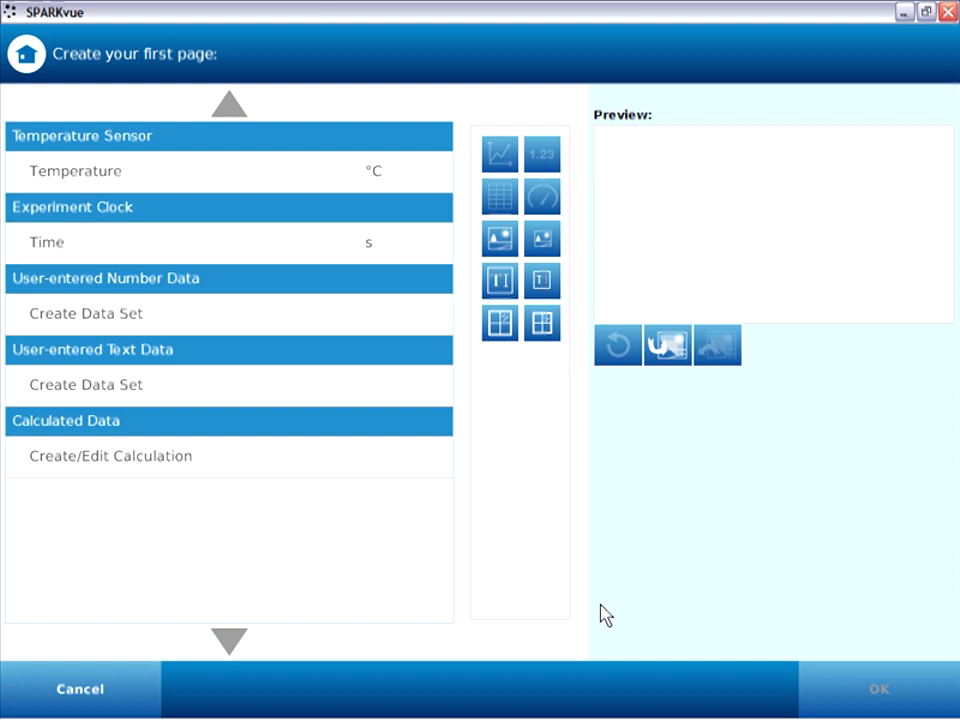
pyautogui.moveTo(504, 420)
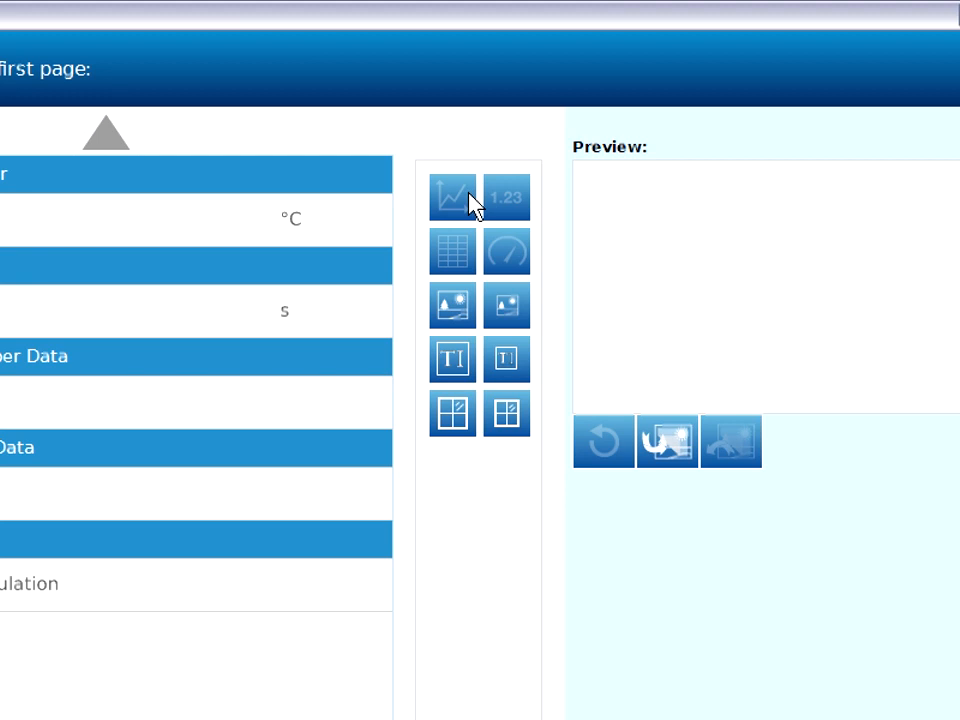
pyautogui.moveTo(452, 252)
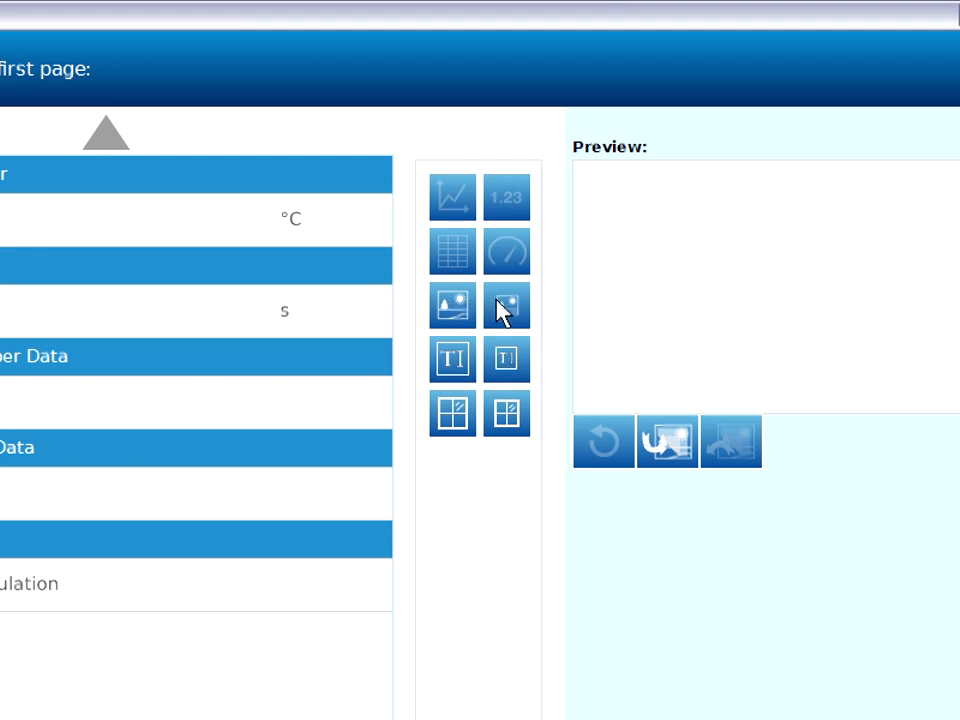
pyautogui.moveTo(516, 376)
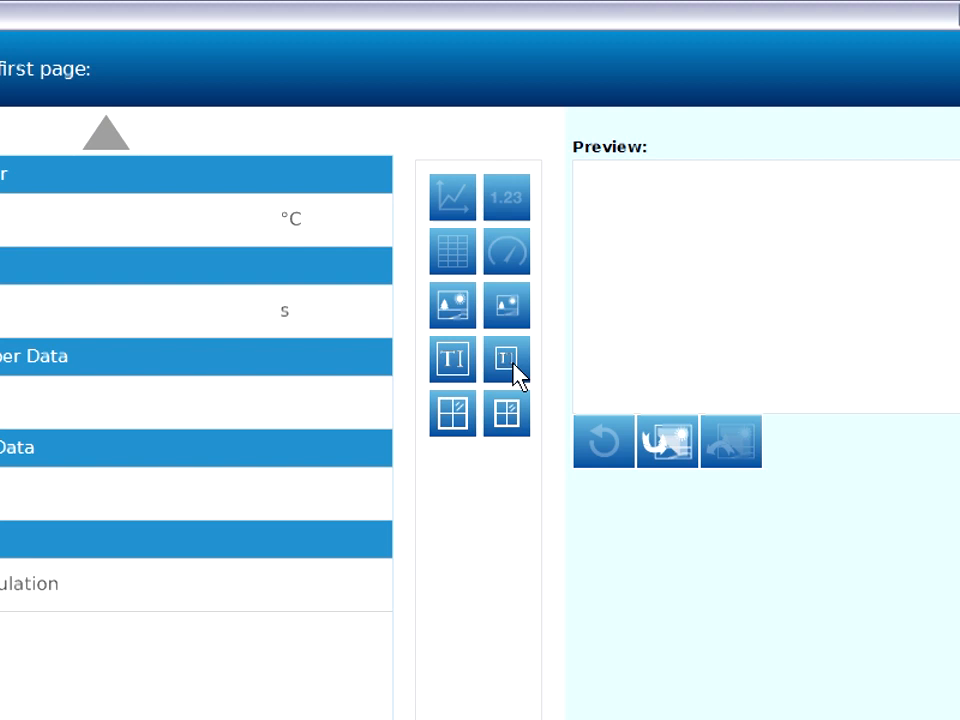
pyautogui.moveTo(470, 204)
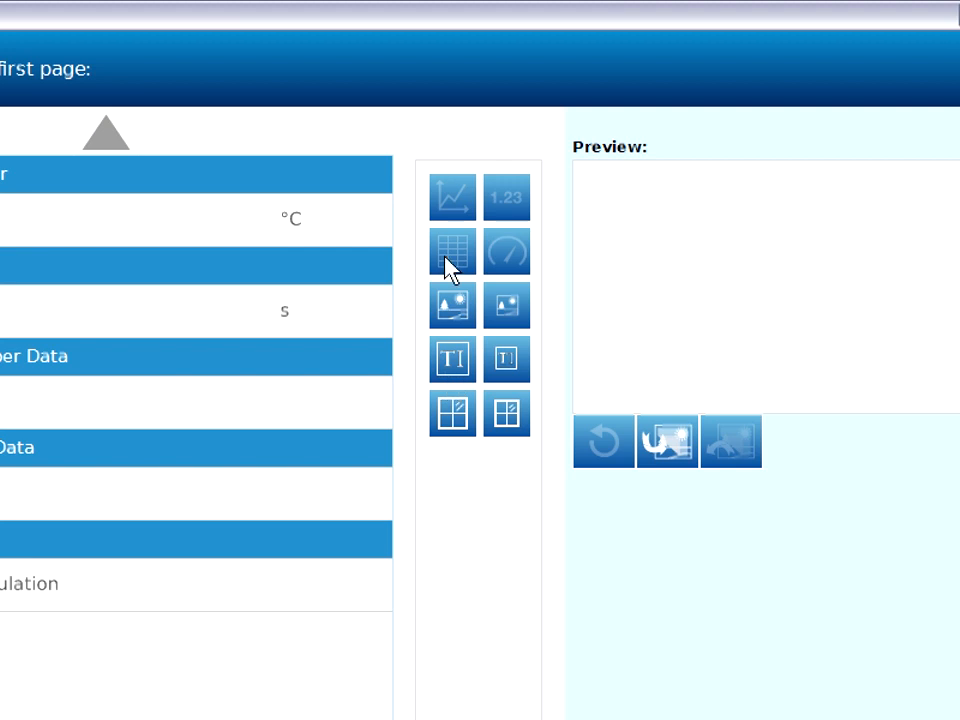
pyautogui.moveTo(504, 198)
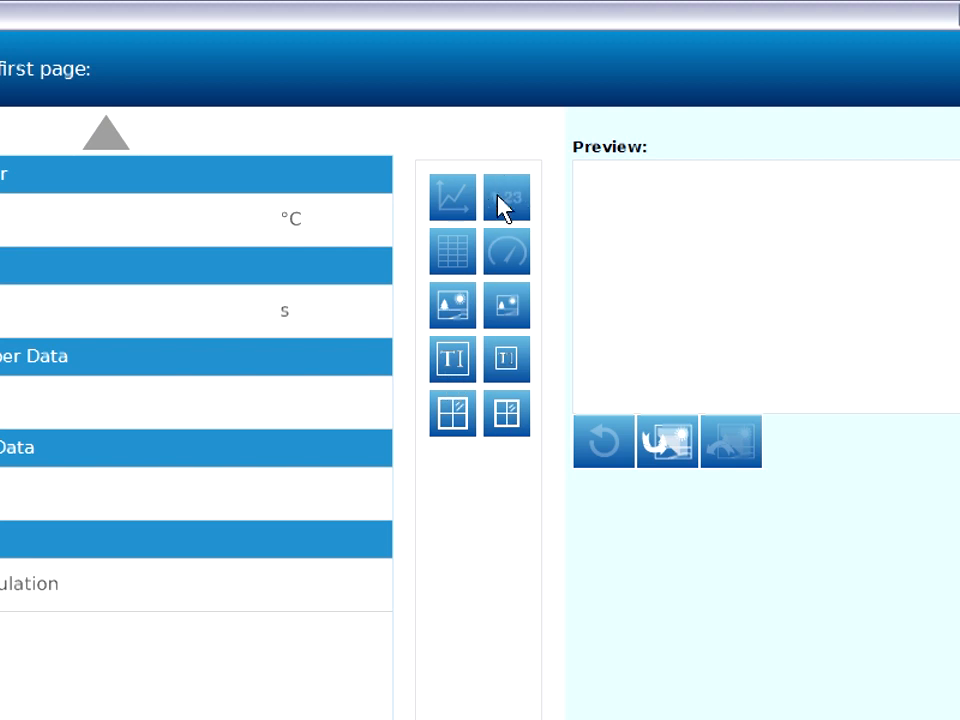
pyautogui.moveTo(456, 250)
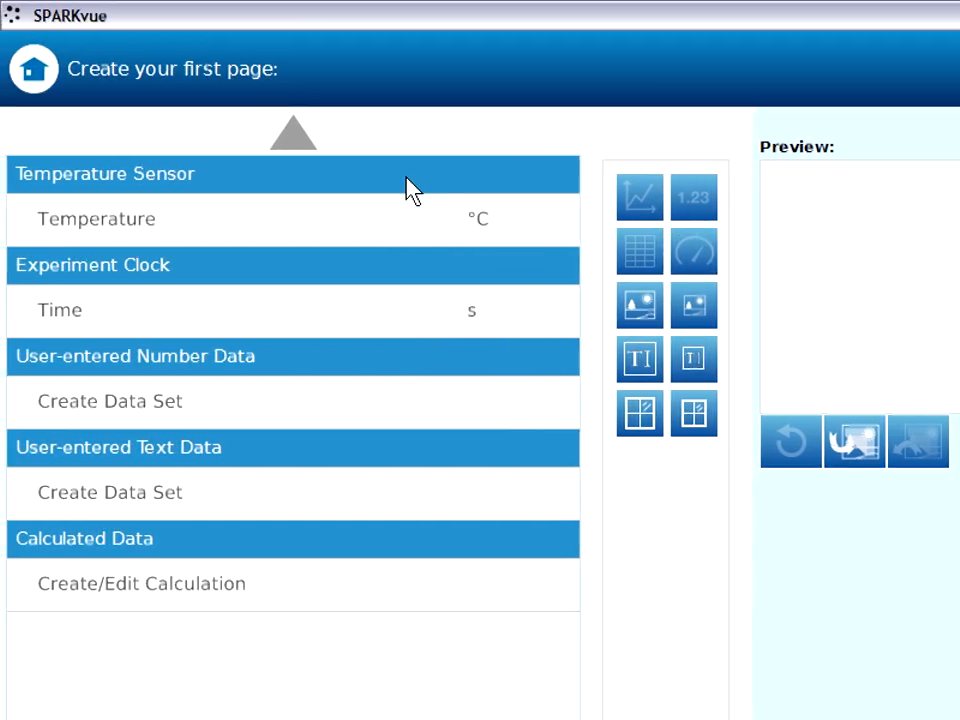
pyautogui.moveTo(378, 222)
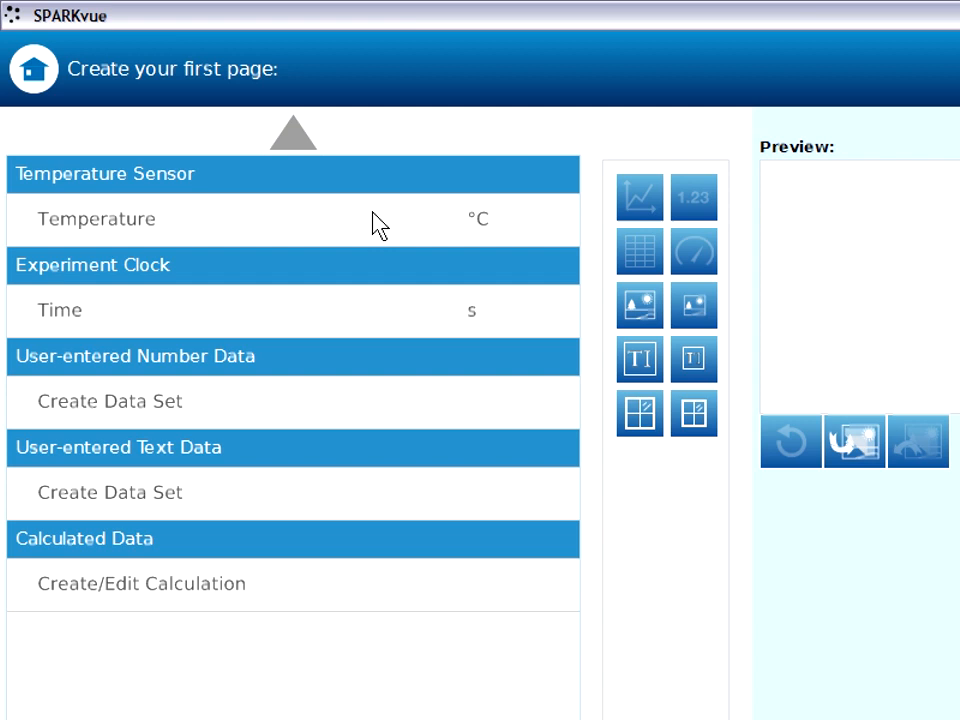
pyautogui.moveTo(656, 242)
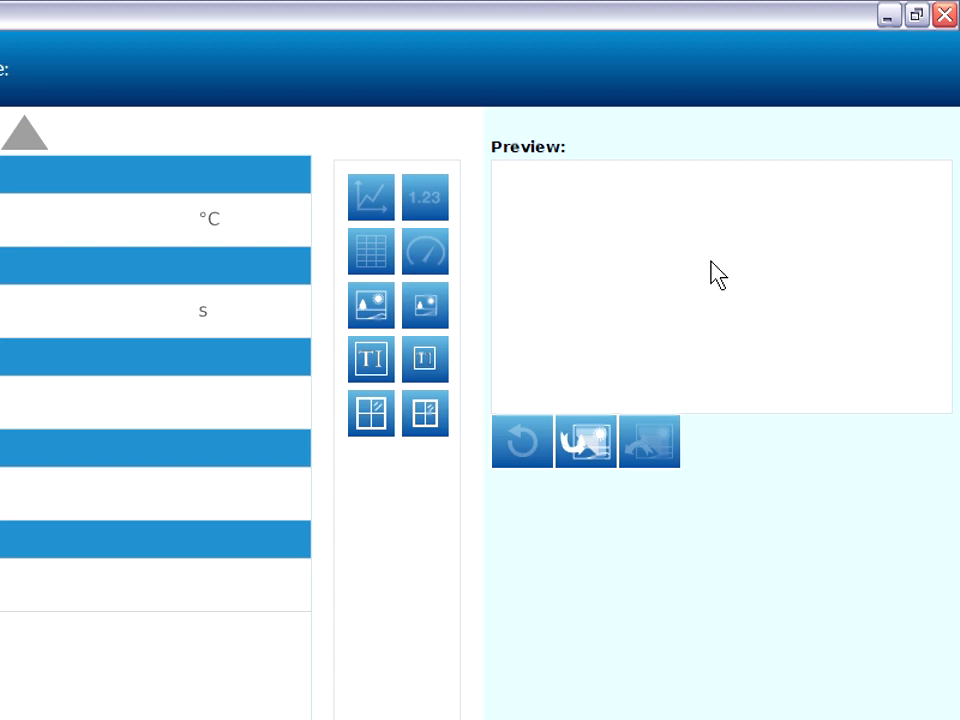
pyautogui.moveTo(728, 348)
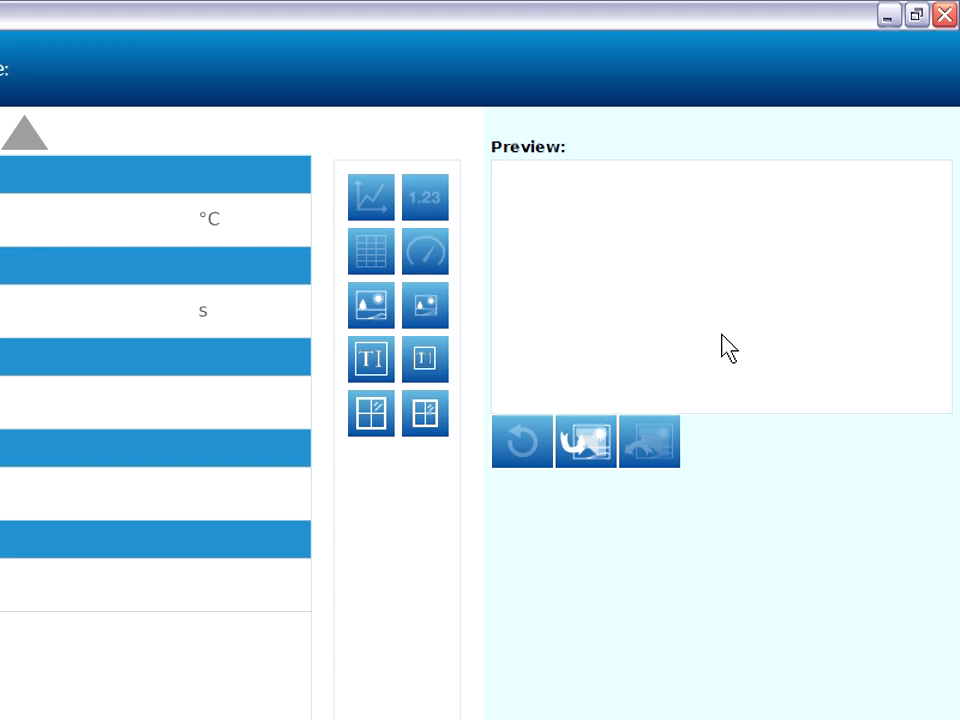
pyautogui.moveTo(648, 234)
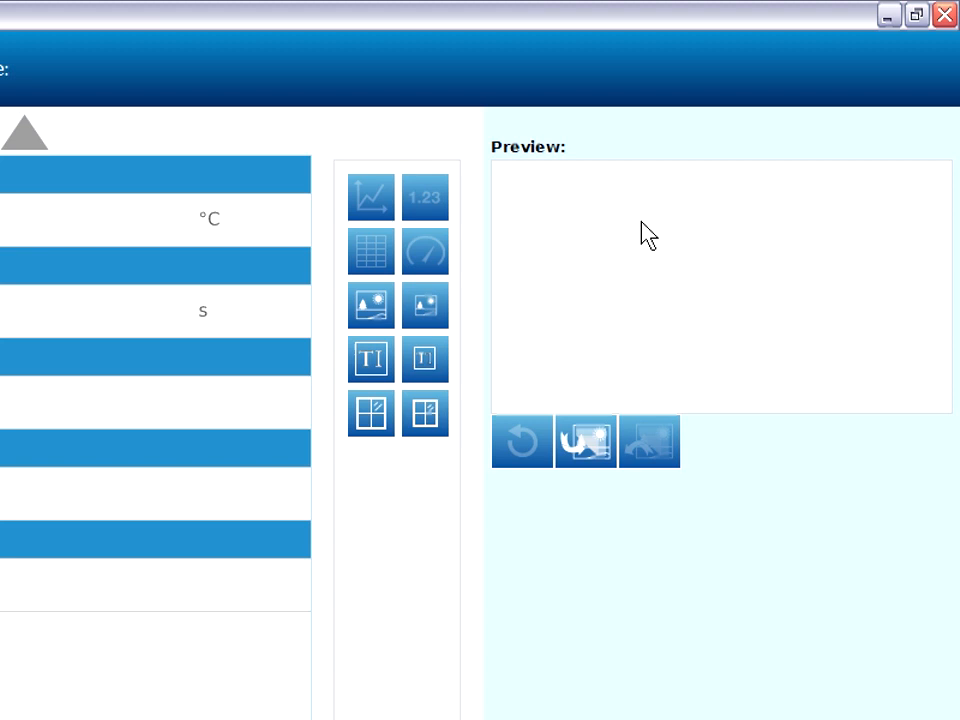
pyautogui.moveTo(918, 184)
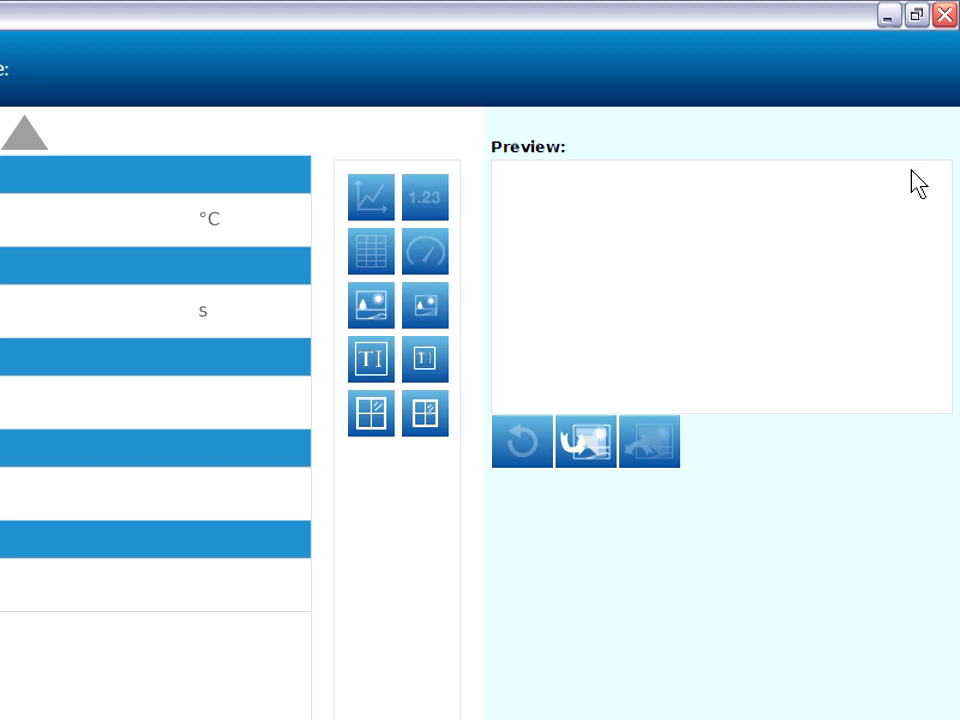
pyautogui.moveTo(808, 224)
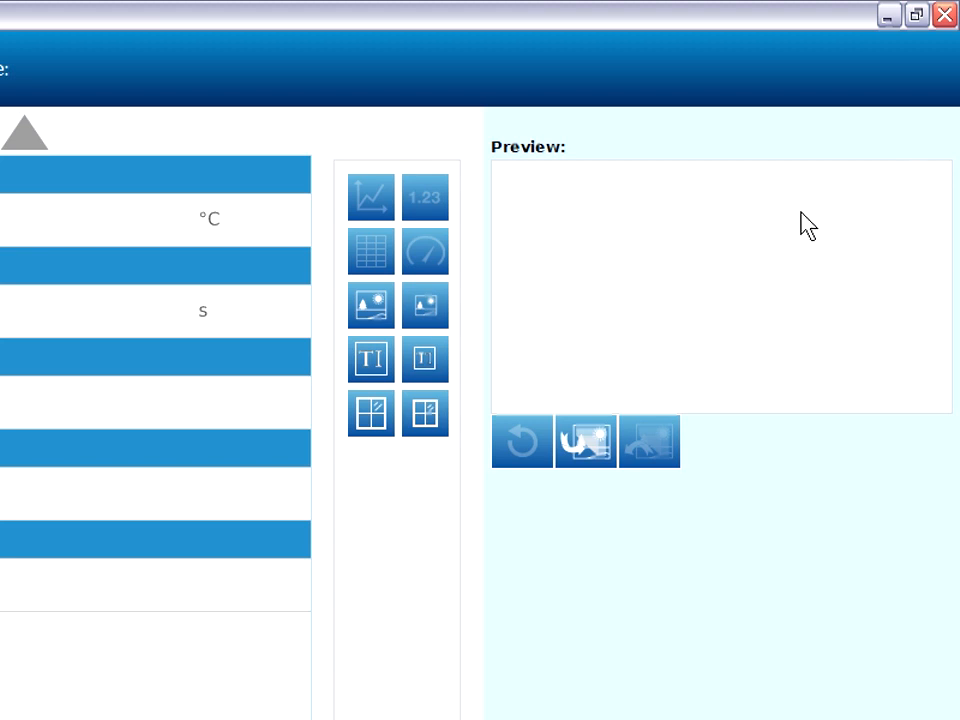
pyautogui.moveTo(492, 172)
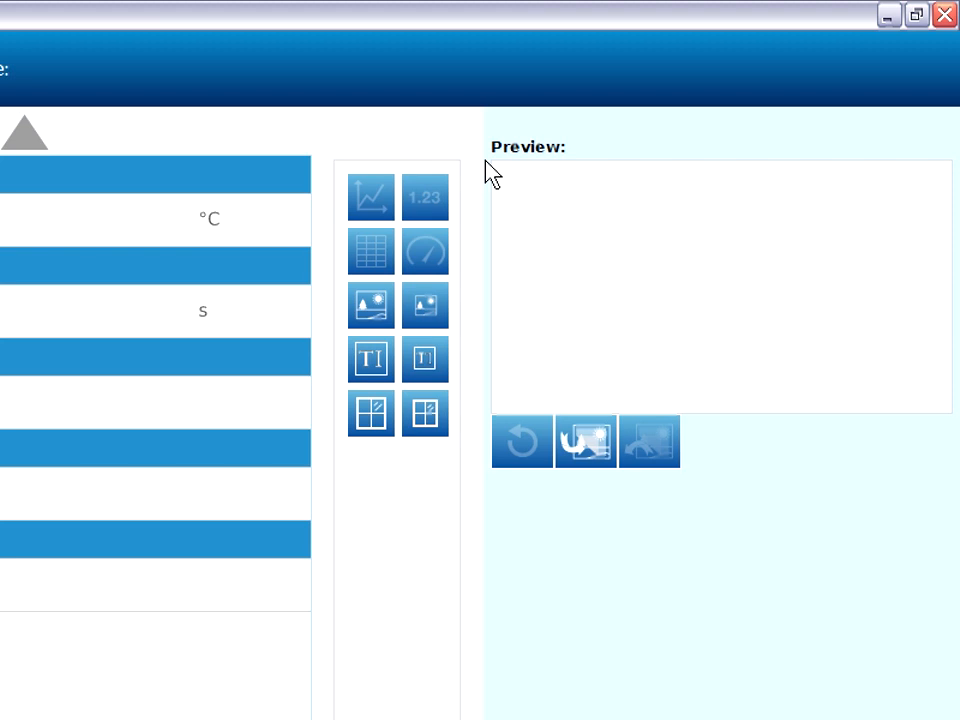
pyautogui.moveTo(820, 340)
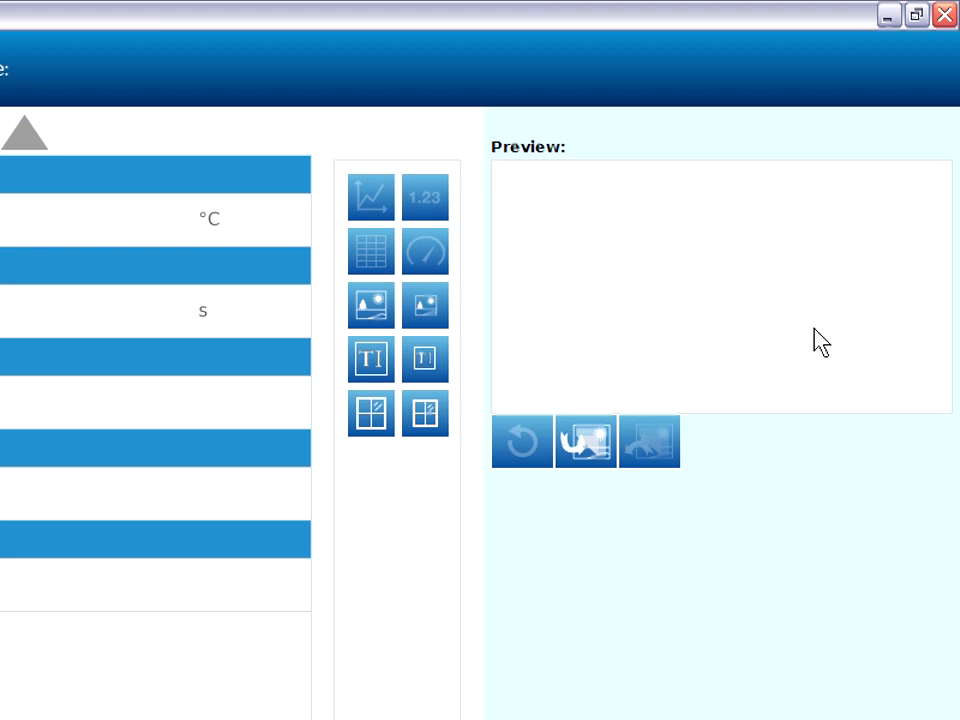
pyautogui.moveTo(372, 308)
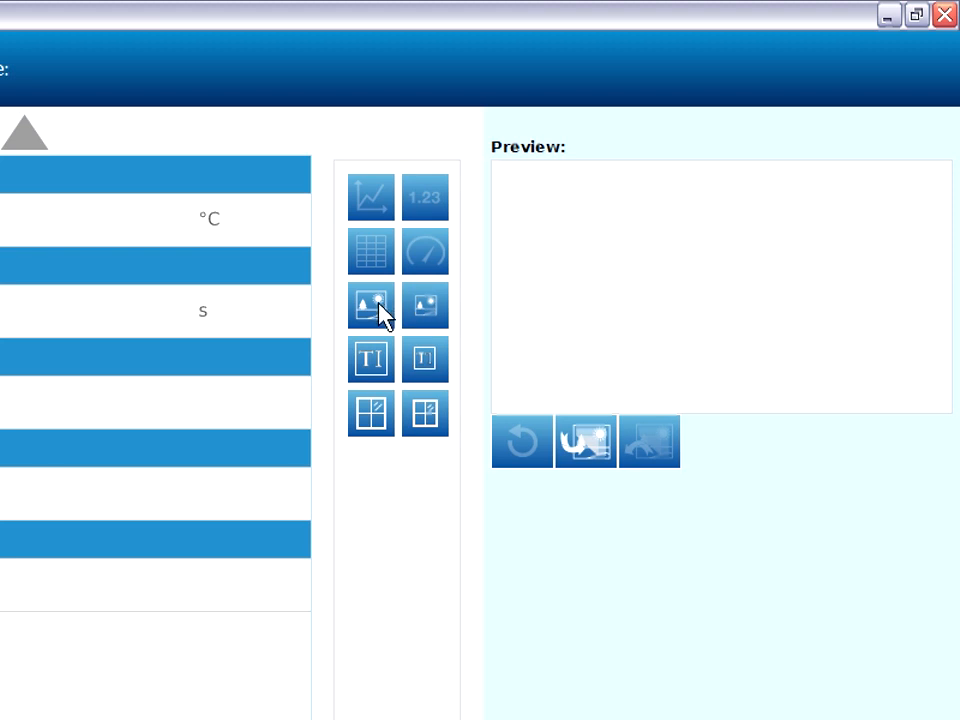
# - Choose a Graphic display for page 1 and add a Text Box beside it
pyautogui.click(368, 304)
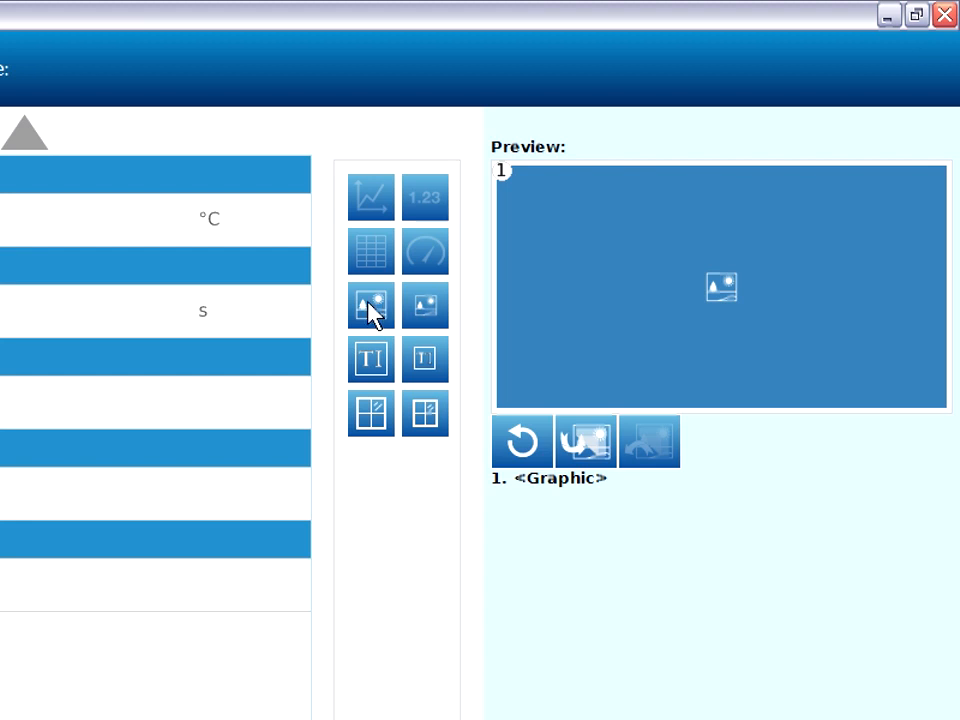
pyautogui.moveTo(424, 376)
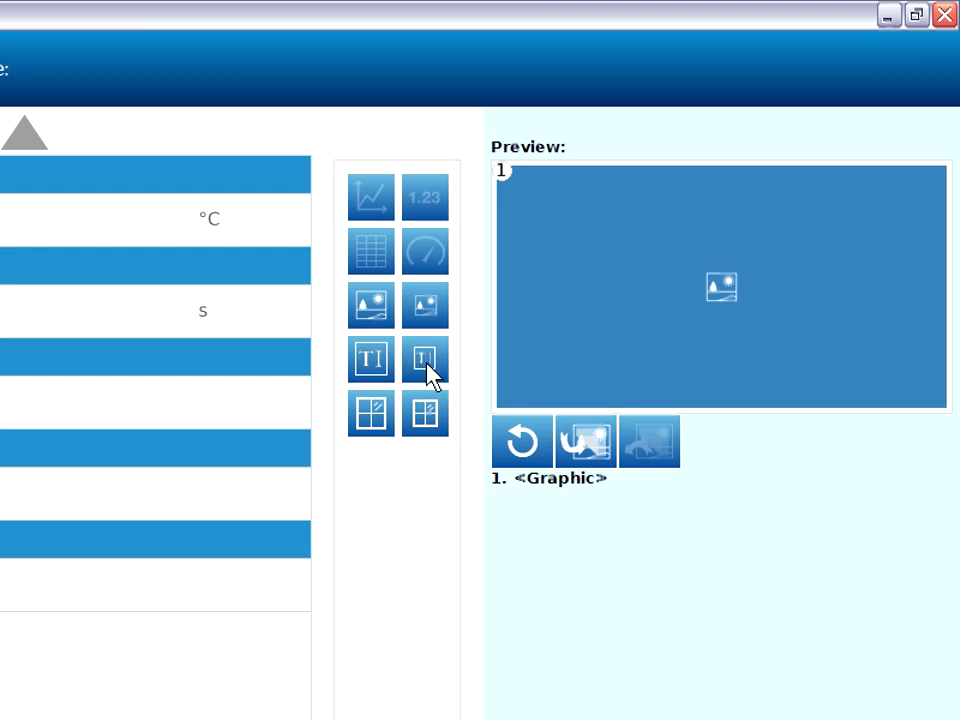
pyautogui.click(424, 360)
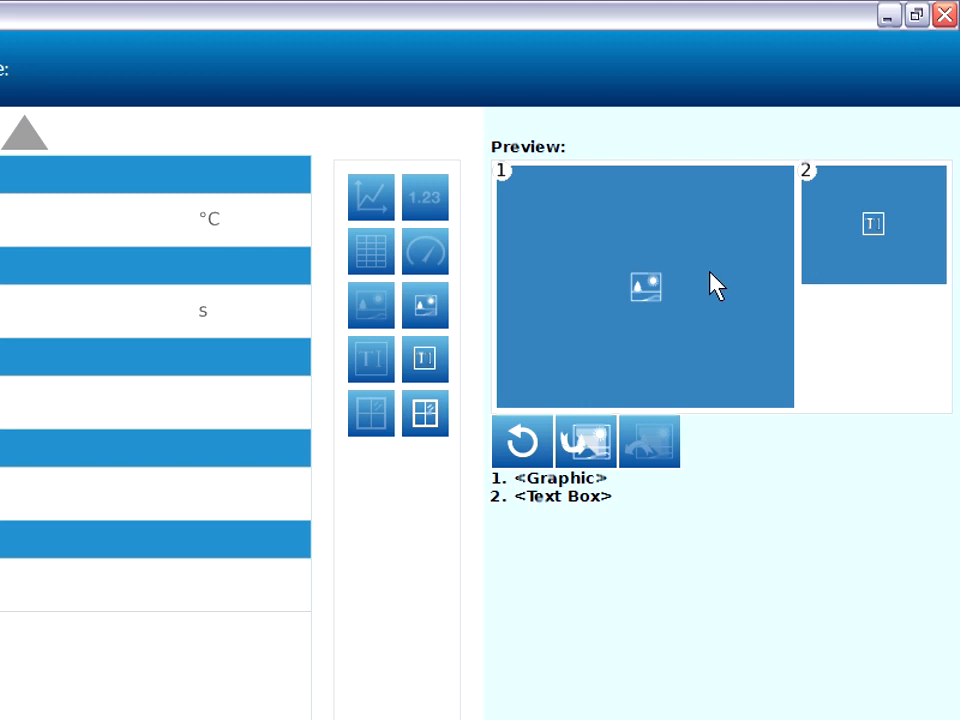
pyautogui.moveTo(712, 284)
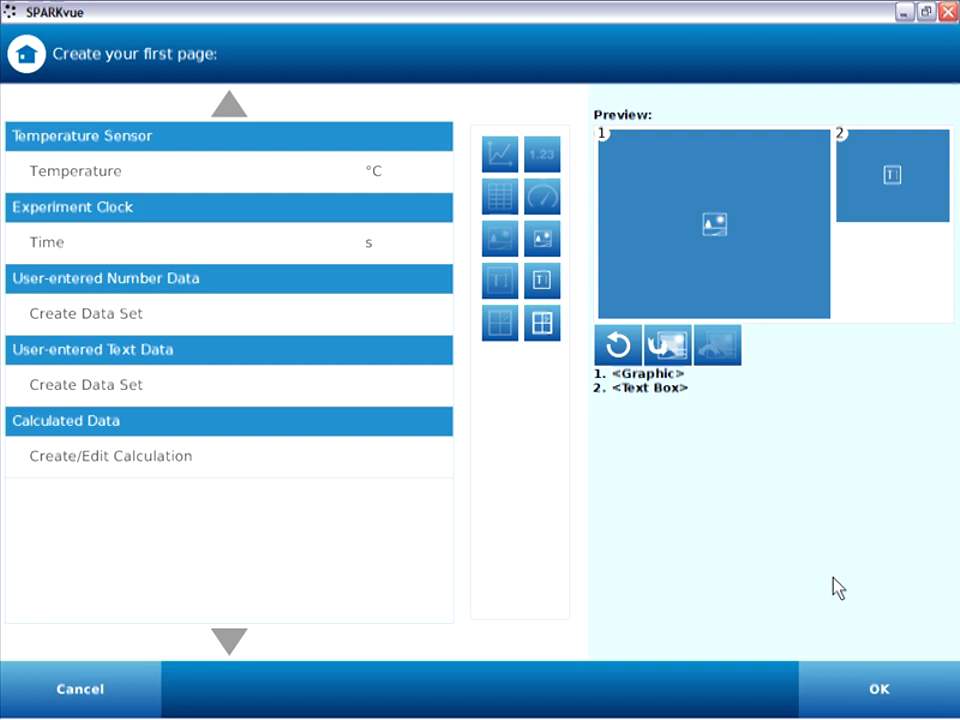
# - Confirm the page 1 layout and enter the title 'Antacid in Fruit Juice' in the text box
pyautogui.click(878, 688)
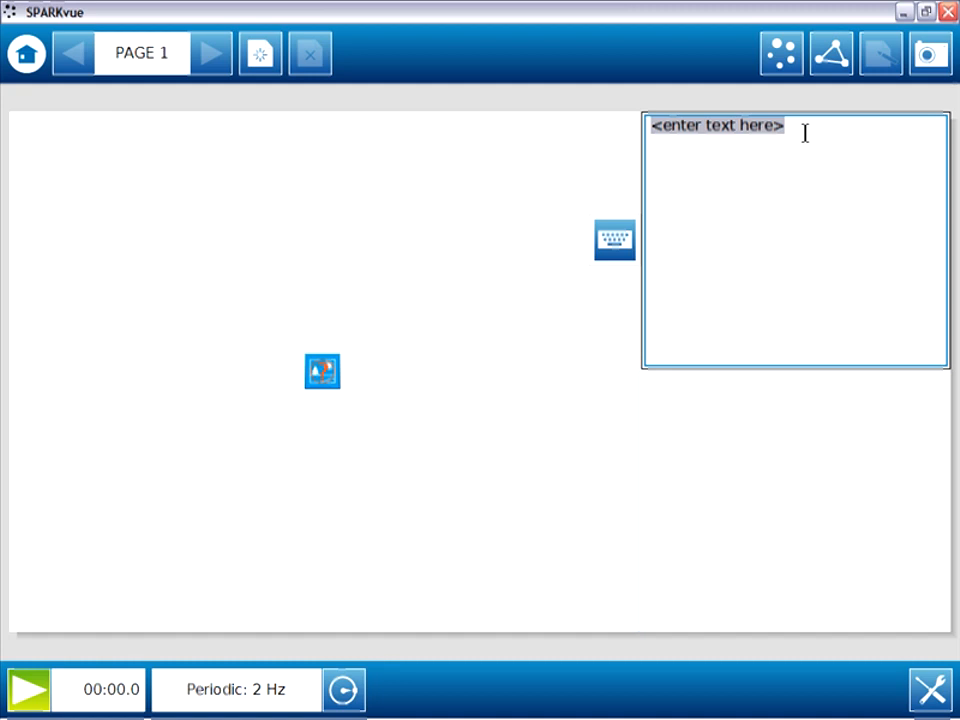
pyautogui.write('Anta')
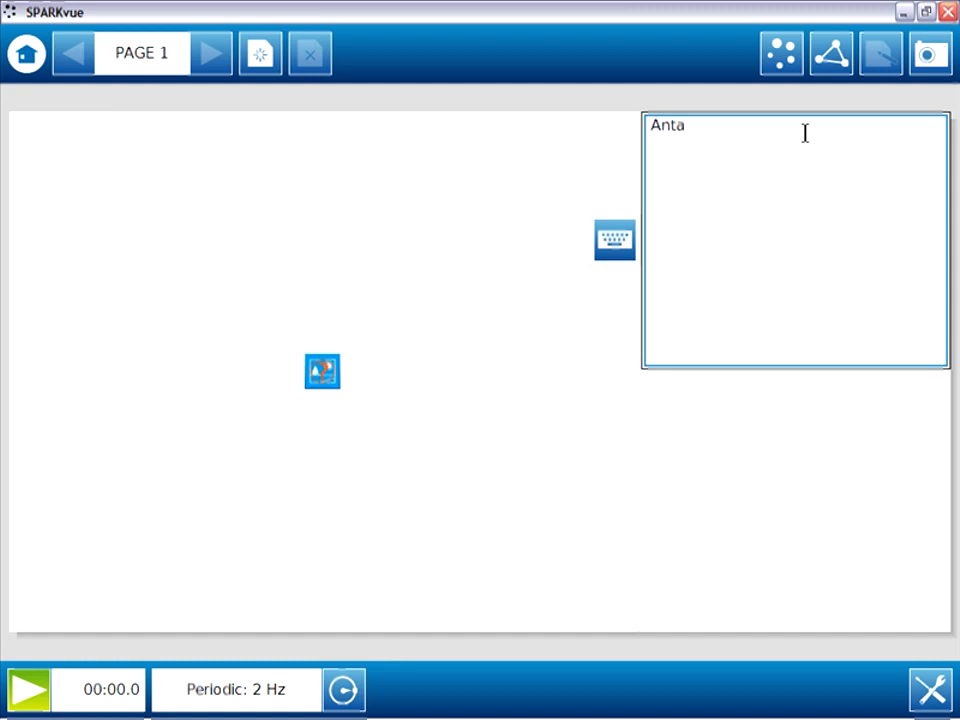
pyautogui.write('cid')
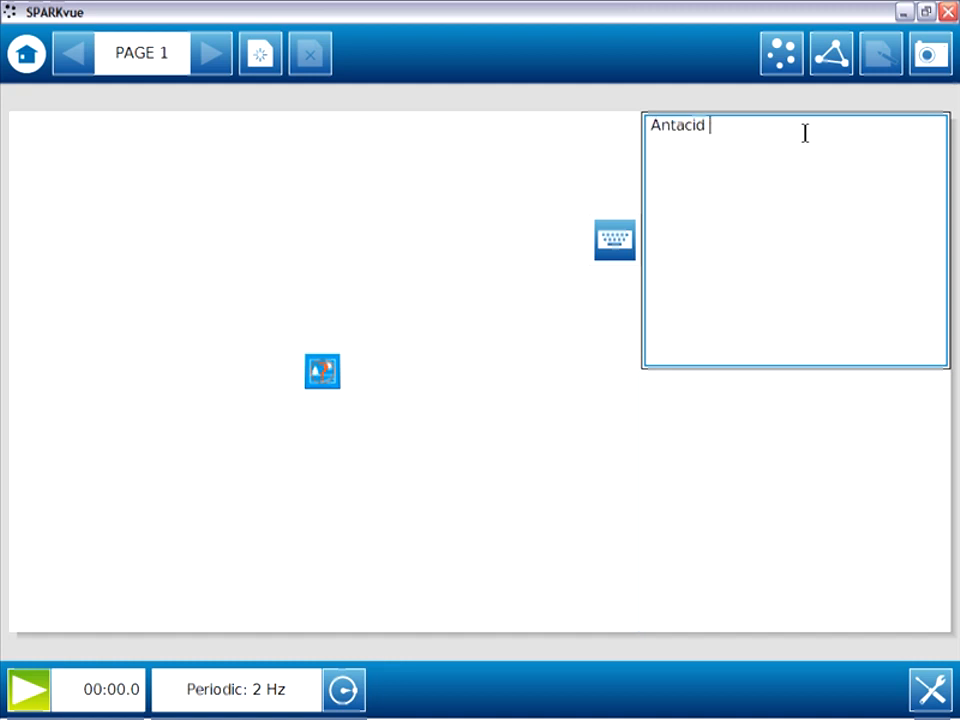
pyautogui.write('in Fruit')
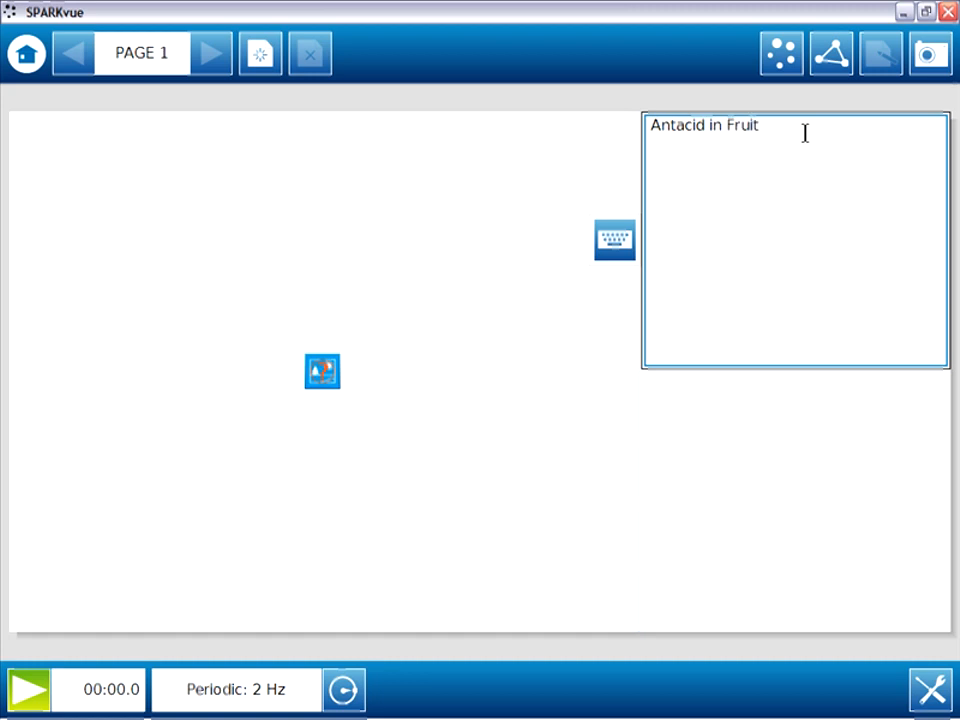
pyautogui.write('Juice')
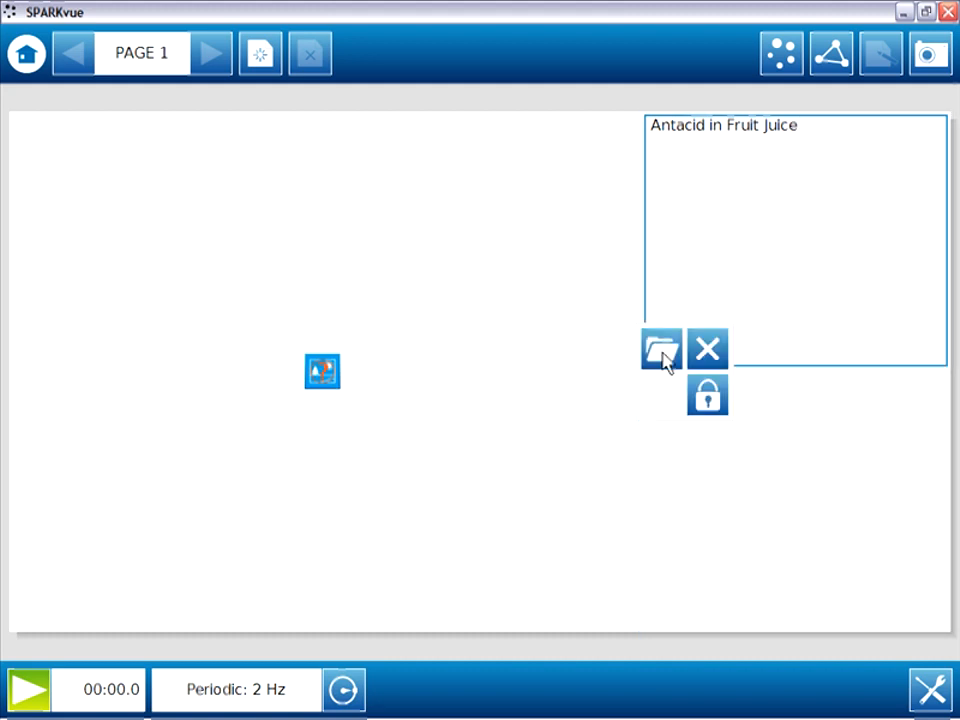
# - Insert the picture 'tablet in juice Sv.png' into the graphic area
pyautogui.click(660, 348)
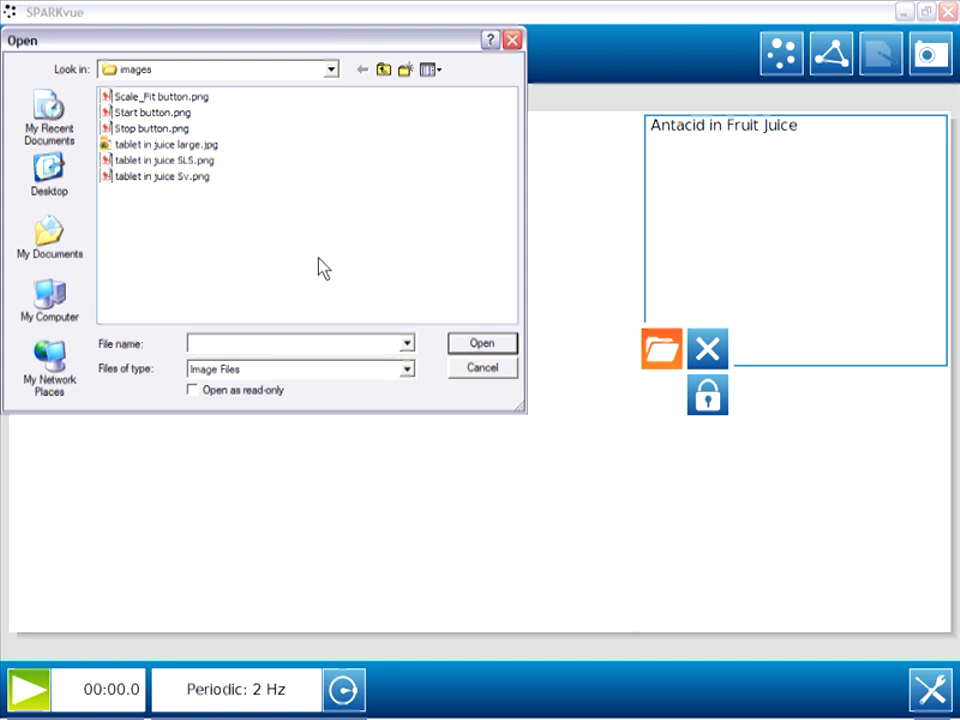
pyautogui.click(160, 176)
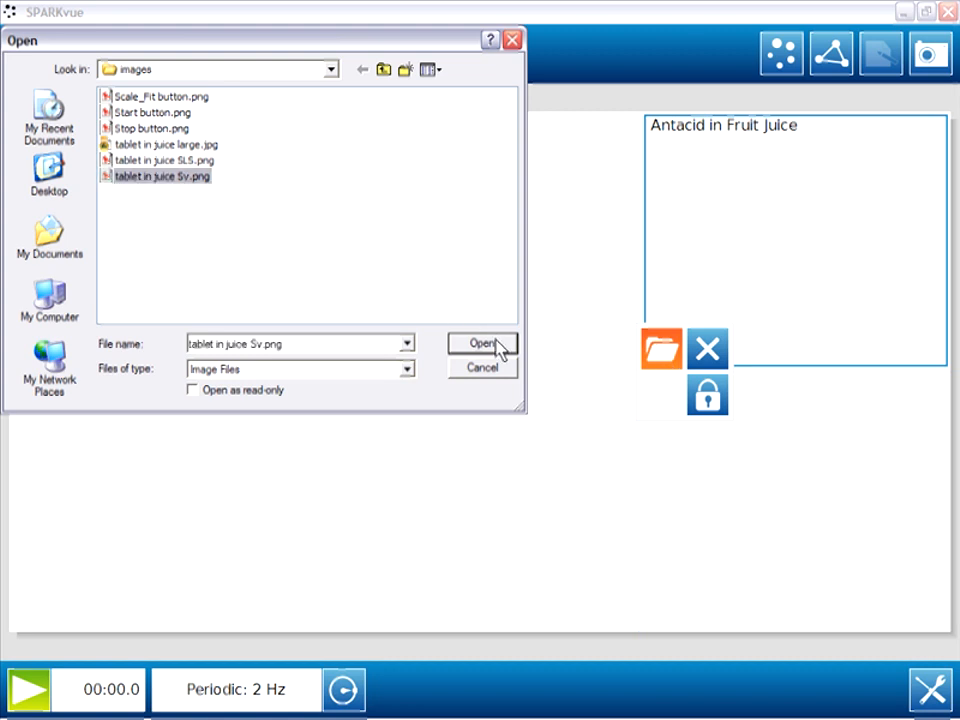
pyautogui.click(482, 344)
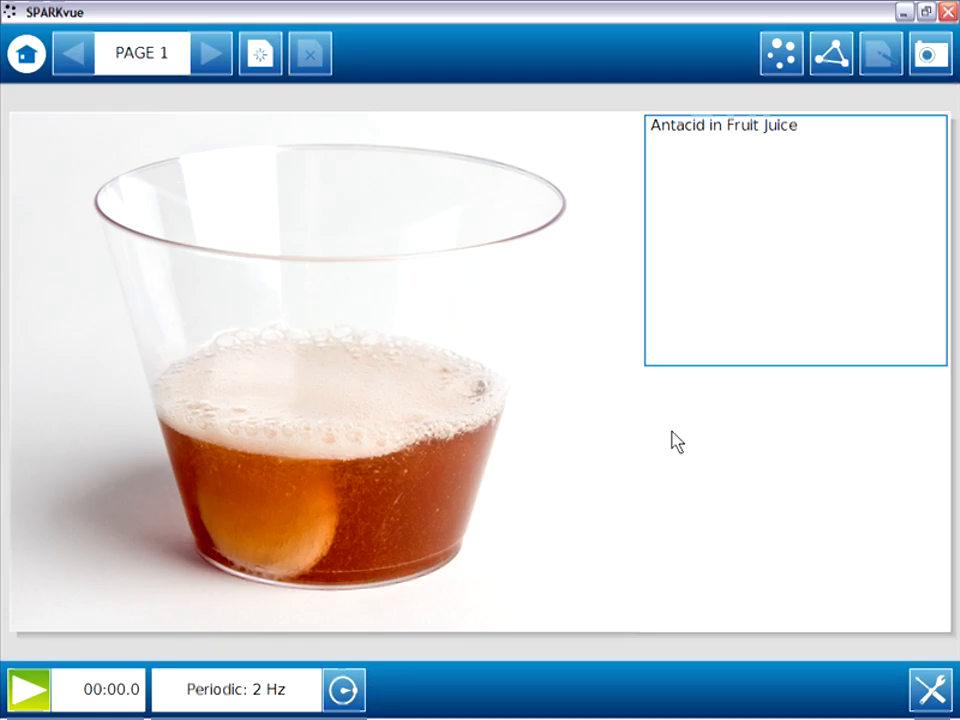
pyautogui.moveTo(714, 468)
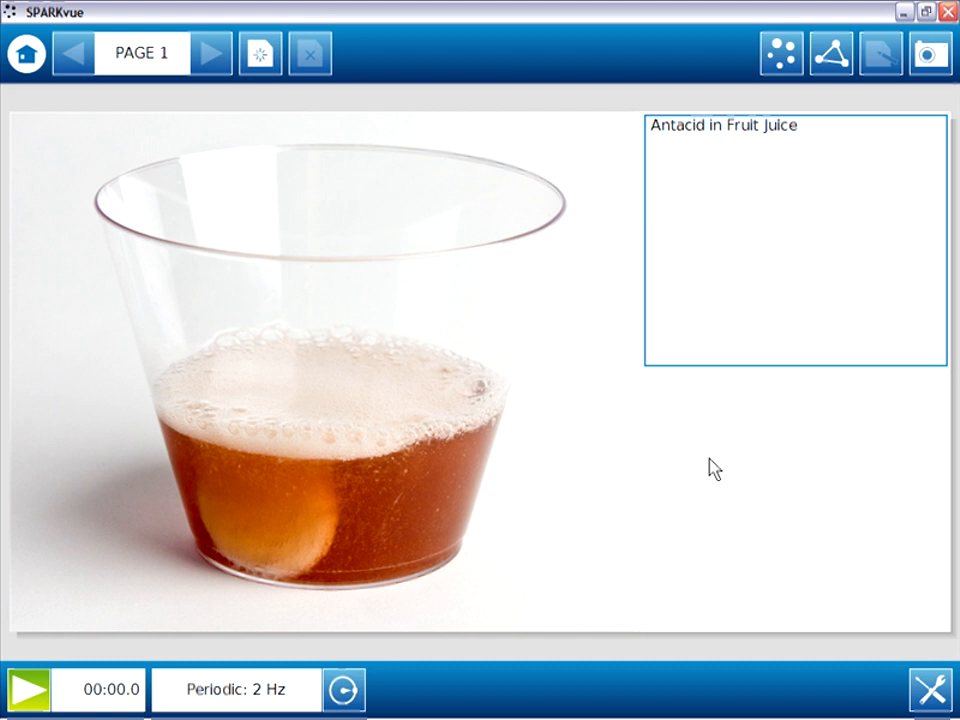
pyautogui.moveTo(612, 436)
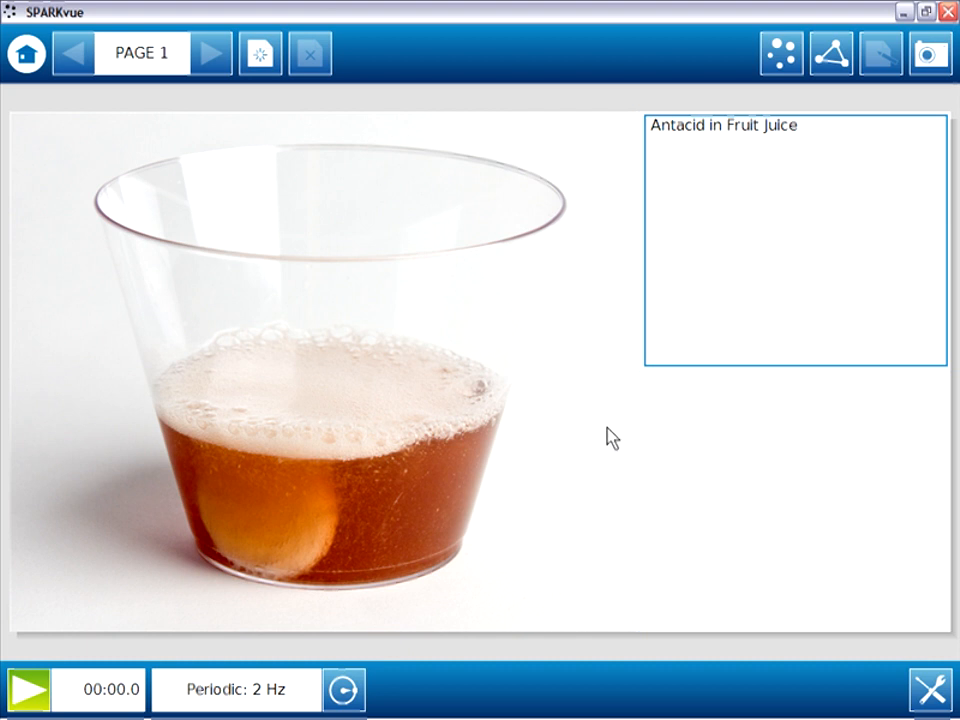
pyautogui.moveTo(152, 100)
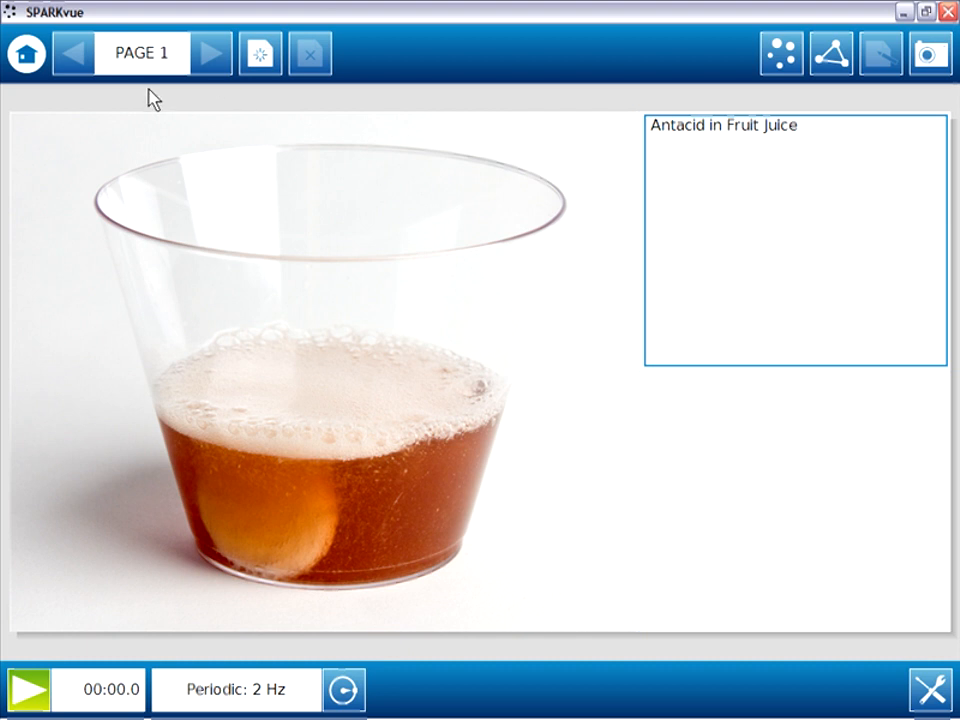
pyautogui.moveTo(176, 114)
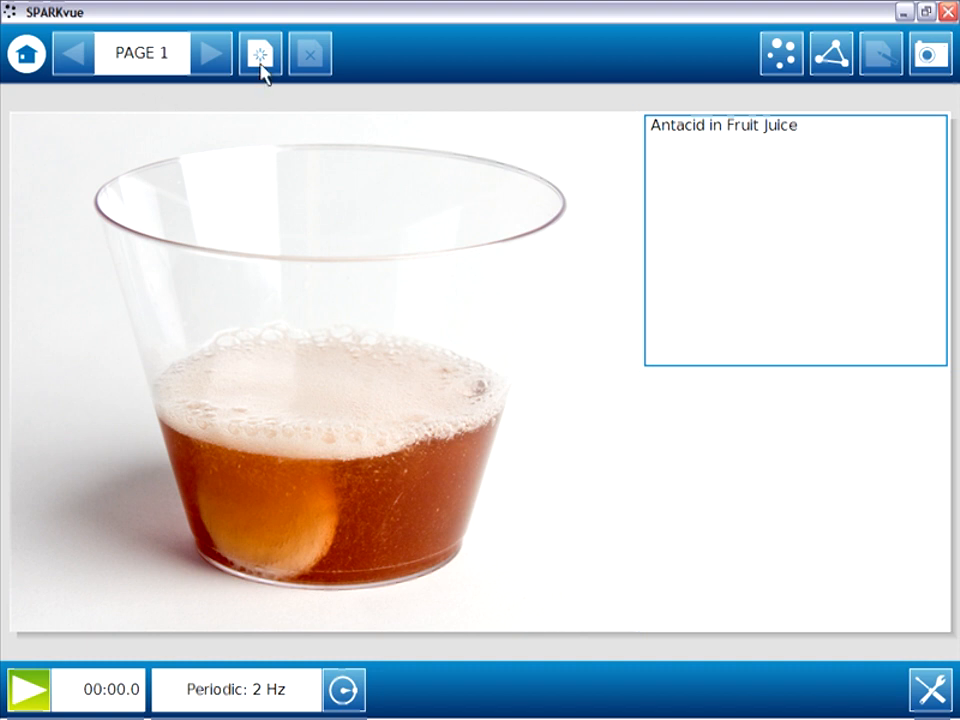
# - Create page 2 with a layout of two stacked text boxes
pyautogui.click(260, 52)
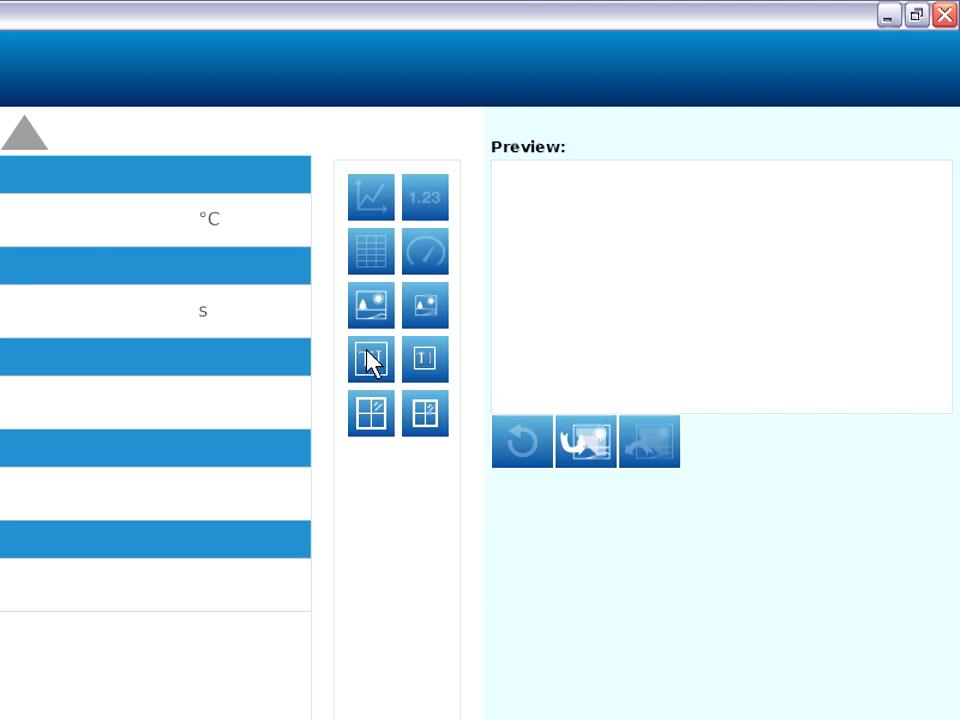
pyautogui.click(370, 358)
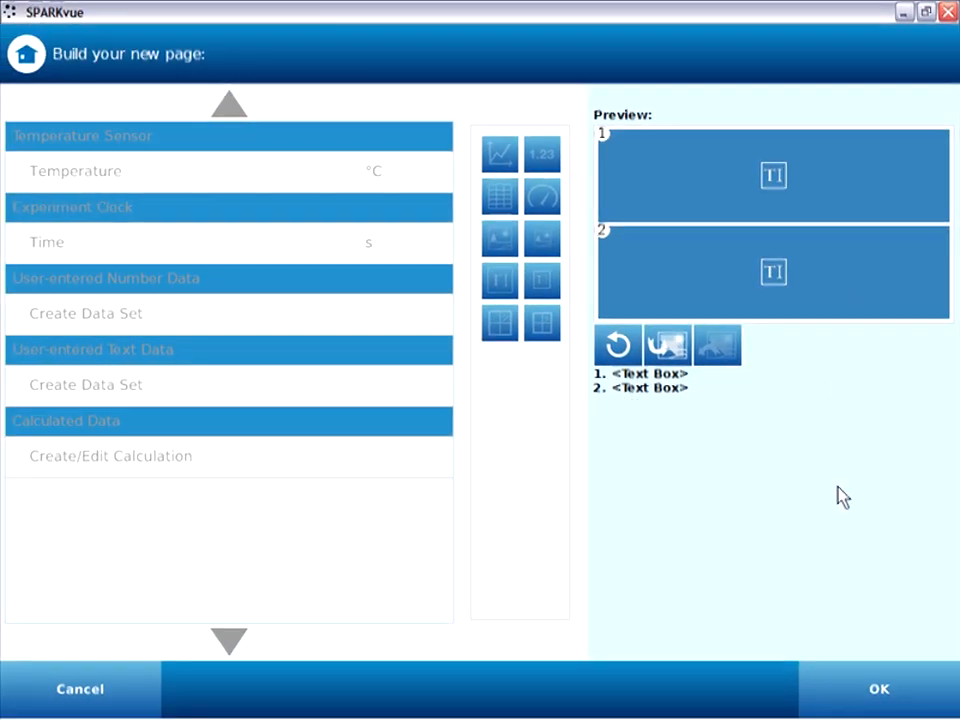
pyautogui.click(876, 688)
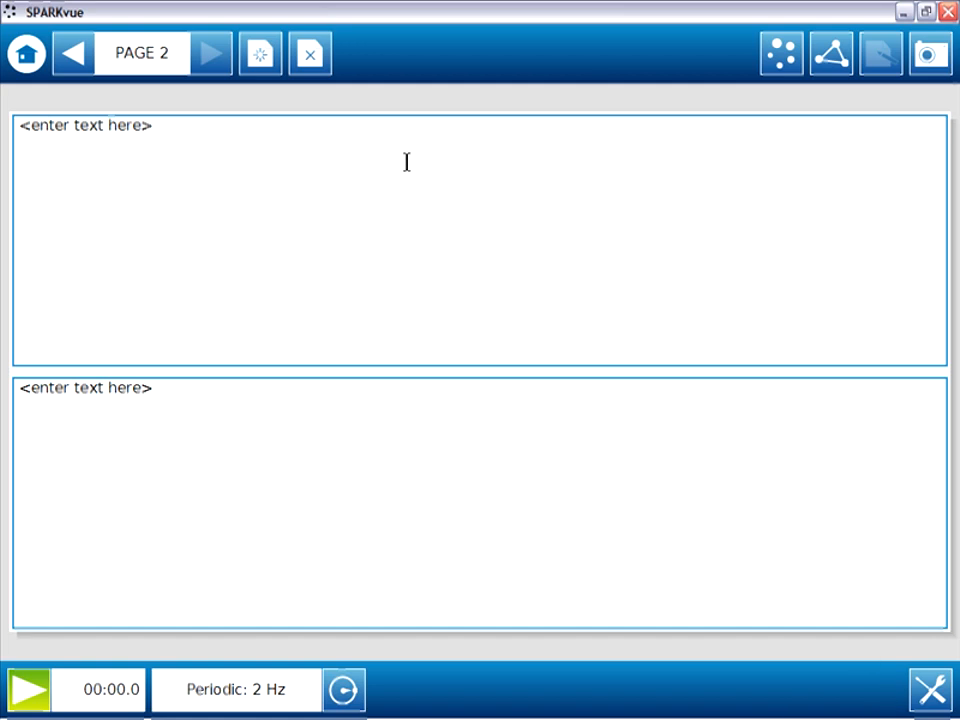
# - Write the Background paragraph about adding an antacid tablet to juice, asking if temperature will increase, decrease or stay the same
pyautogui.click(84, 124)
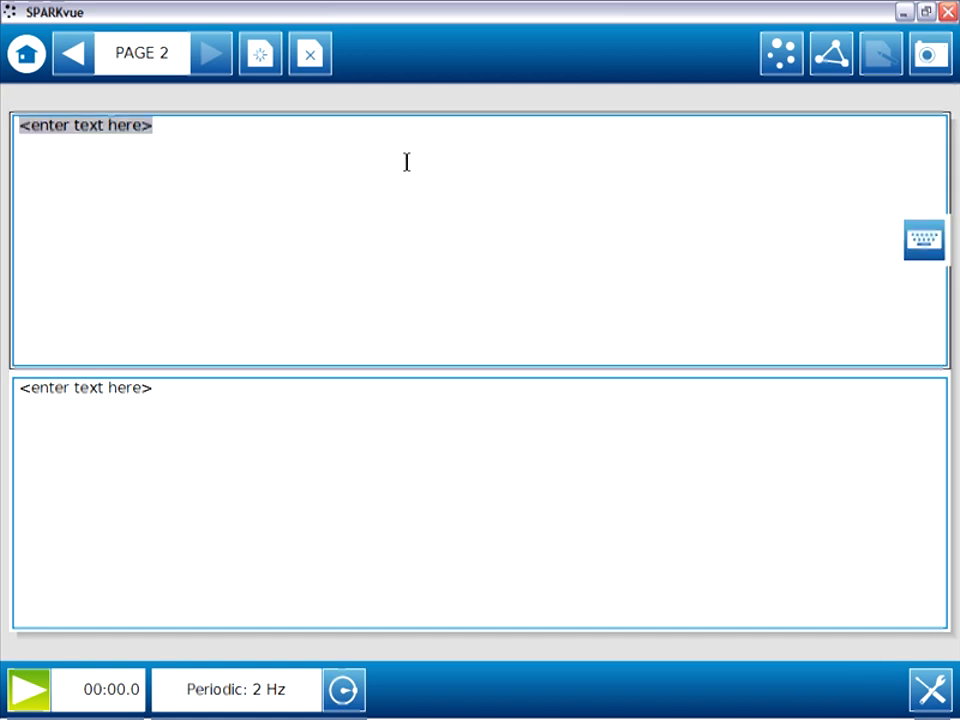
pyautogui.write('Backgrp')
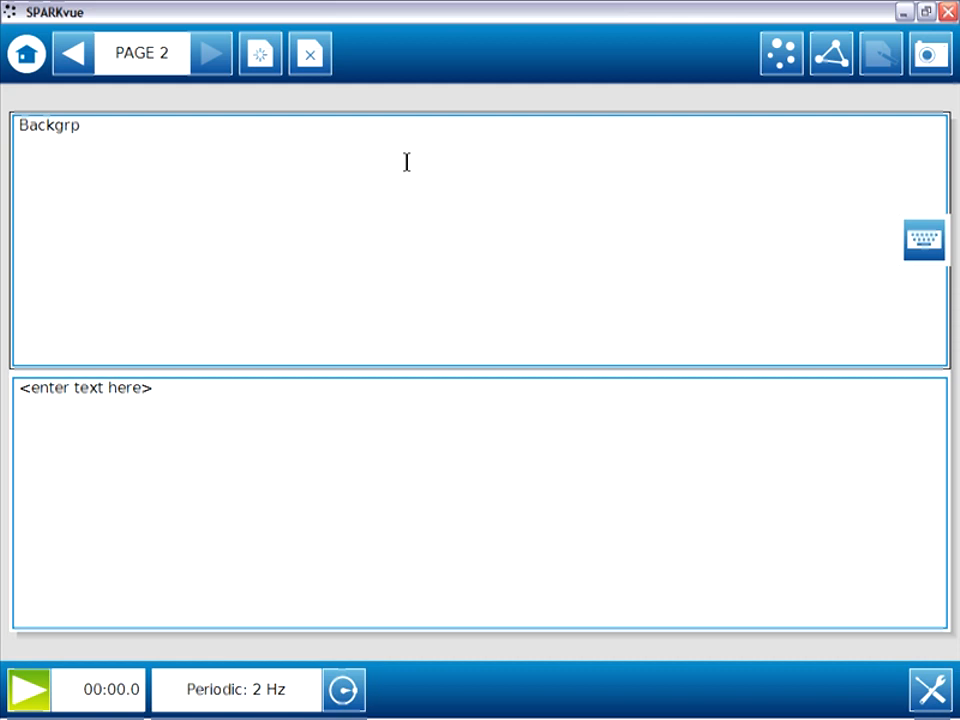
pyautogui.write('ound')
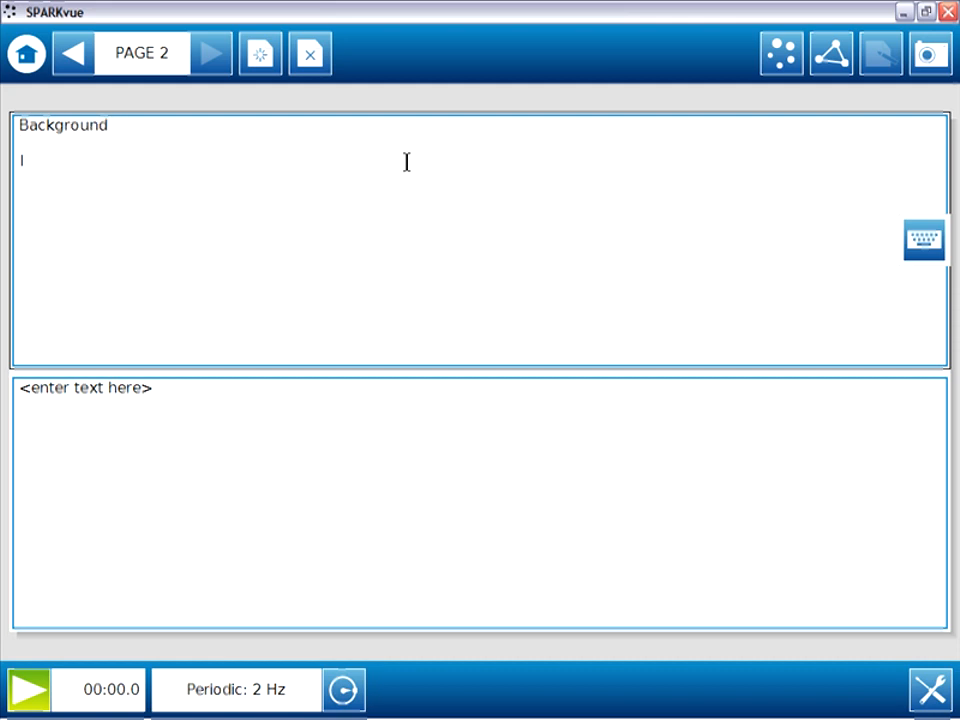
pyautogui.write('n th')
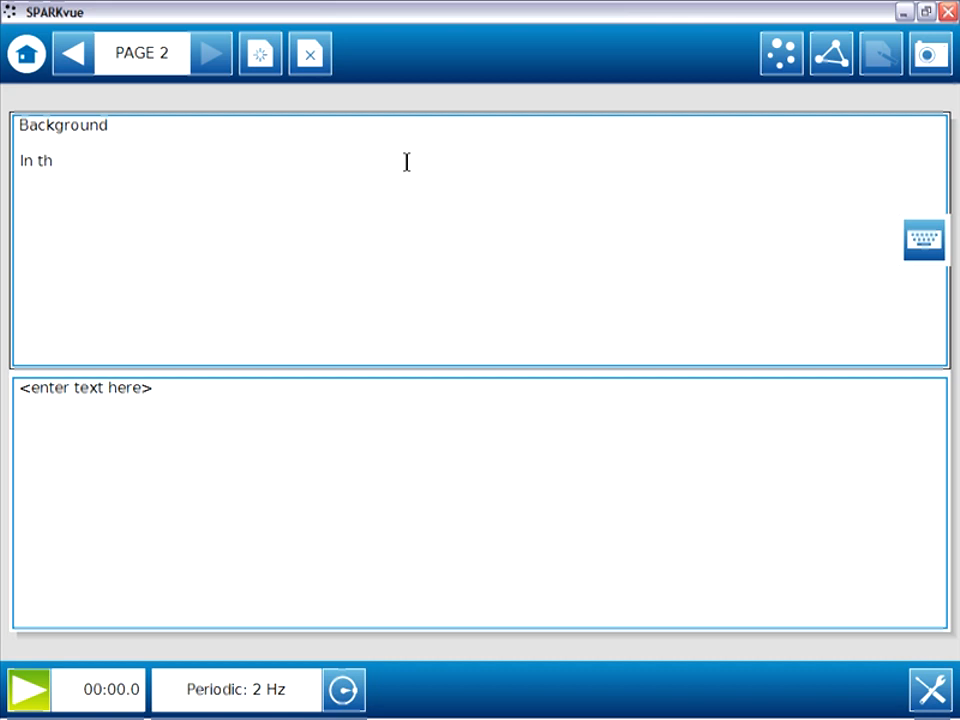
pyautogui.write('is activity')
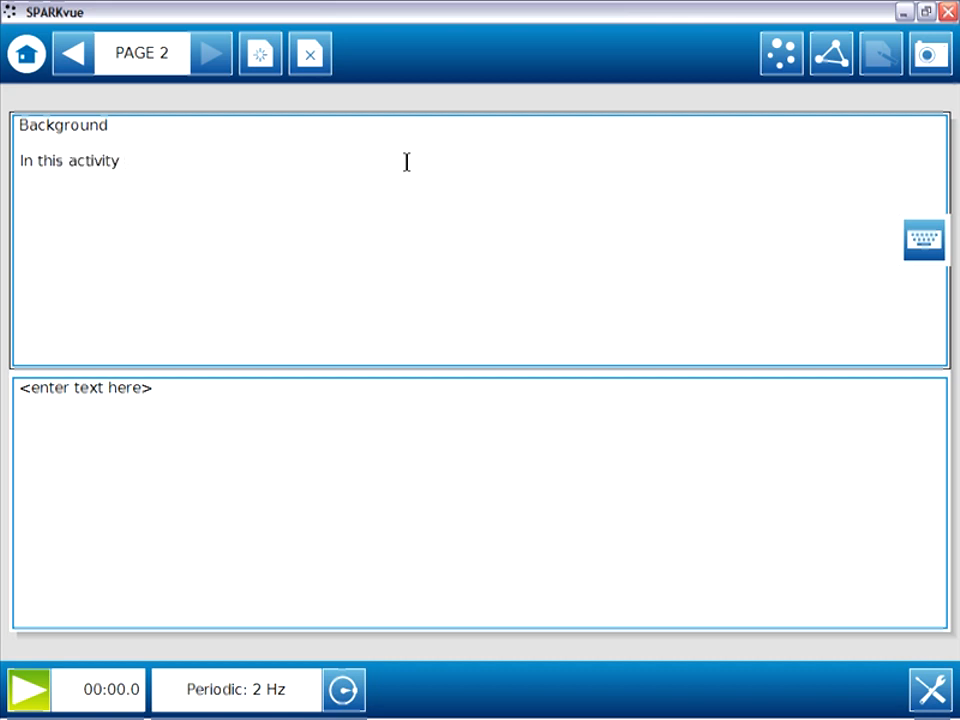
pyautogui.write('you will add an effervescent antacid table to a cup of')
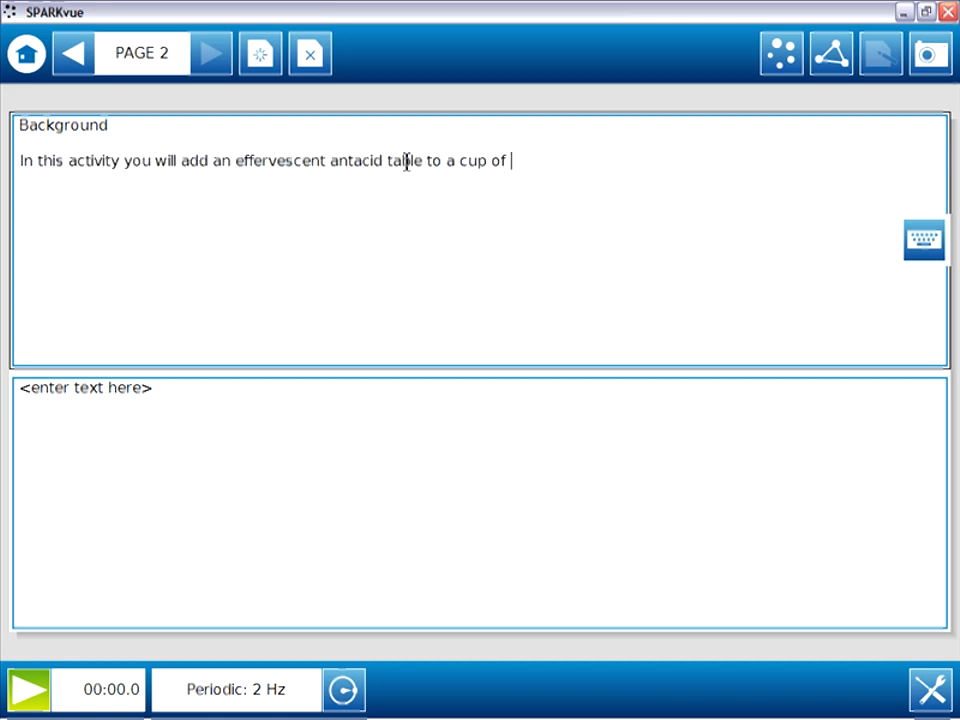
pyautogui.write('juice and determine if the resulting reaction produces any change in temperature.')
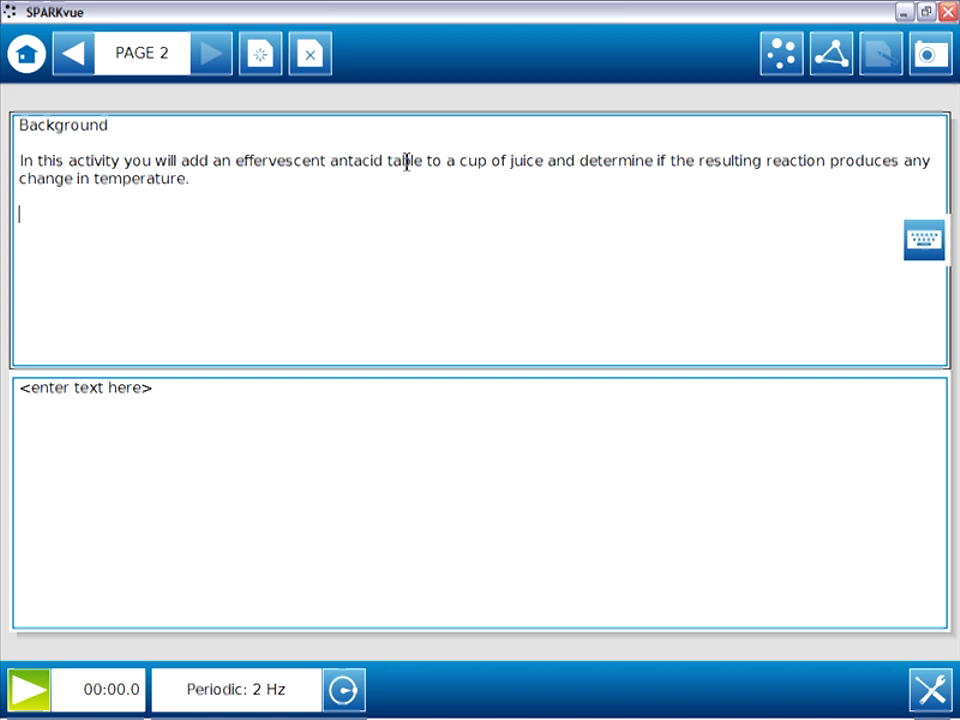
pyautogui.write('Dp')
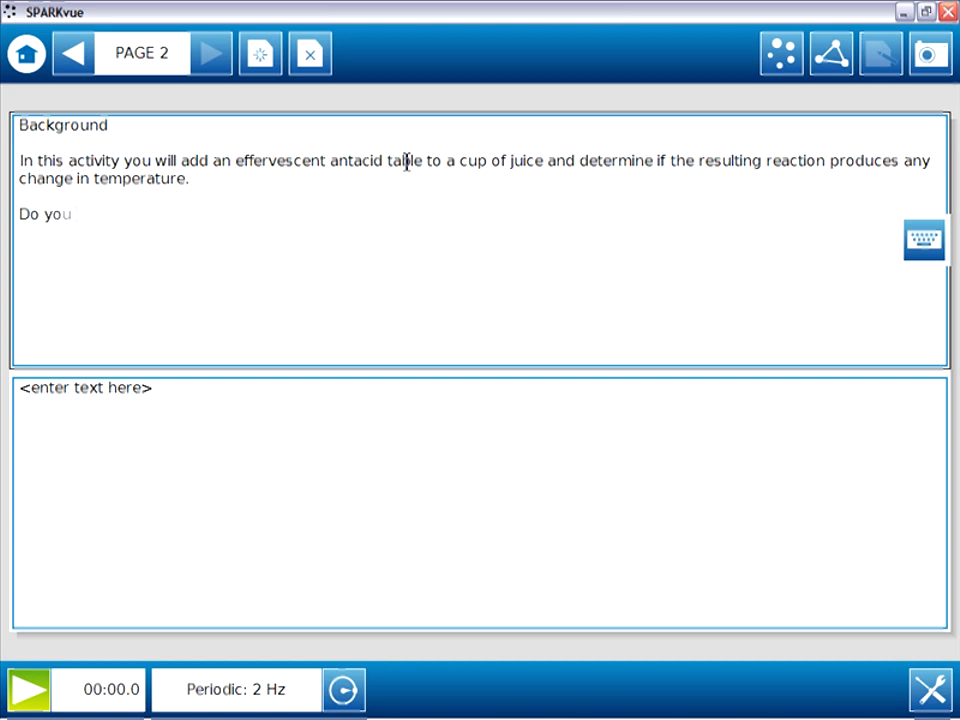
pyautogui.write('think the temperature of the juice will increase,')
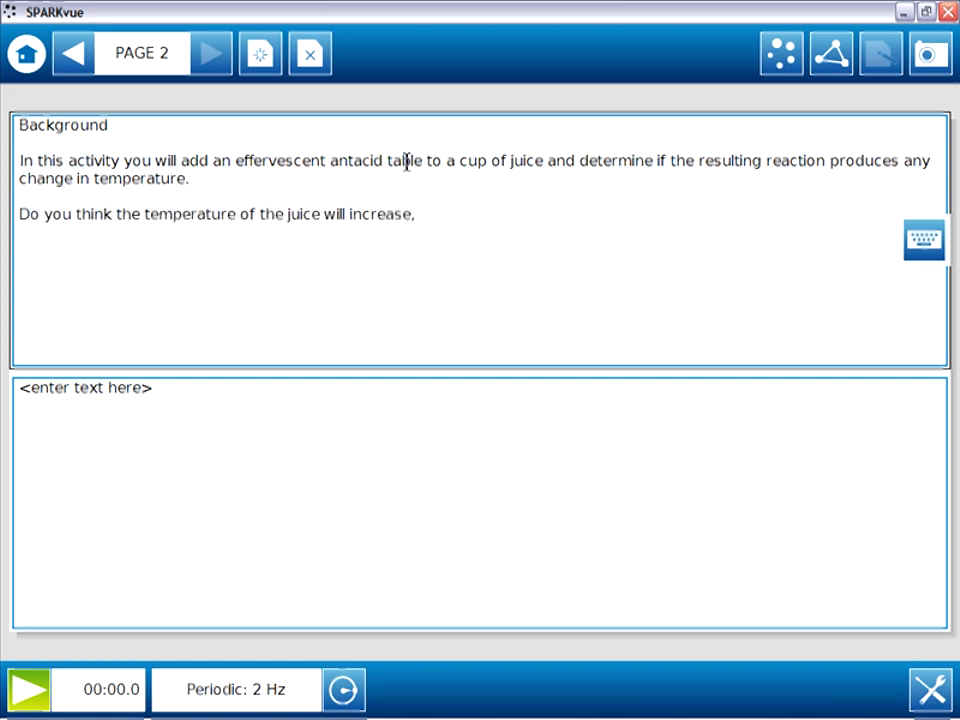
pyautogui.write('decrease, or remain the')
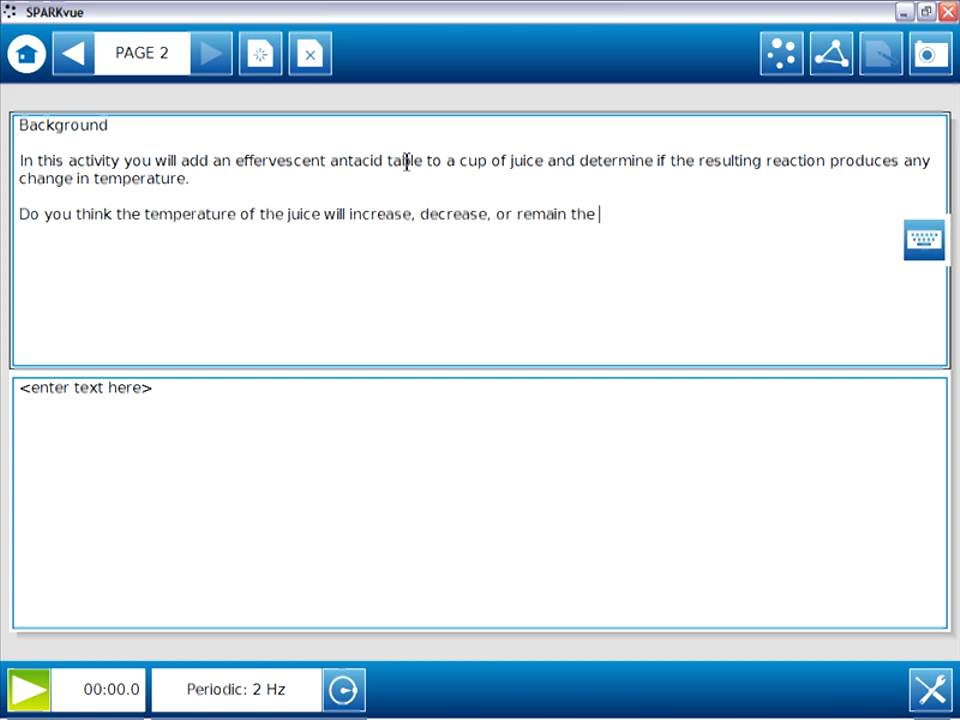
pyautogui.write('same?')
pyautogui.click(480, 502)
pyautogui.write('I p')
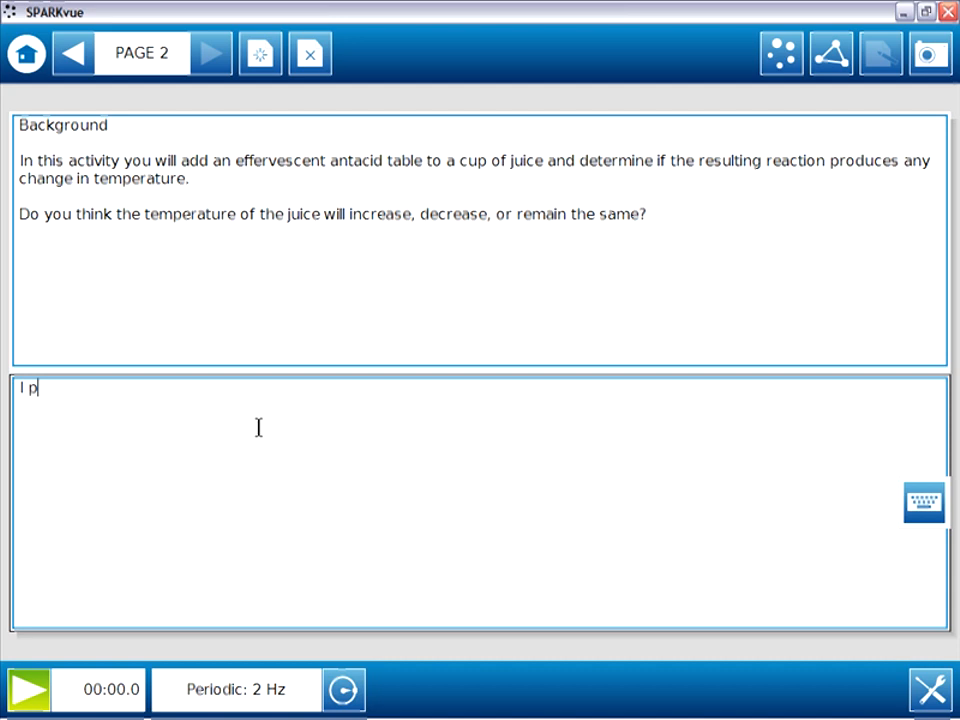
# - Enter 'I predict that the temperature will ...' in the lower box and start a new page
pyautogui.write('redict that the')
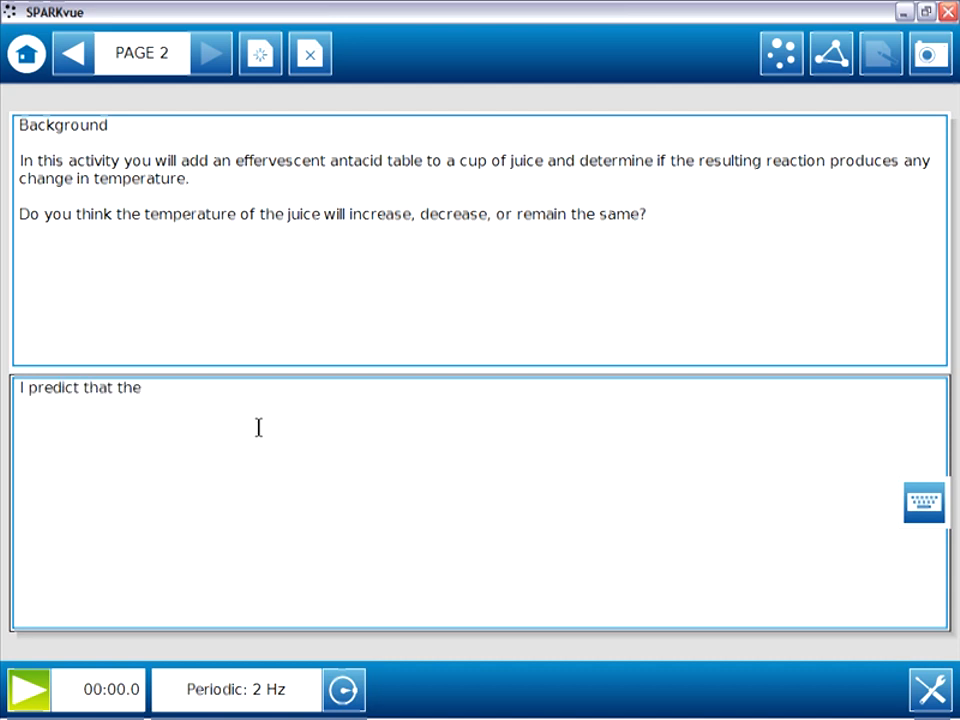
pyautogui.write('temperature will ...')
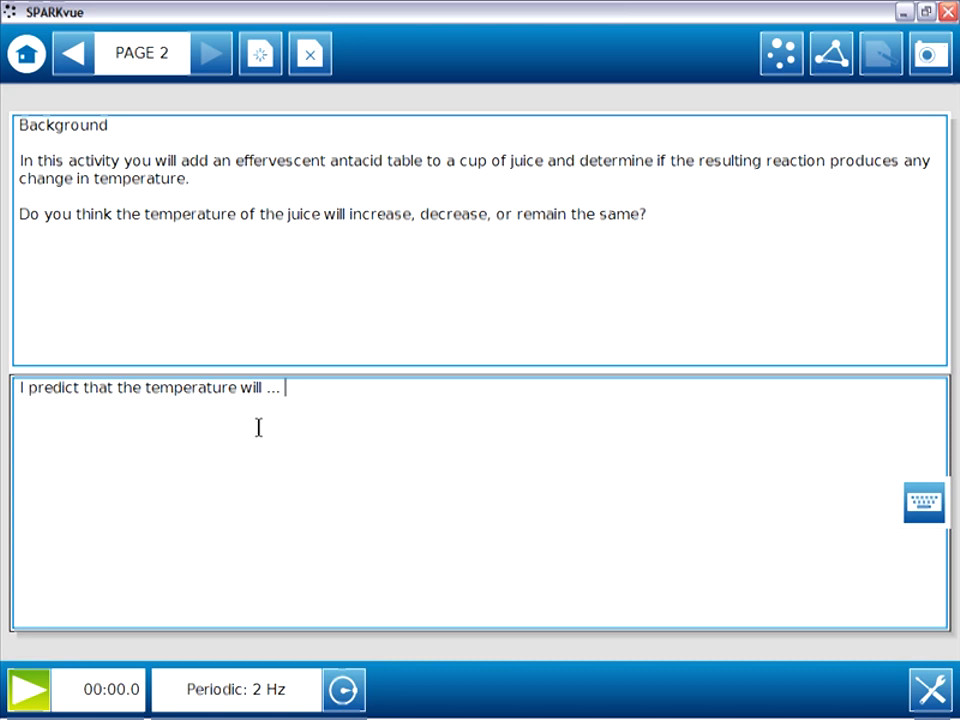
pyautogui.click(260, 52)
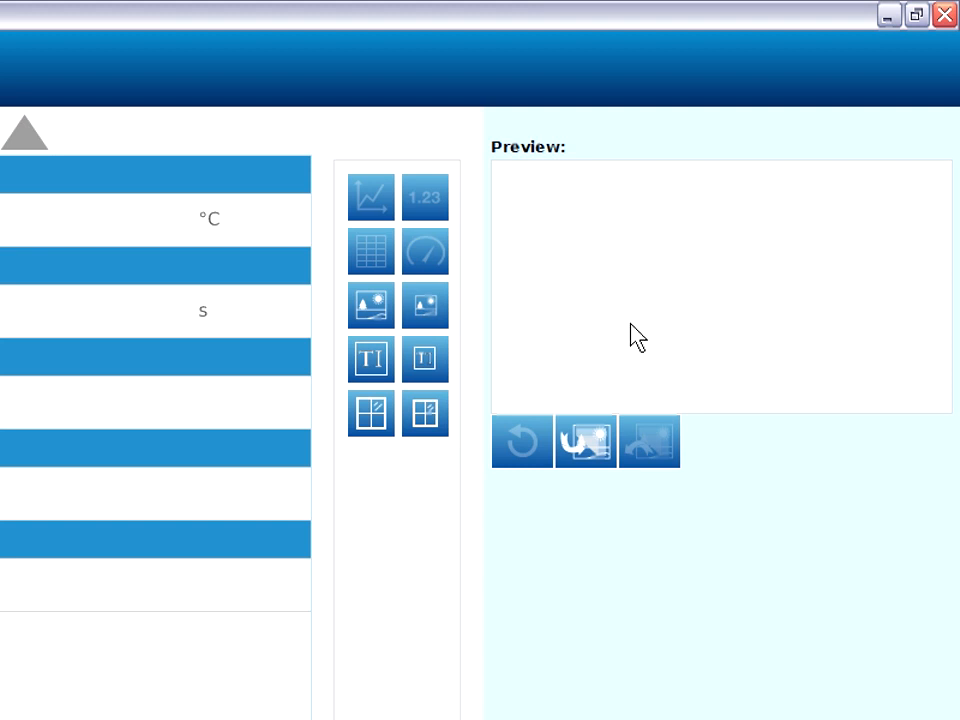
pyautogui.moveTo(860, 210)
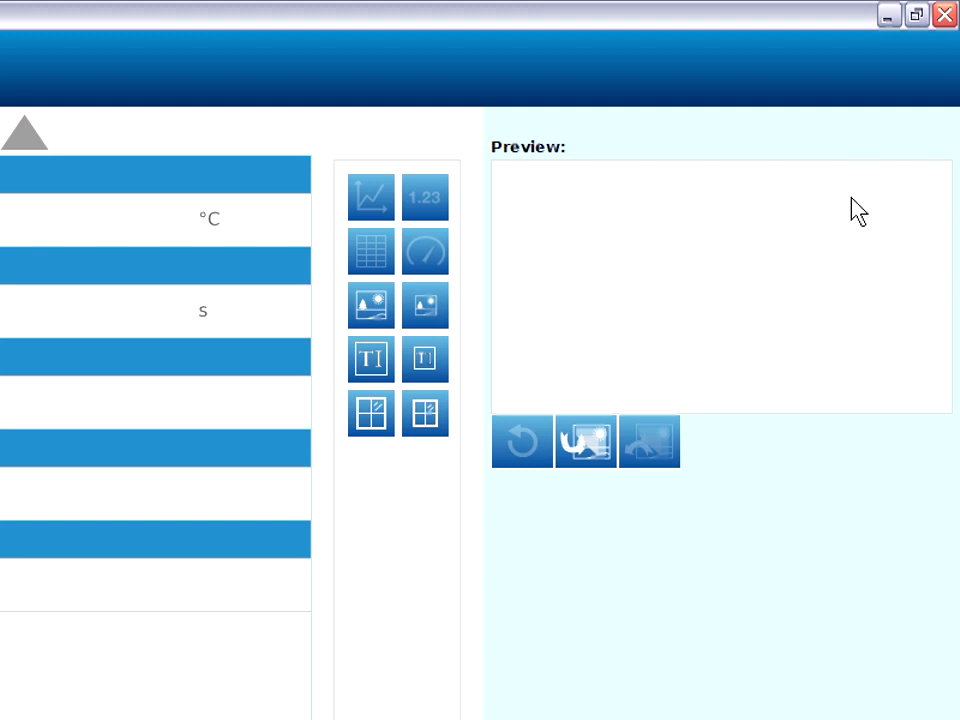
pyautogui.moveTo(864, 388)
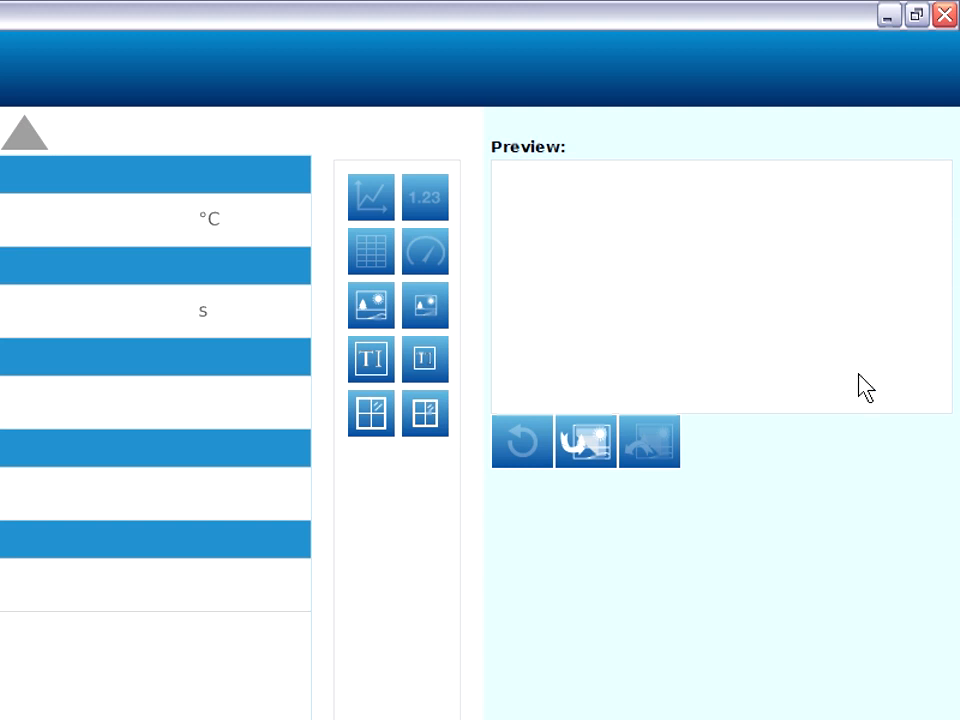
pyautogui.moveTo(912, 360)
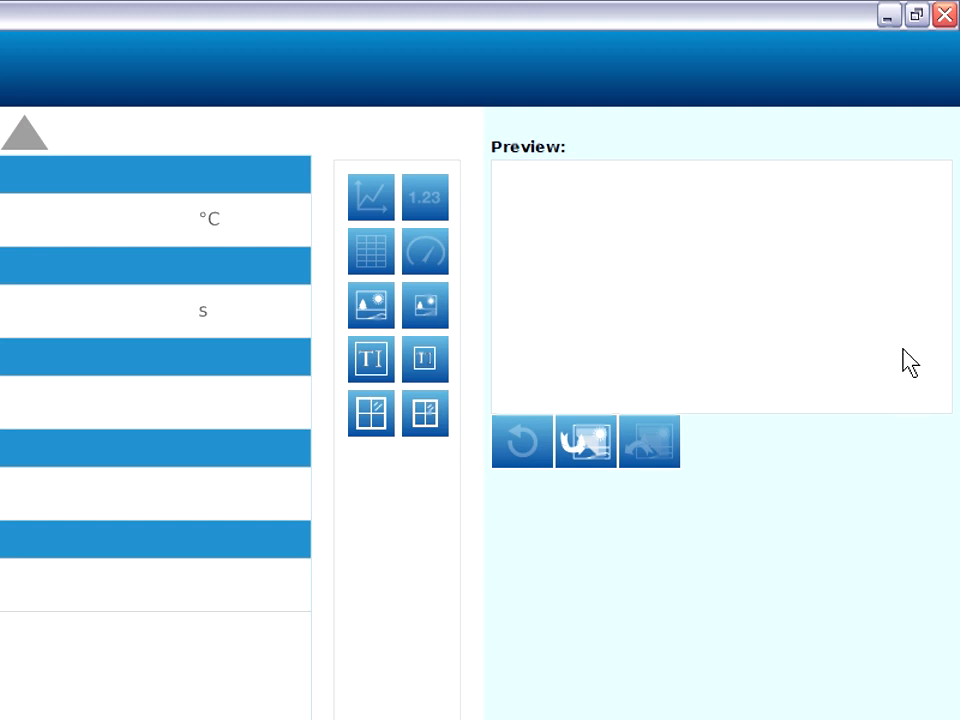
pyautogui.moveTo(532, 228)
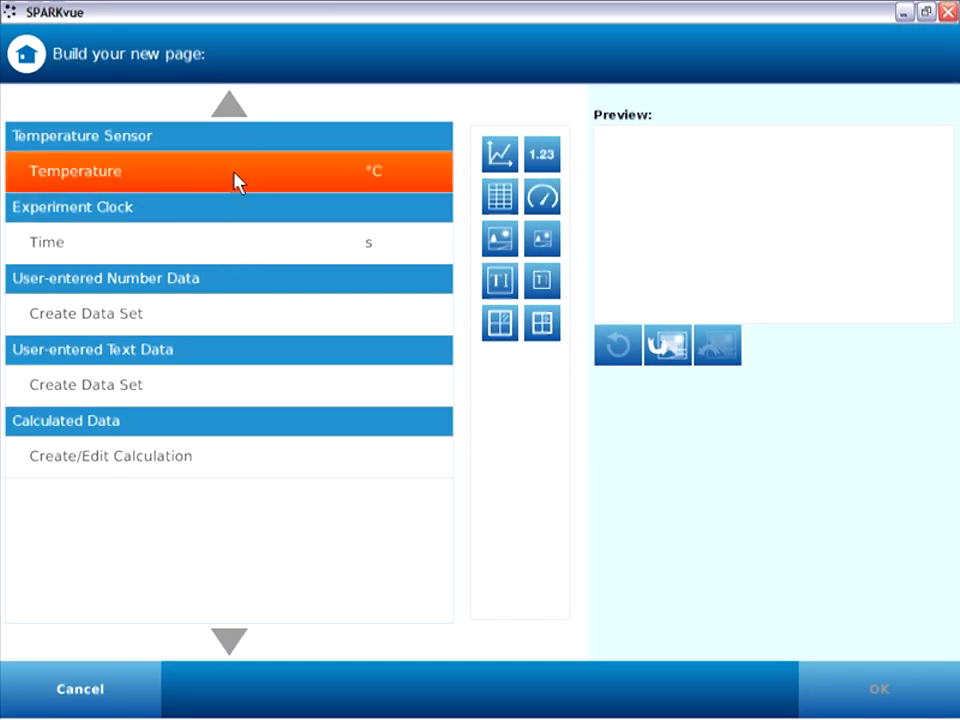
# - Create page 3 with a Temperature graph, a text box and a Temperature digits display
pyautogui.click(500, 152)
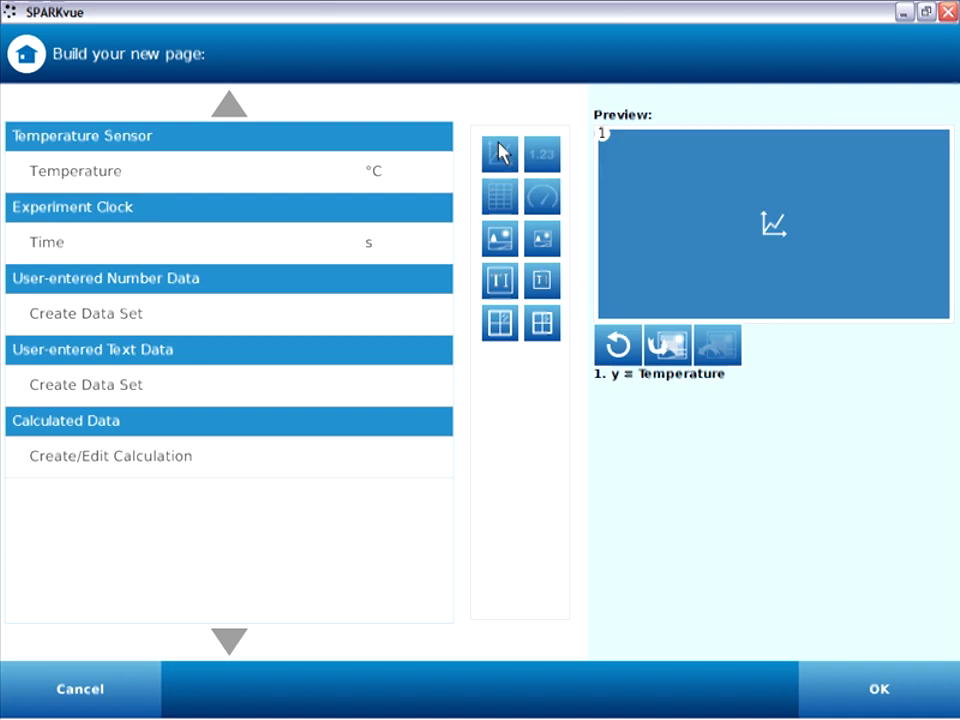
pyautogui.moveTo(684, 216)
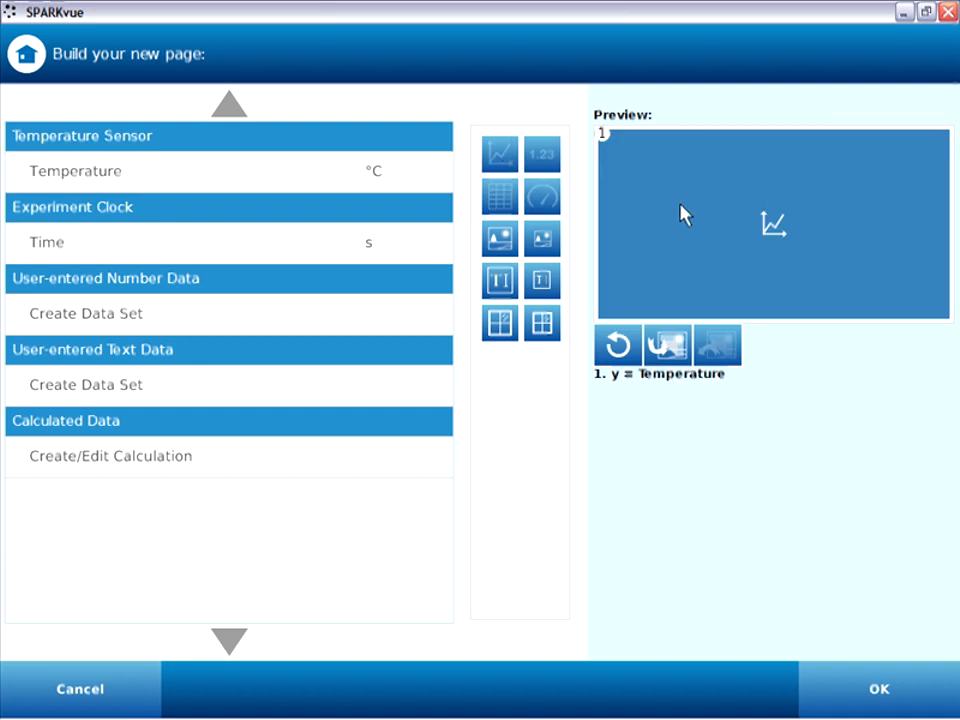
pyautogui.moveTo(936, 150)
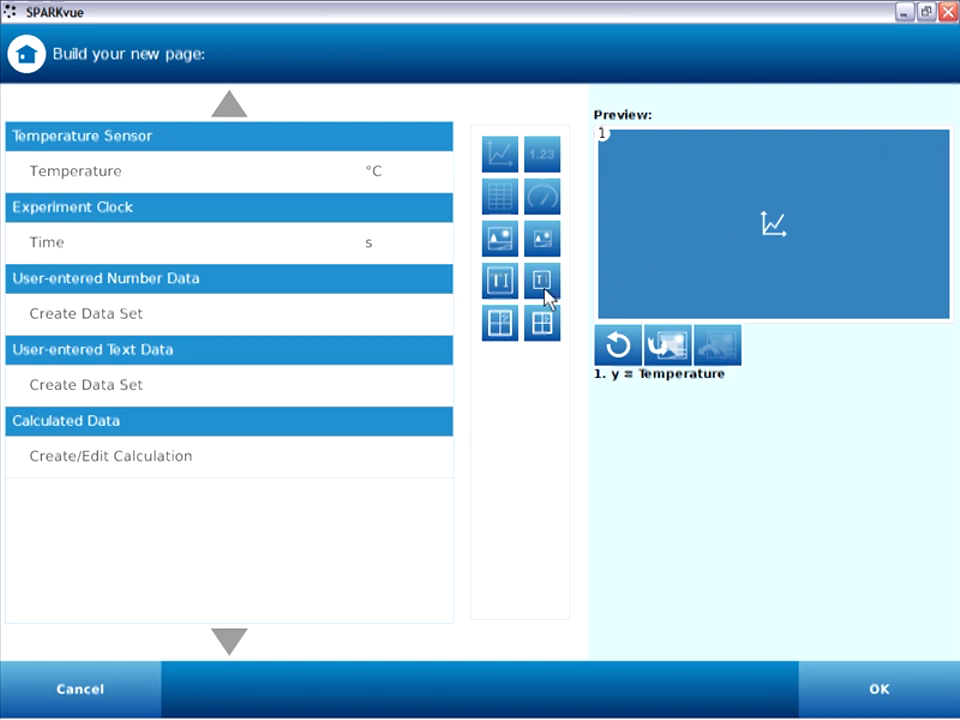
pyautogui.click(542, 280)
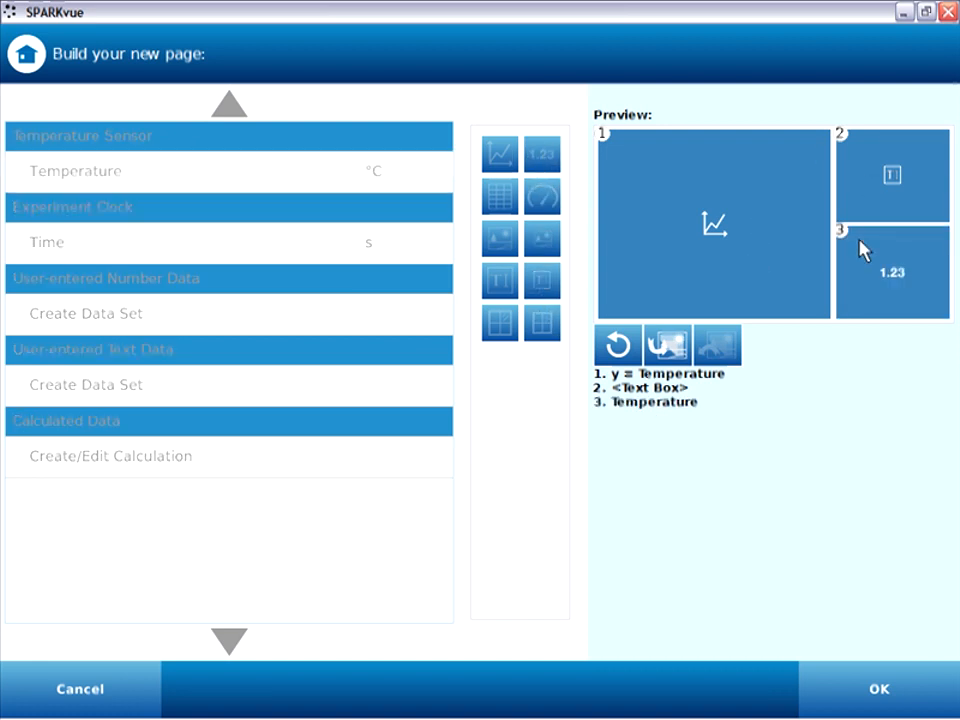
pyautogui.click(878, 688)
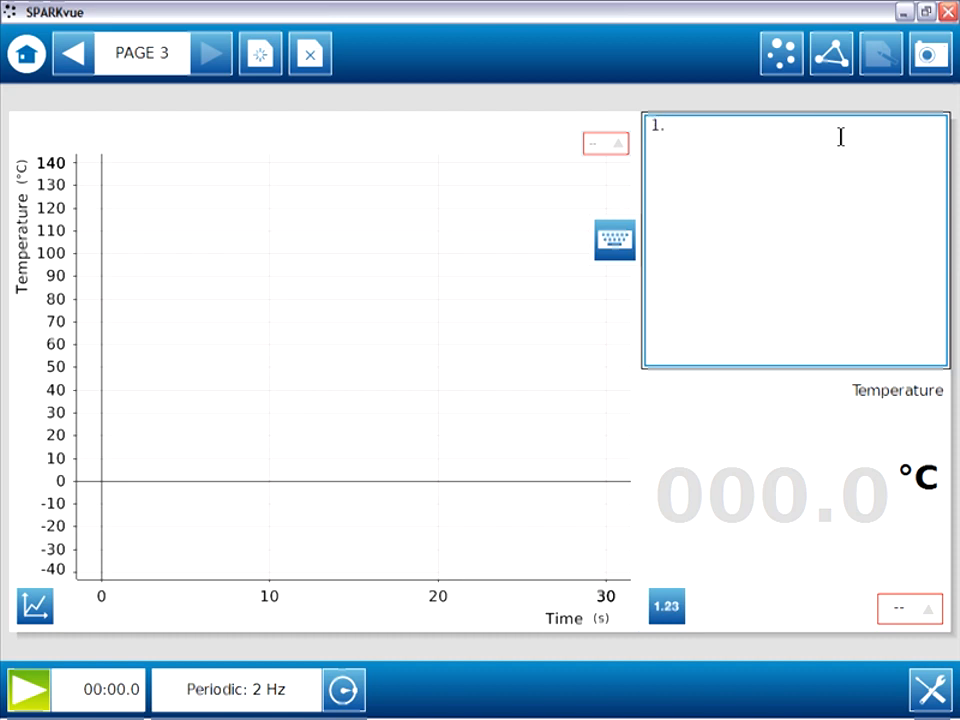
# - Write the procedure steps from placing the temperature sensor to '5. Stop data collection after the reaction ends.'
pyautogui.write('Place the temperature sensor in the juice.')
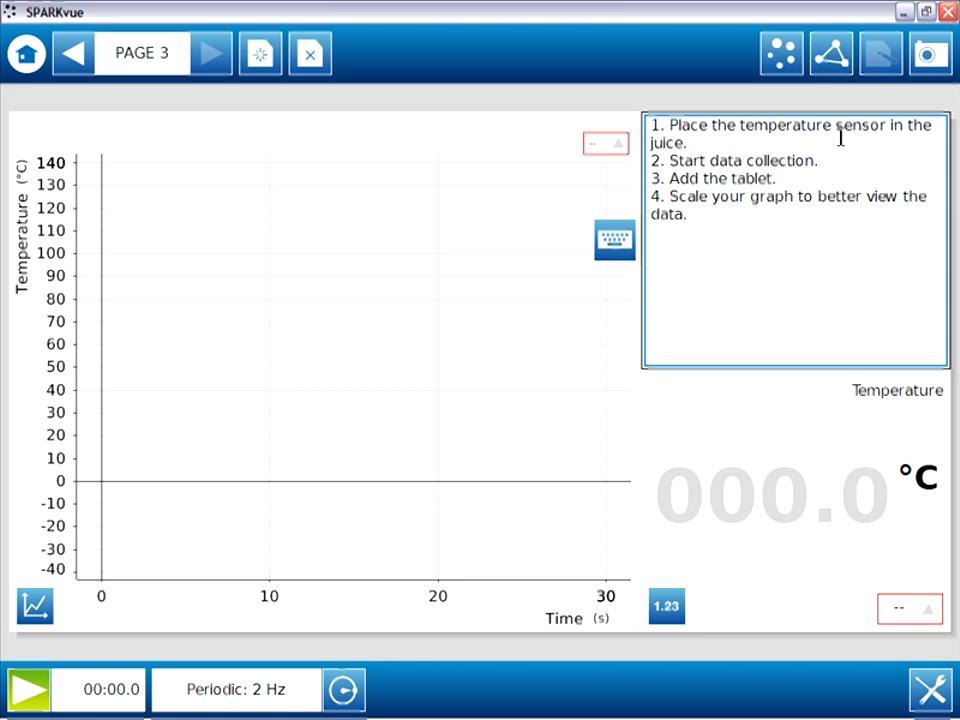
pyautogui.write('5. Stop data collection after the')
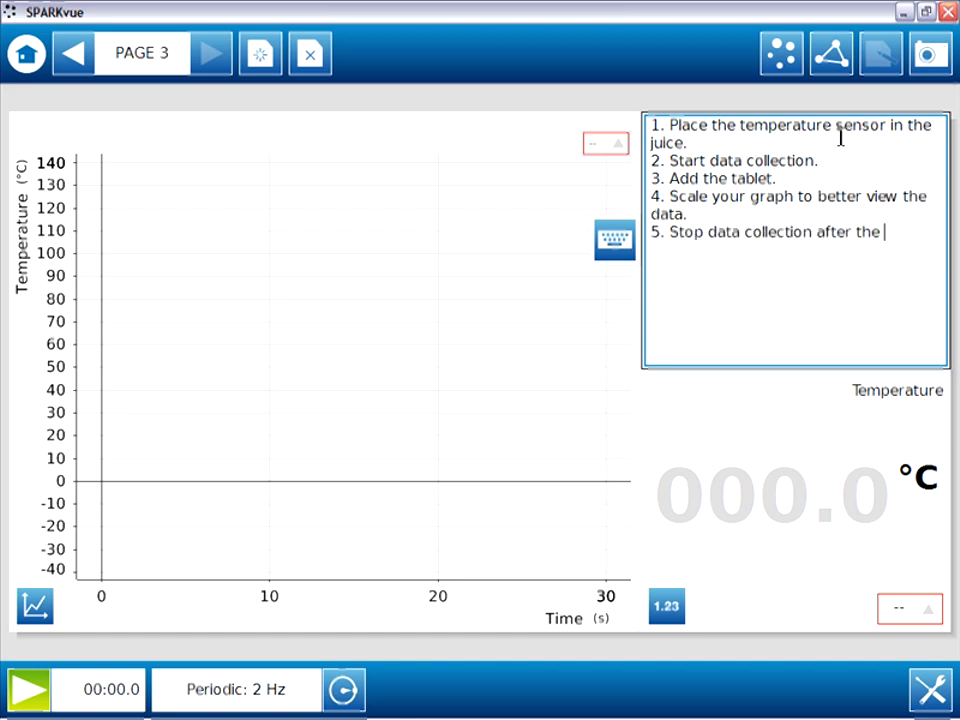
pyautogui.write('reaction end')
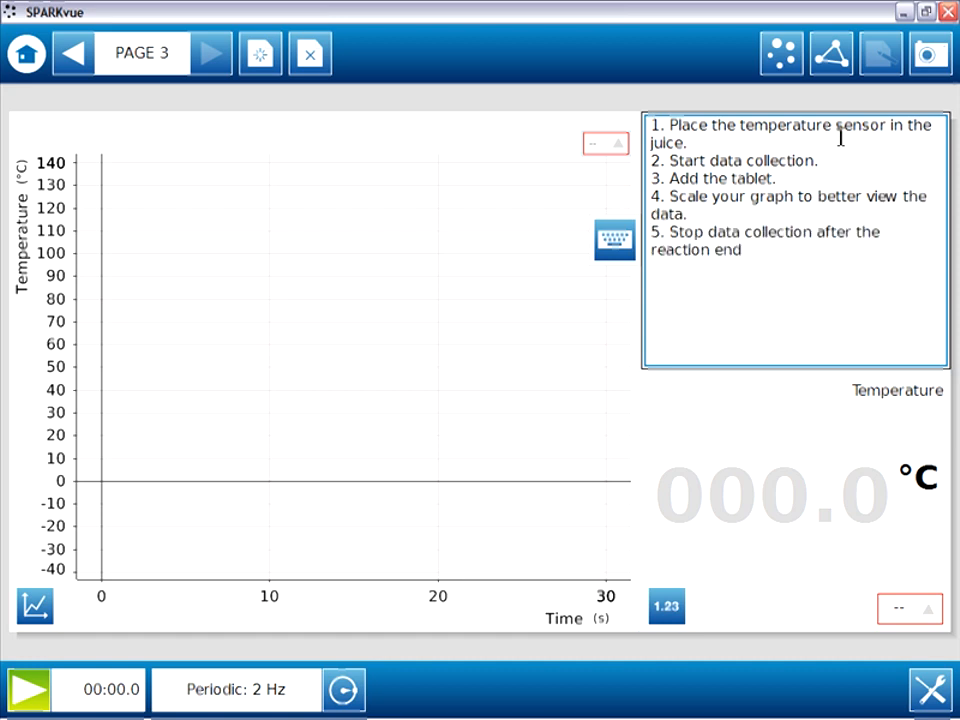
pyautogui.write('s.')
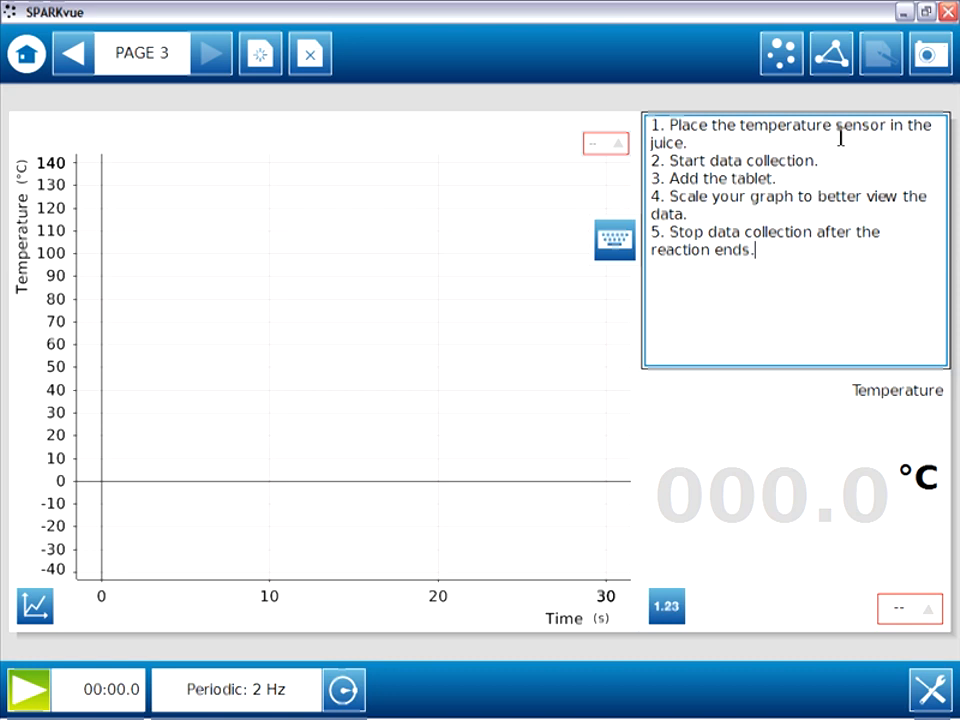
pyautogui.moveTo(758, 328)
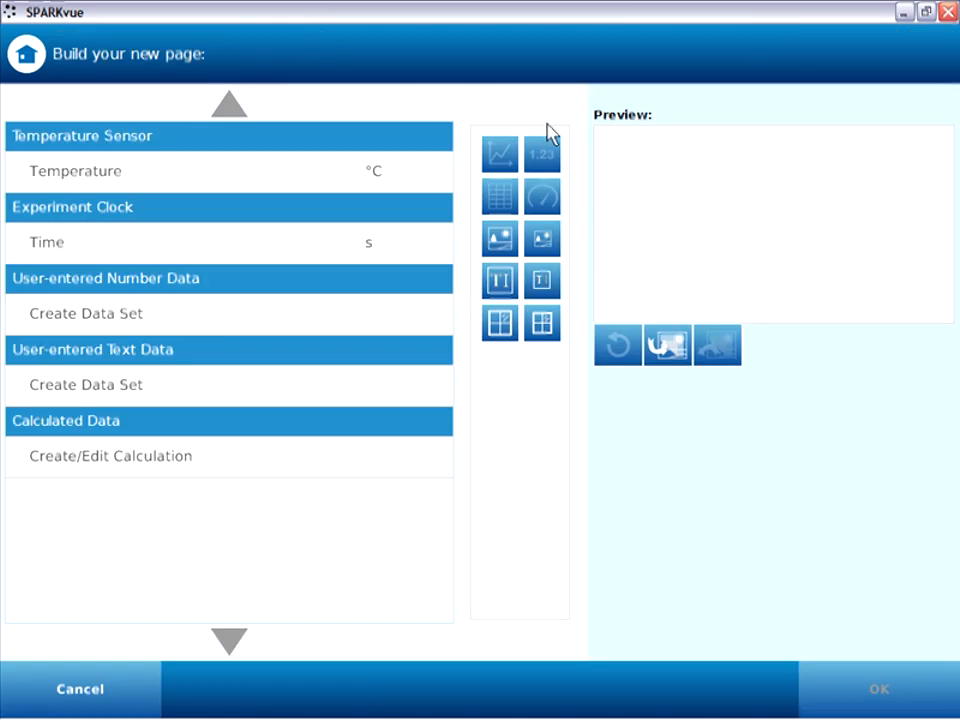
pyautogui.moveTo(642, 236)
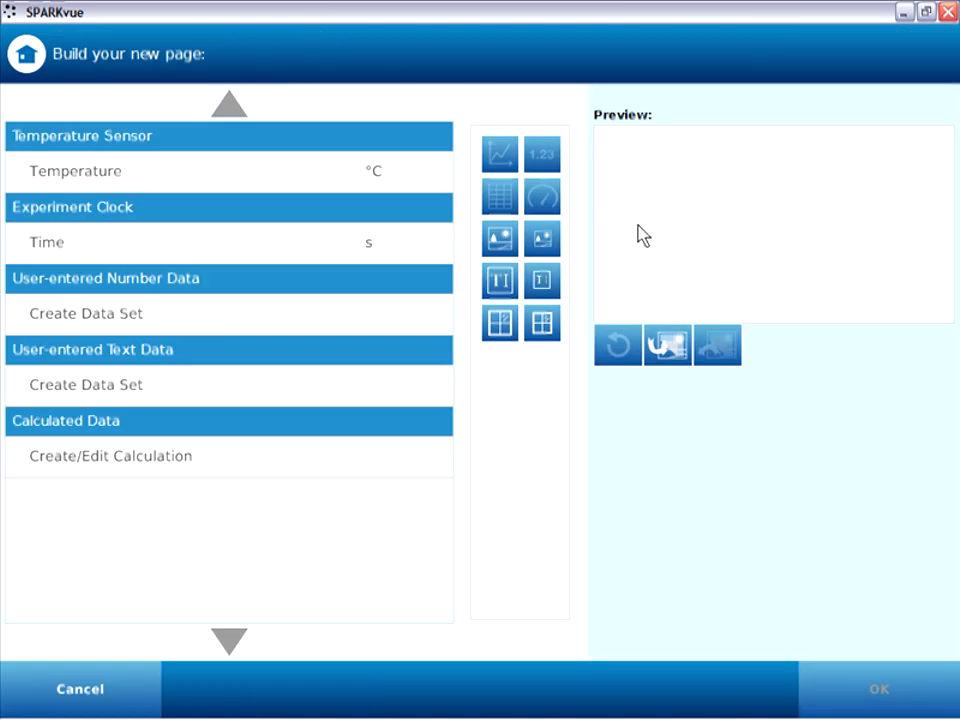
# - Create page 4 with two stacked text boxes
pyautogui.click(500, 280)
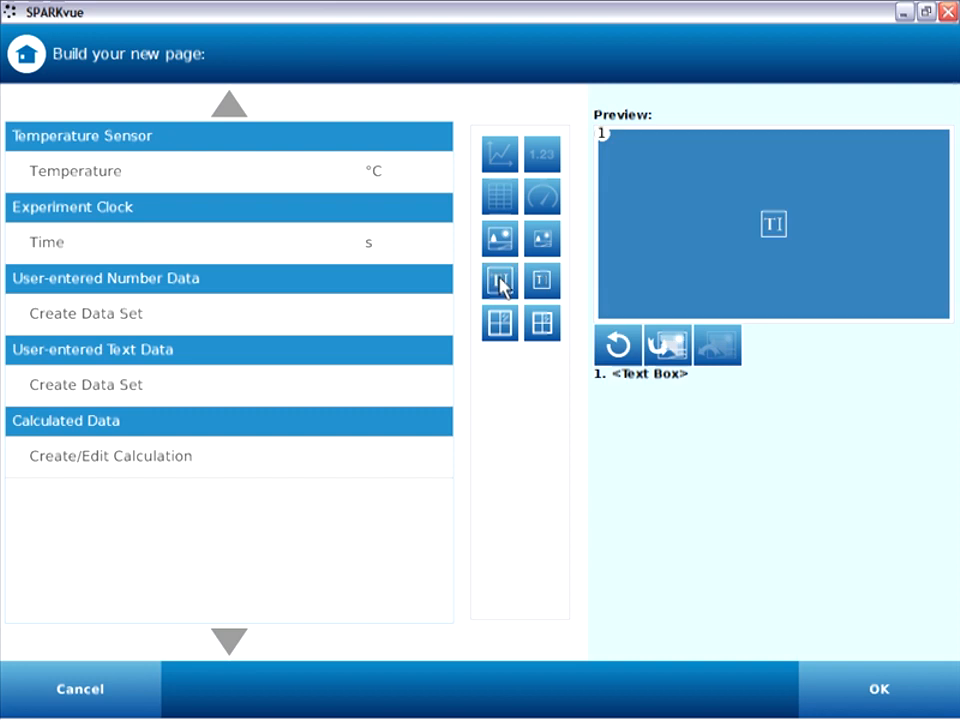
pyautogui.click(500, 280)
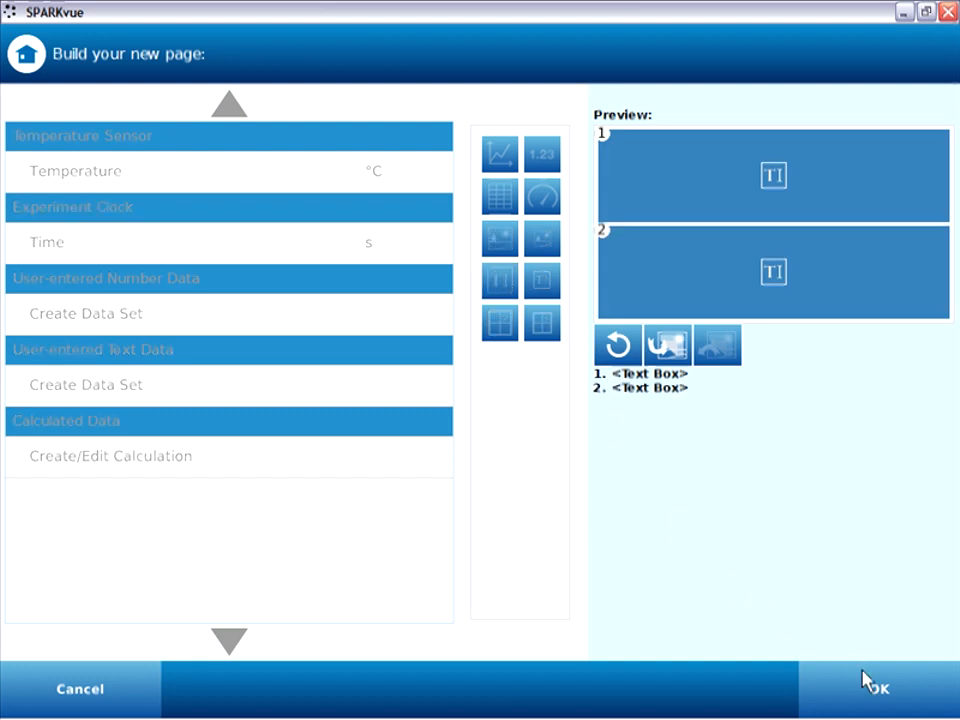
pyautogui.click(876, 688)
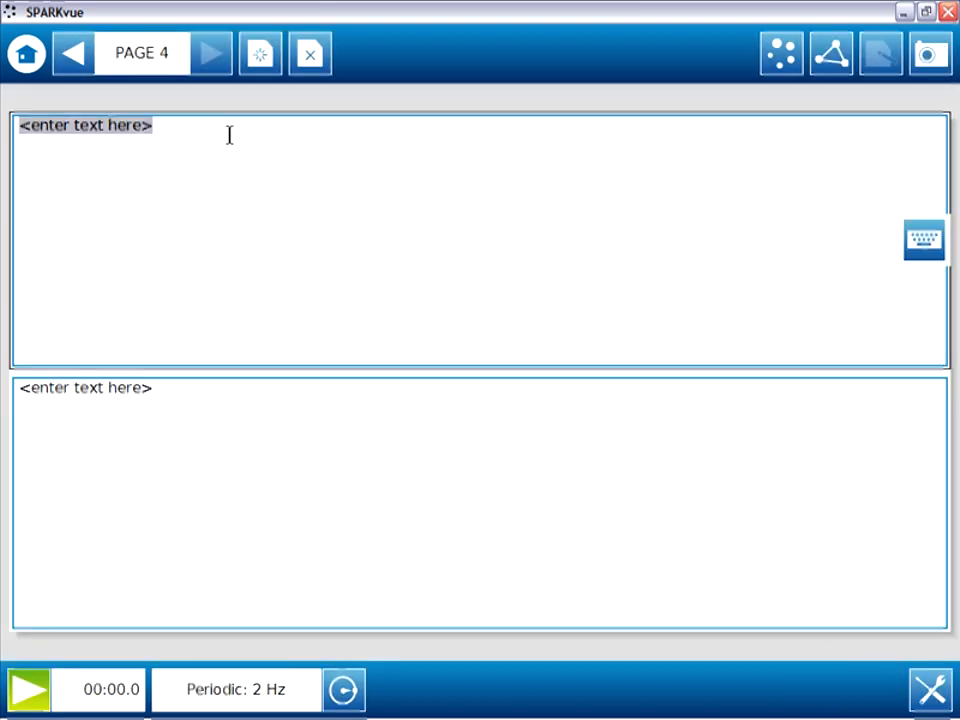
# - Write the Conclusion heading asking whether temperature increased or decreased and if the prediction was correct
pyautogui.write('Conclusion')
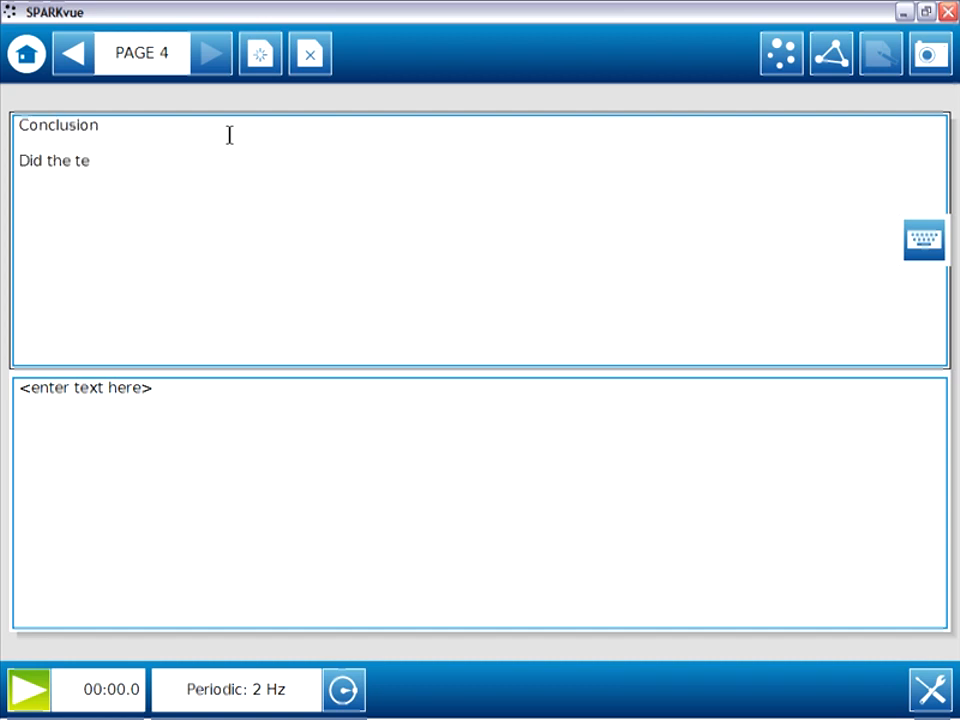
pyautogui.write('mperature increase or decrease? Was your prediction cor')
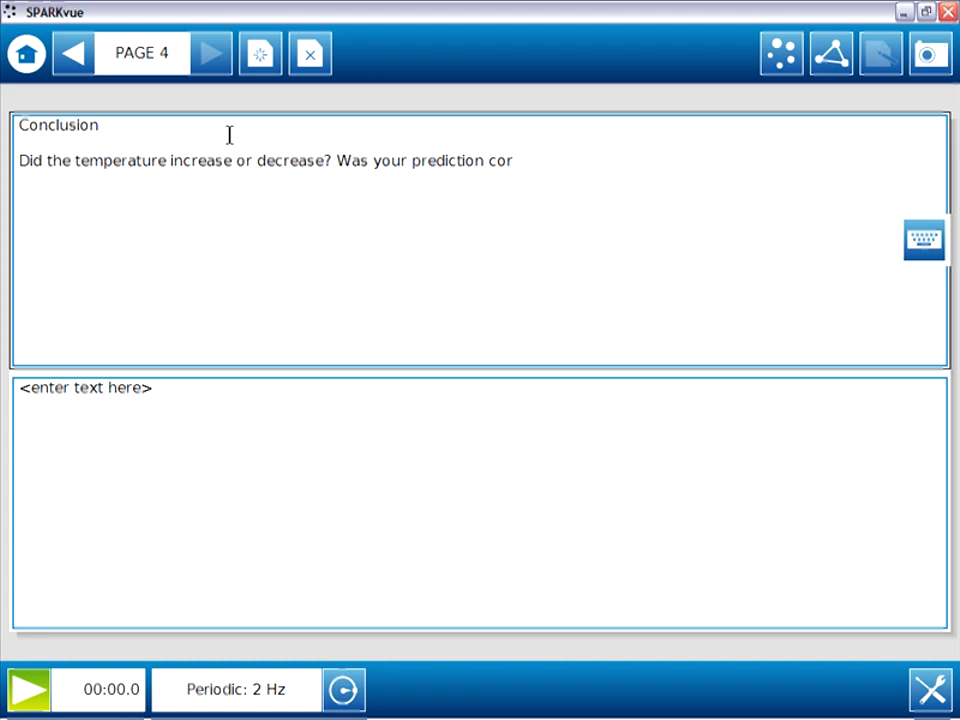
pyautogui.write('rect?')
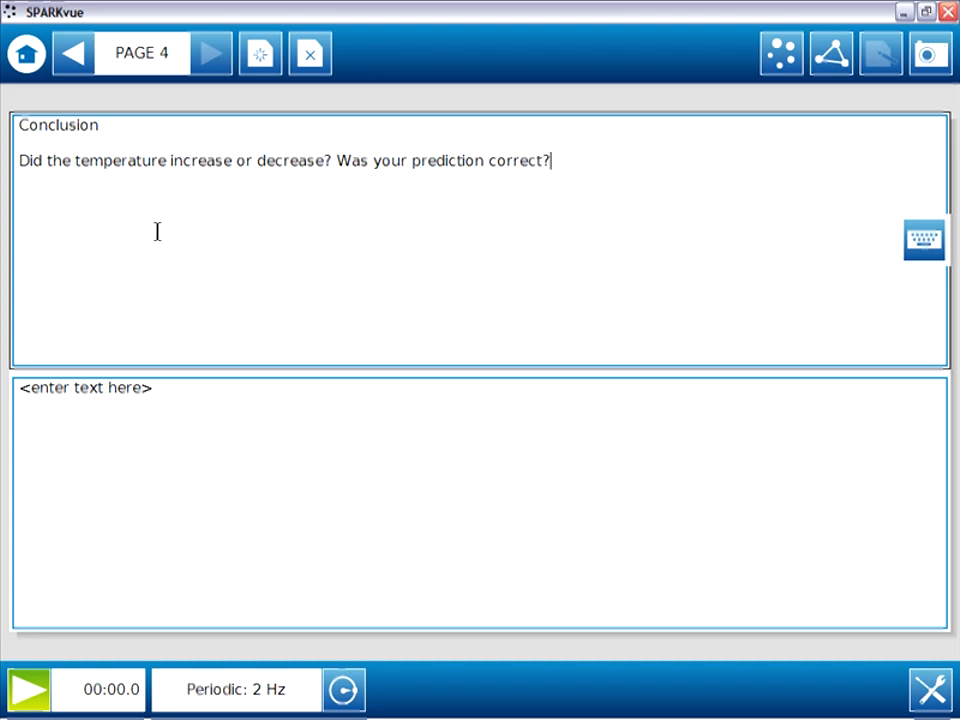
# - Start the answer in the lower box with 'The temperature ...'
pyautogui.write('The tem')
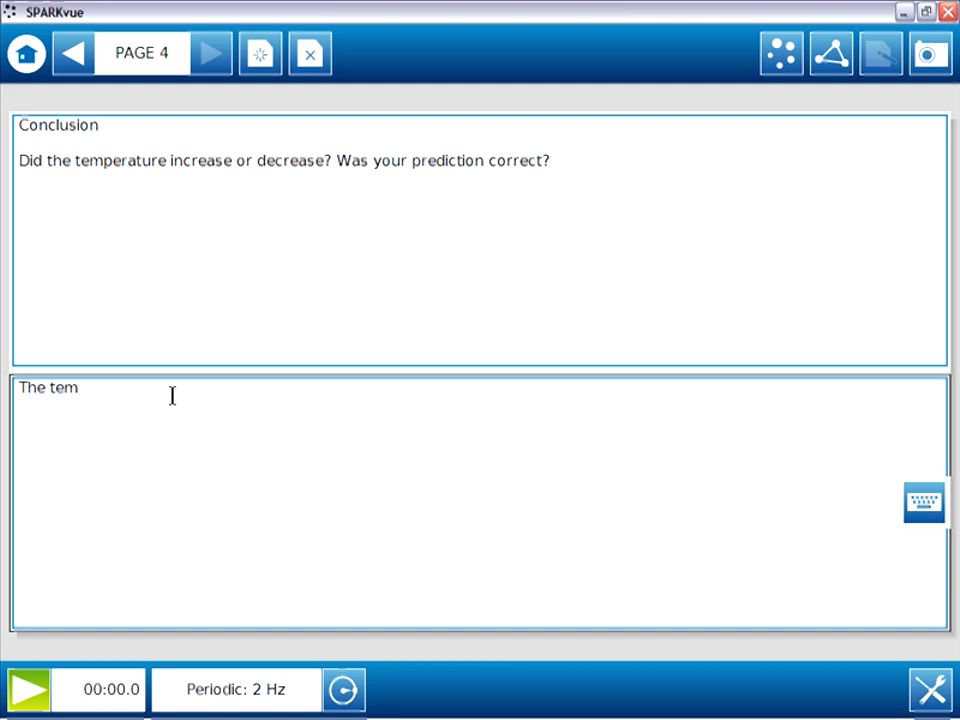
pyautogui.write('perature ...')
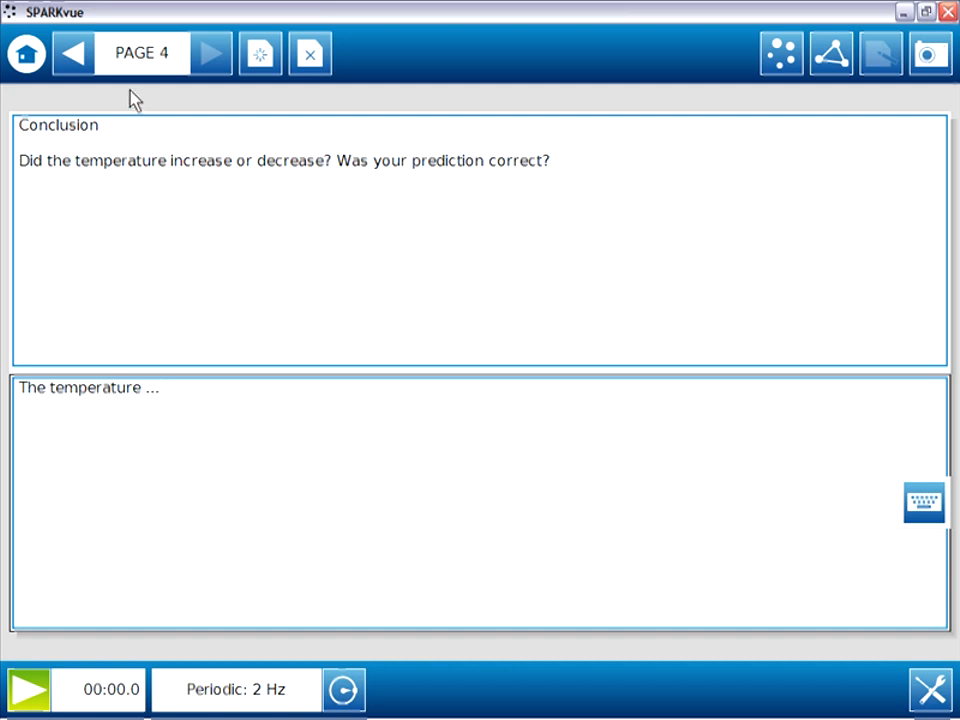
# - Page back from page 4 to the Antacid in Fruit Juice title page
pyautogui.click(72, 52)
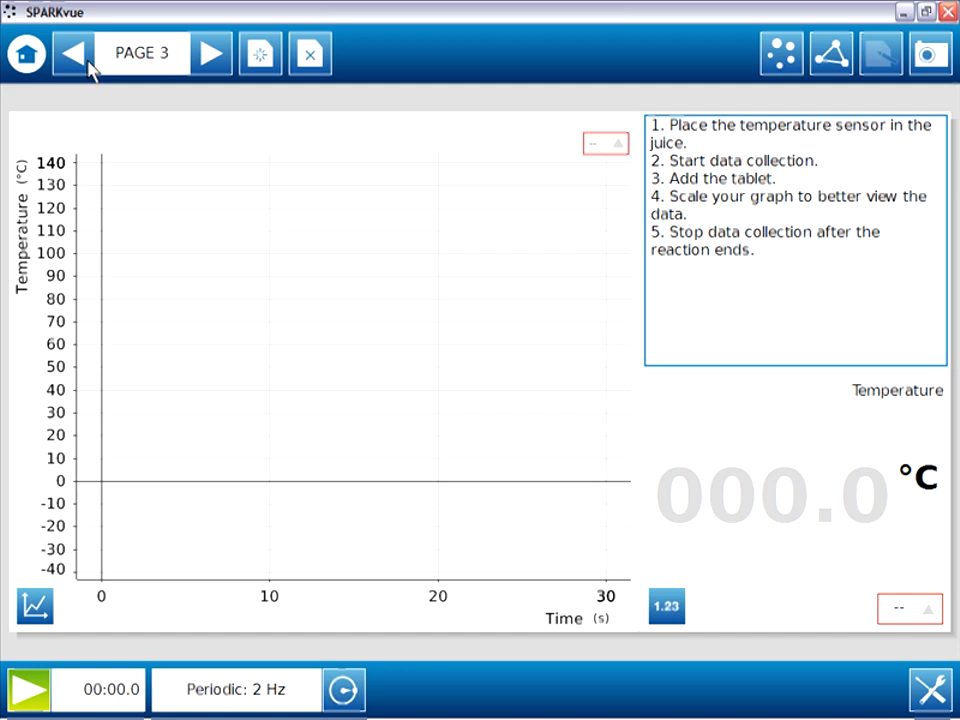
pyautogui.click(72, 52)
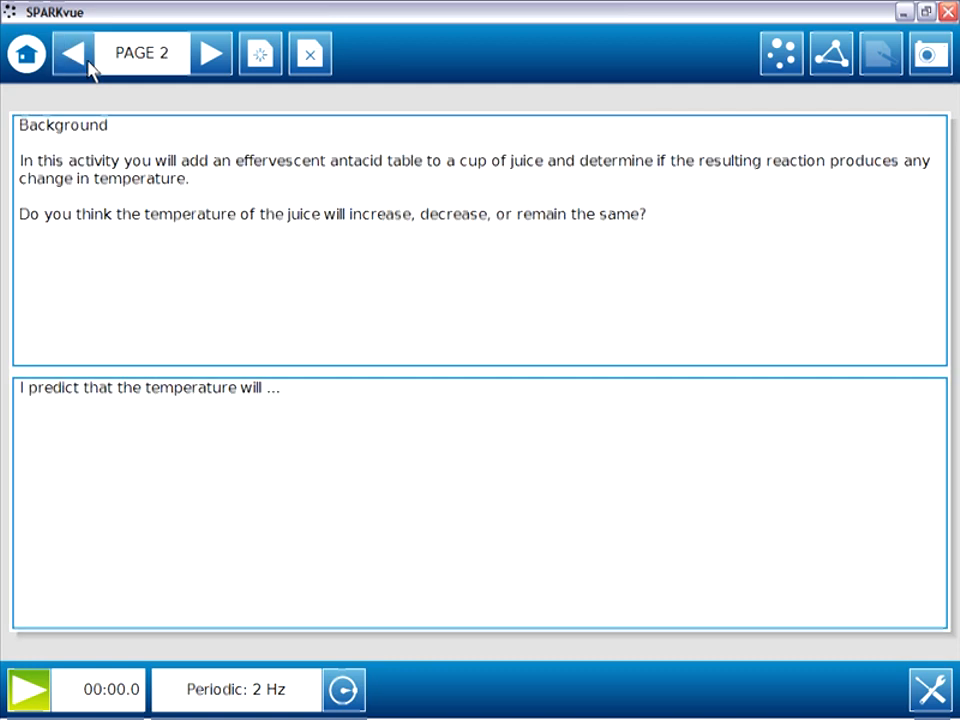
pyautogui.click(72, 52)
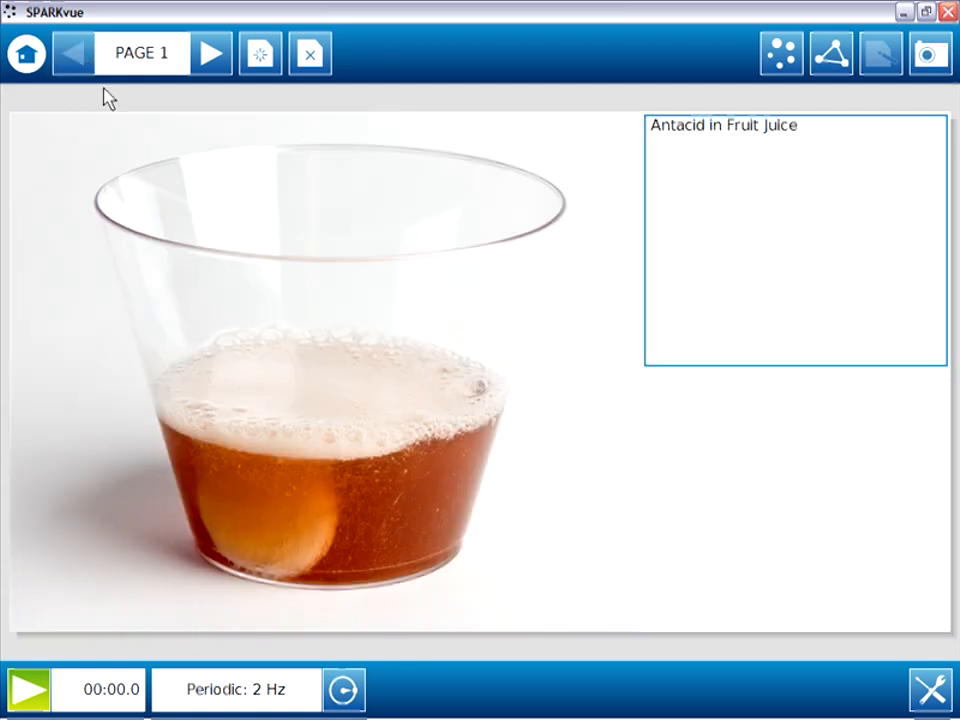
pyautogui.moveTo(144, 152)
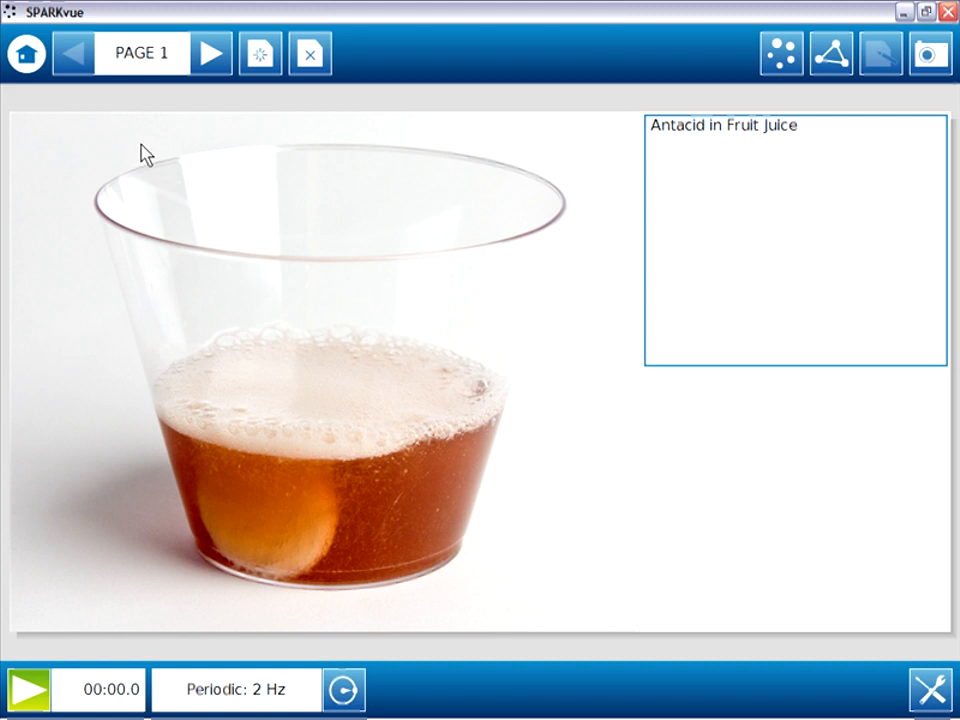
pyautogui.moveTo(832, 52)
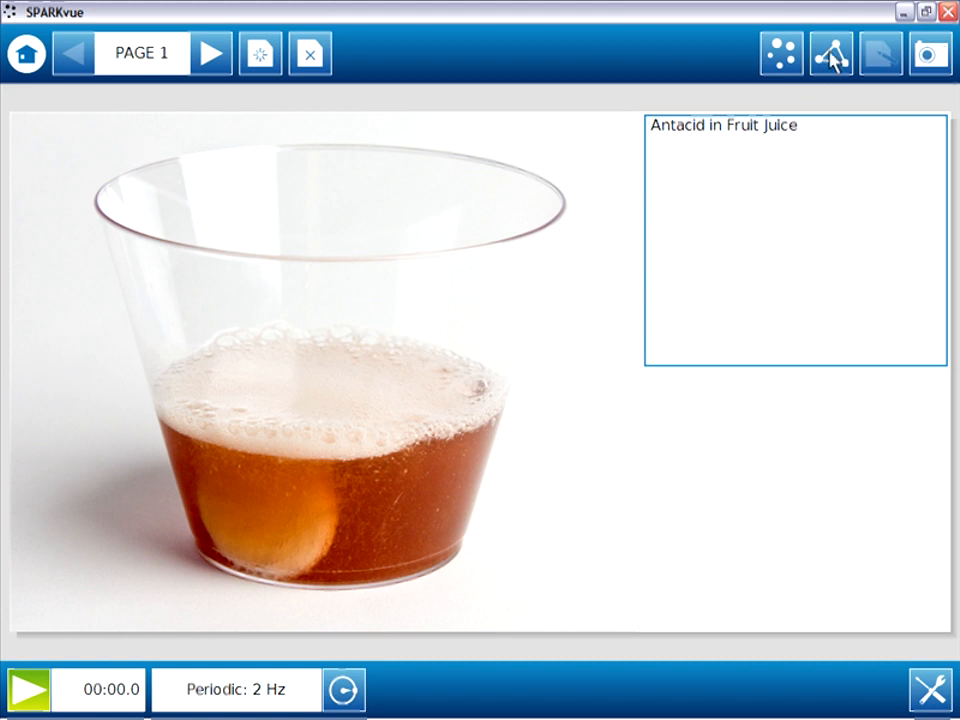
# - Use Save File As and name the lab 'Antacid Reaction (Basic)'
pyautogui.click(832, 52)
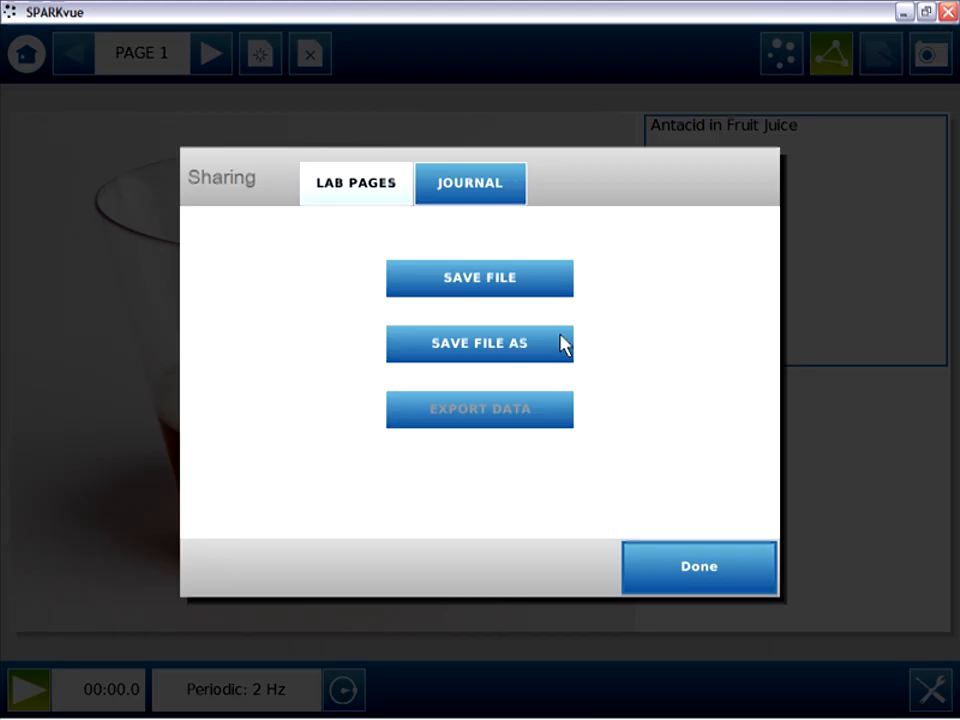
pyautogui.click(480, 344)
pyautogui.write('A')
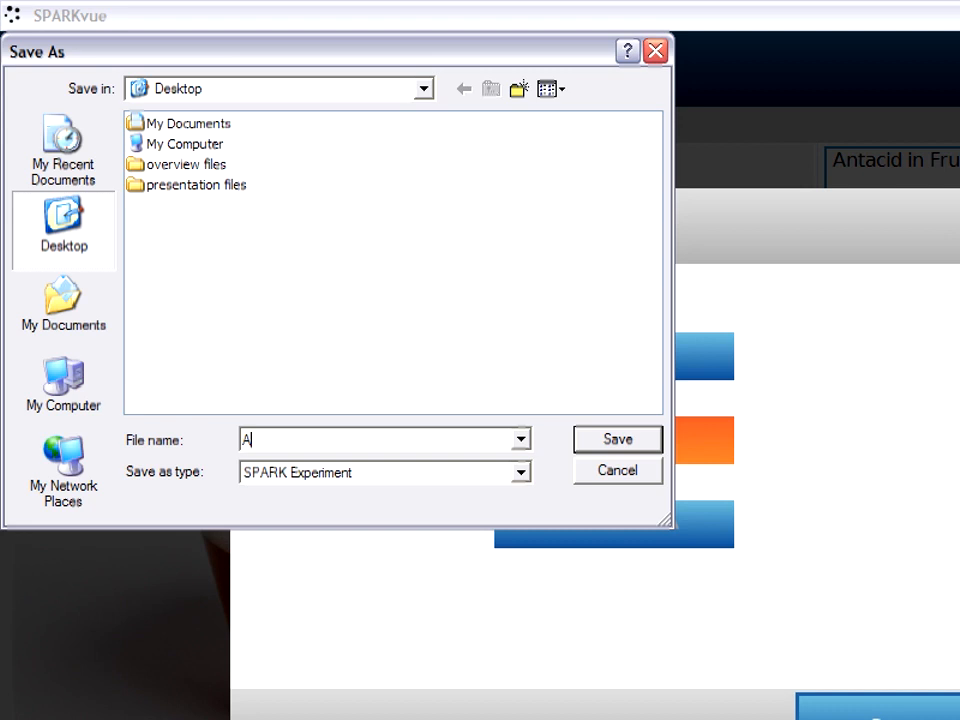
pyautogui.write('ntacid')
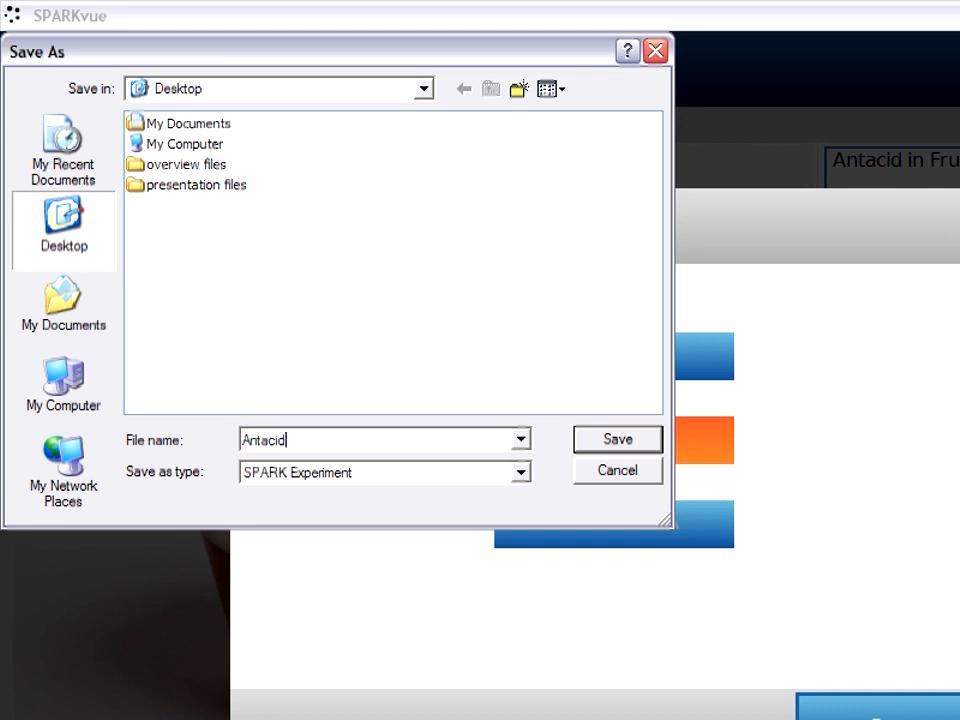
pyautogui.write('Reaction')
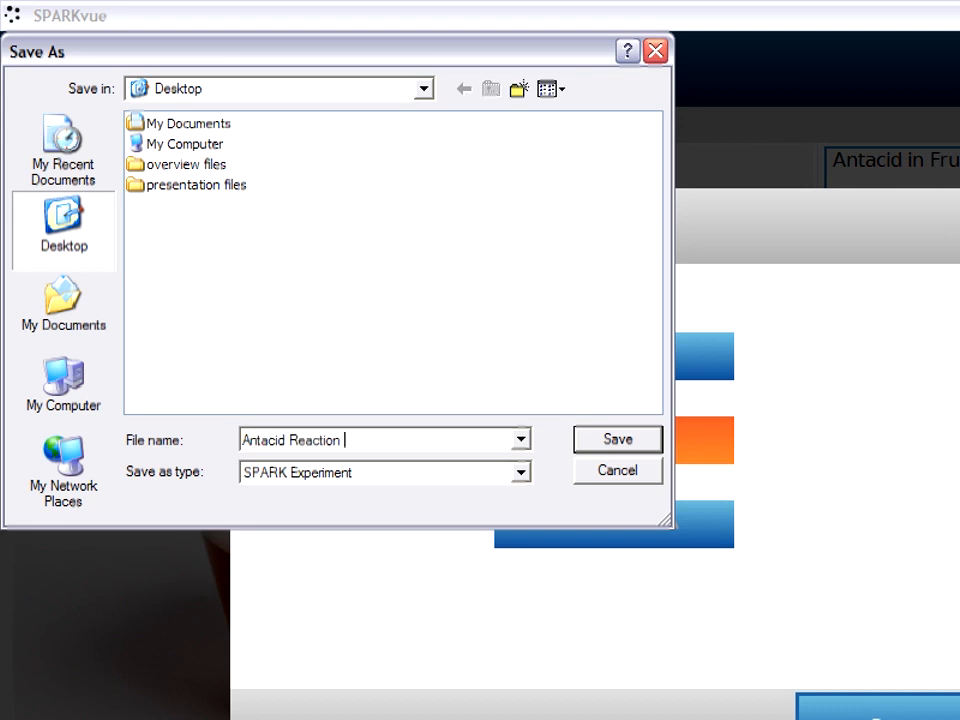
pyautogui.write('(Casic')
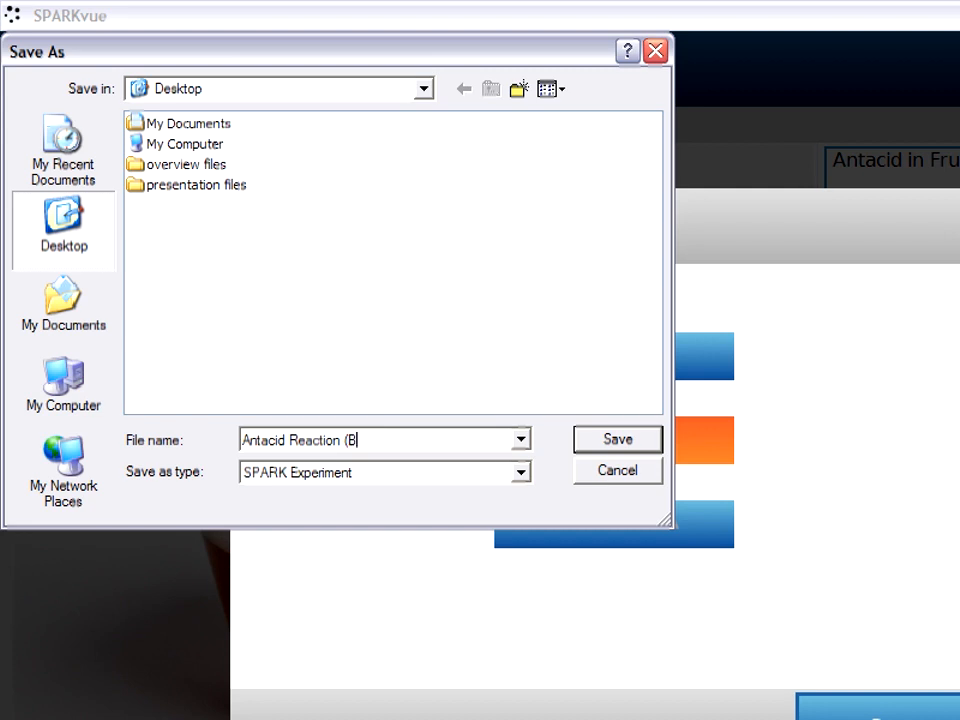
pyautogui.write('asic)')
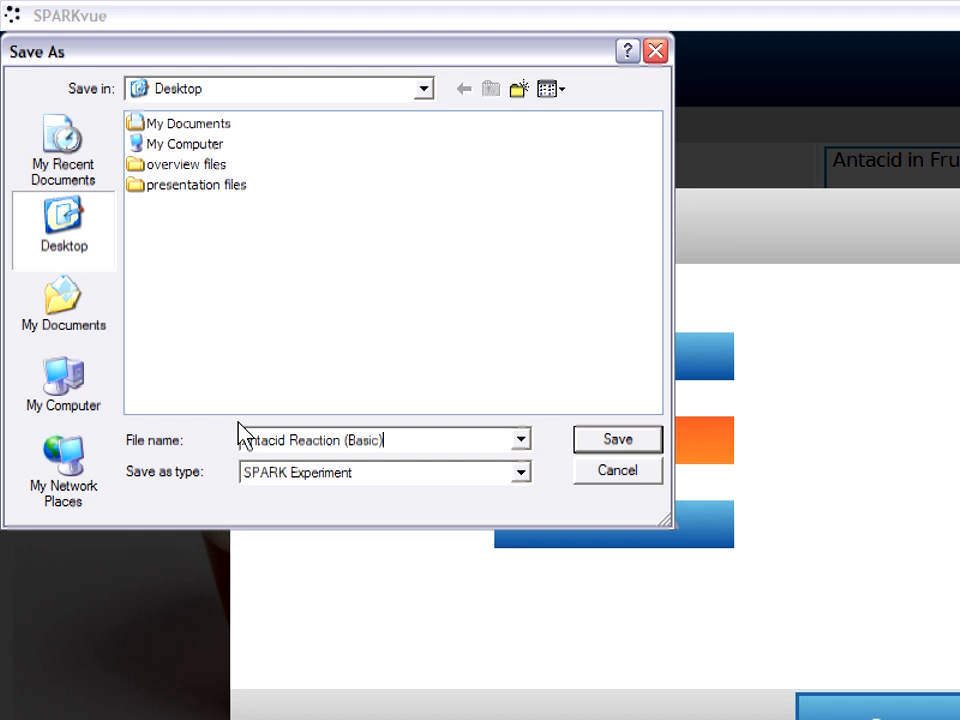
pyautogui.moveTo(518, 496)
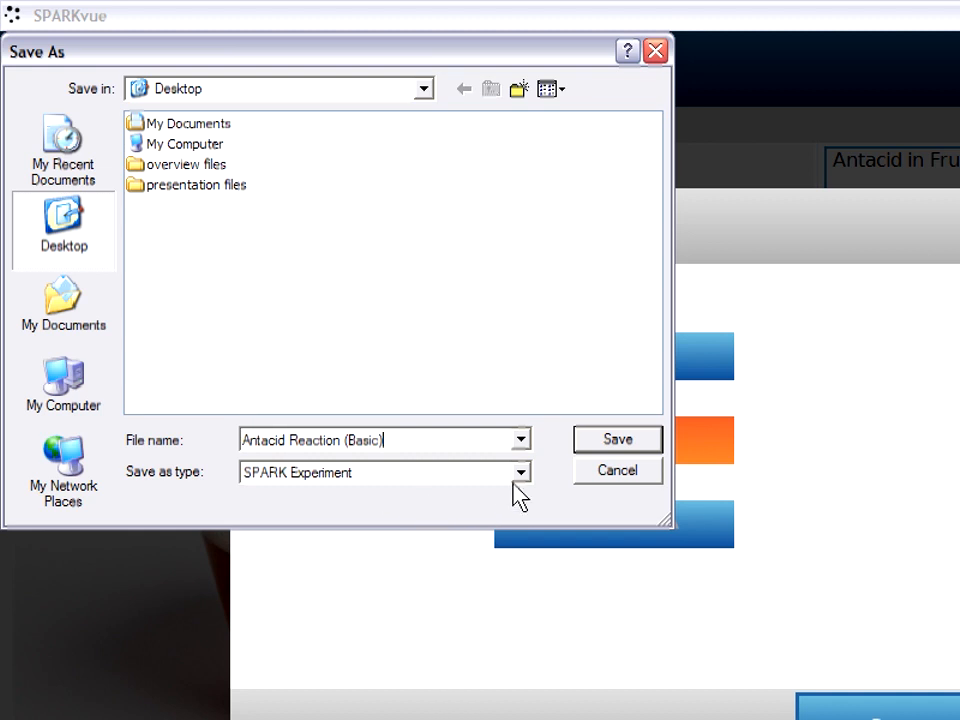
pyautogui.moveTo(524, 492)
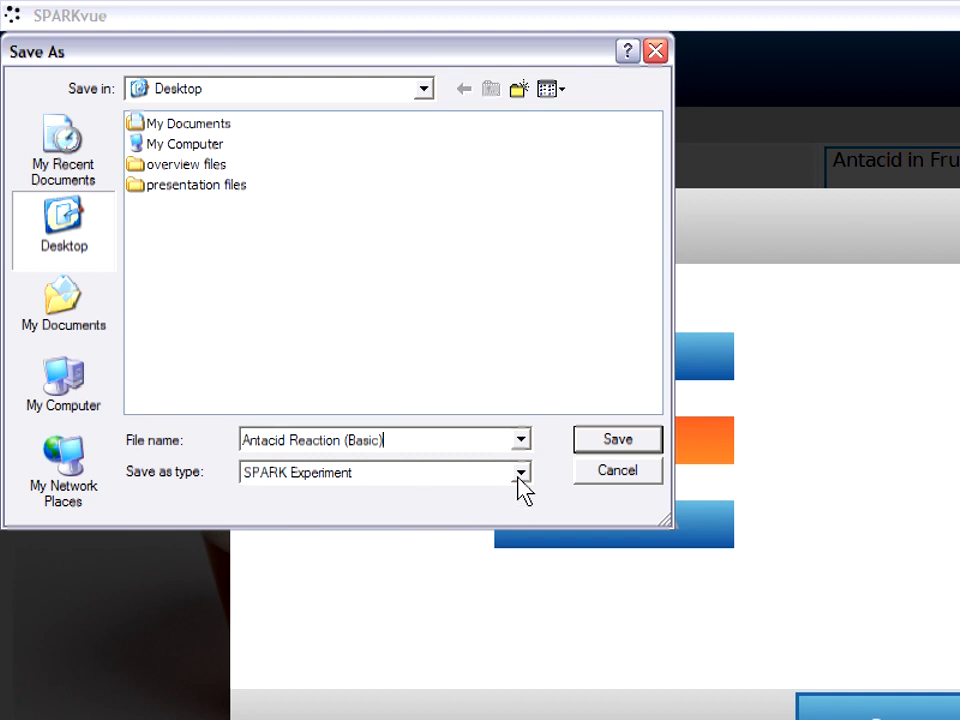
# - Keep the SPARK Experiment file type and save the lab to the Desktop
pyautogui.click(520, 472)
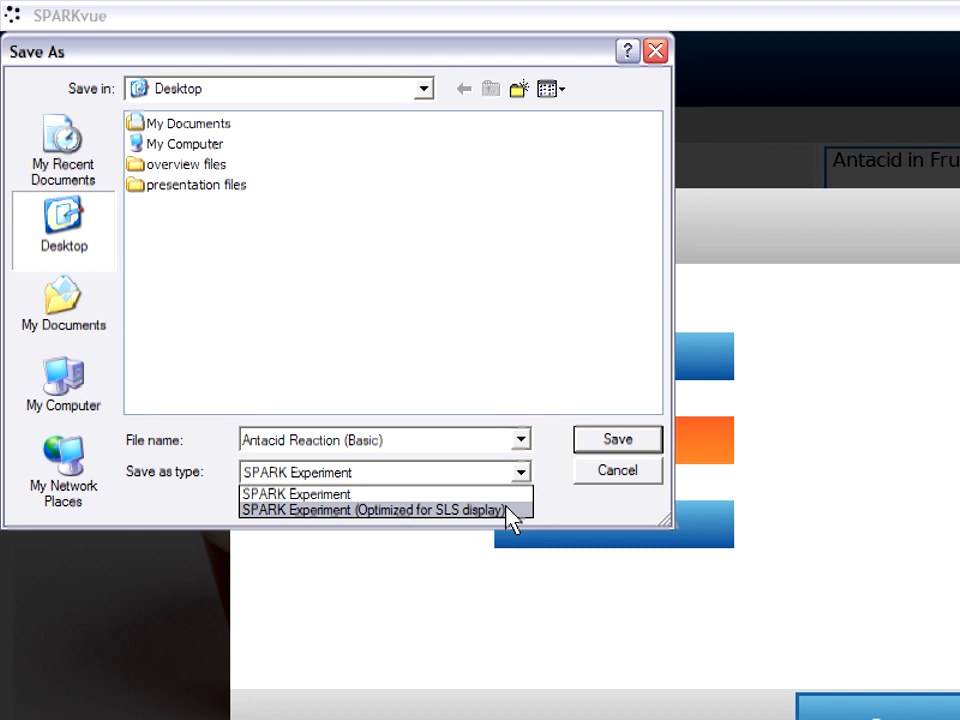
pyautogui.click(296, 494)
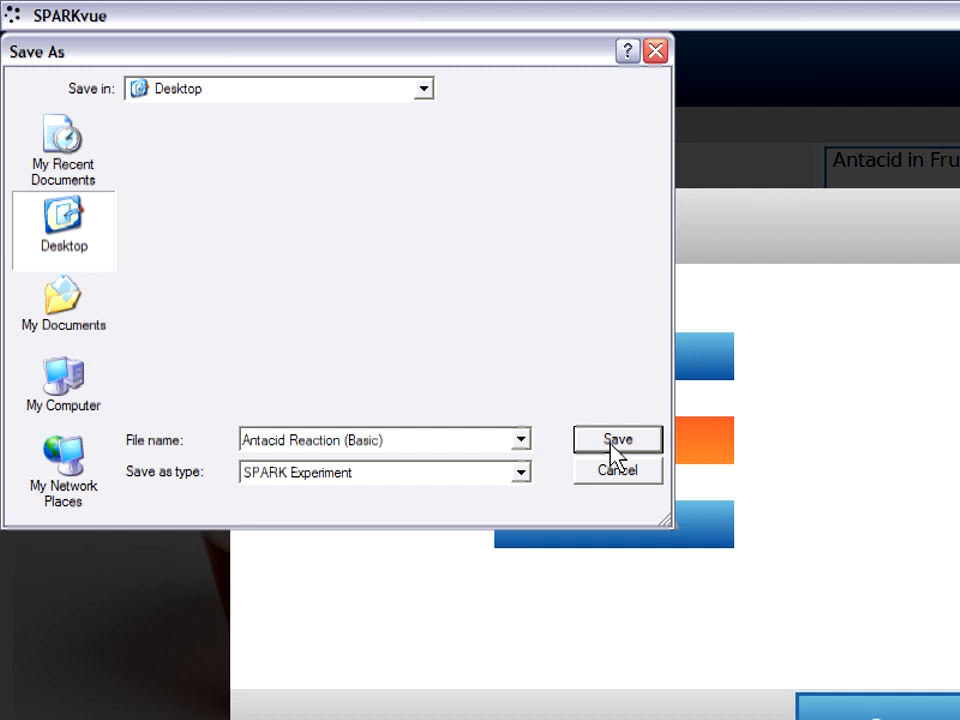
pyautogui.click(616, 440)
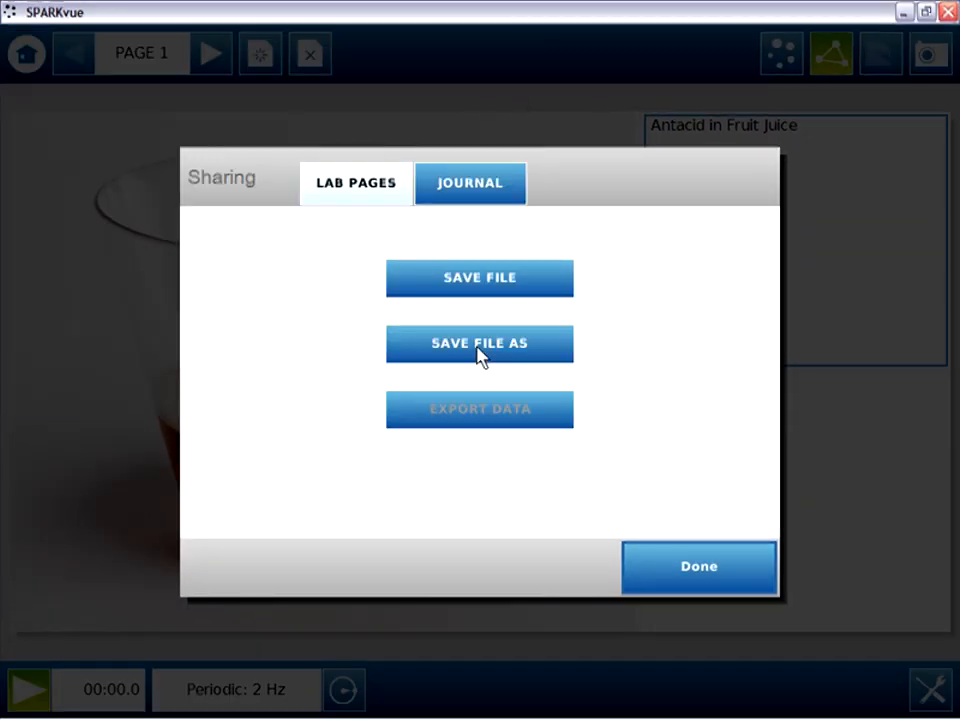
# - Finish page 2's prediction so it ends with 'increase.' and continue to the graph page
pyautogui.click(698, 566)
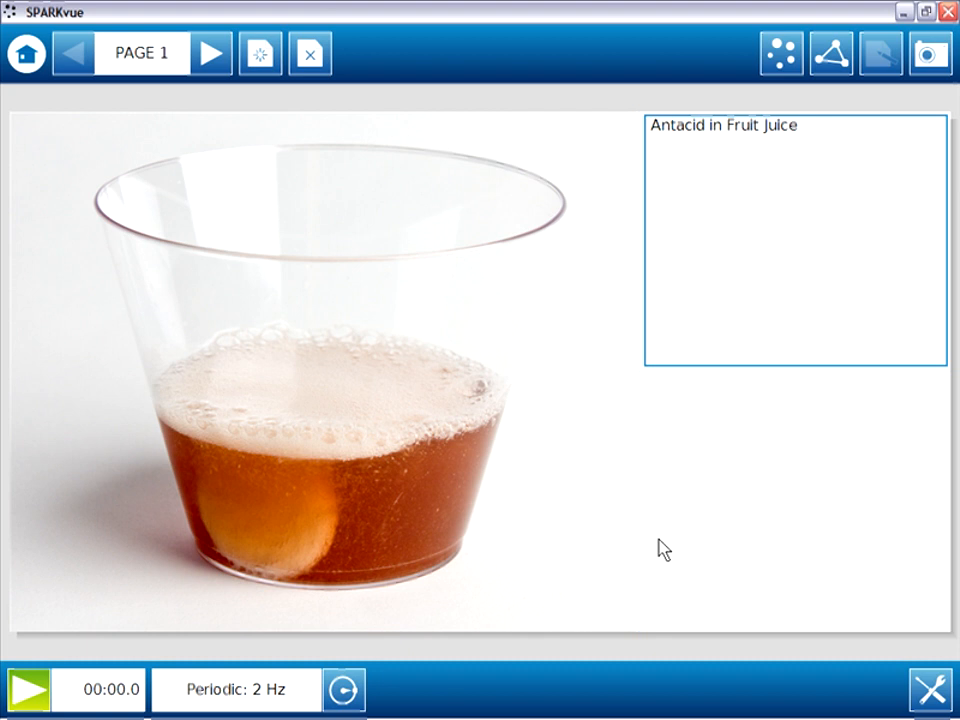
pyautogui.click(210, 52)
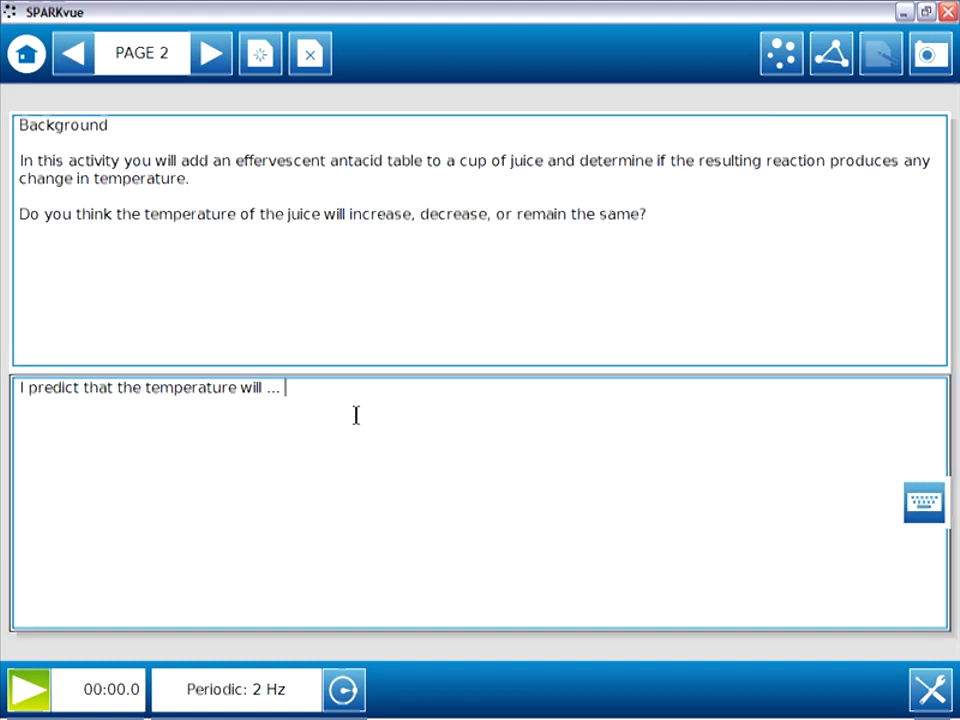
pyautogui.write('i')
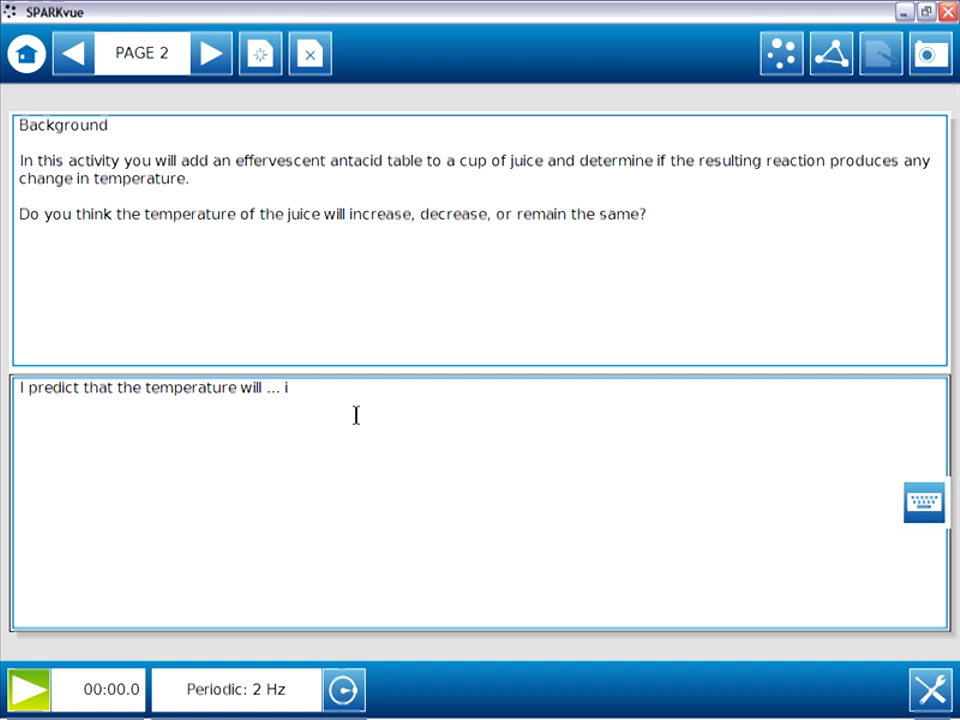
pyautogui.write('ncrease.')
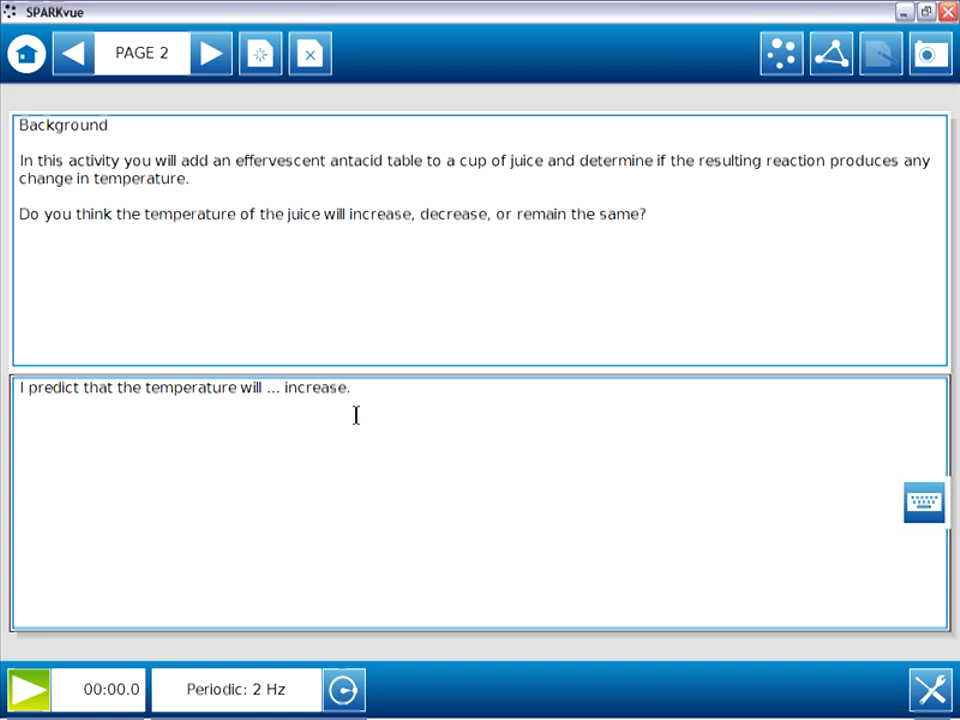
pyautogui.click(210, 52)
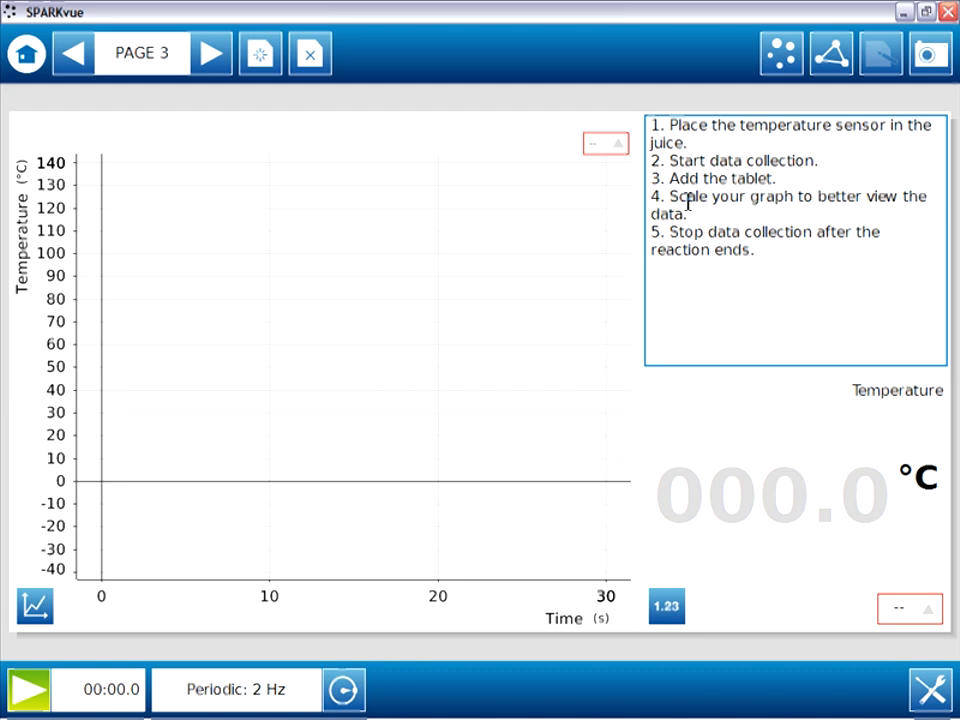
pyautogui.moveTo(30, 688)
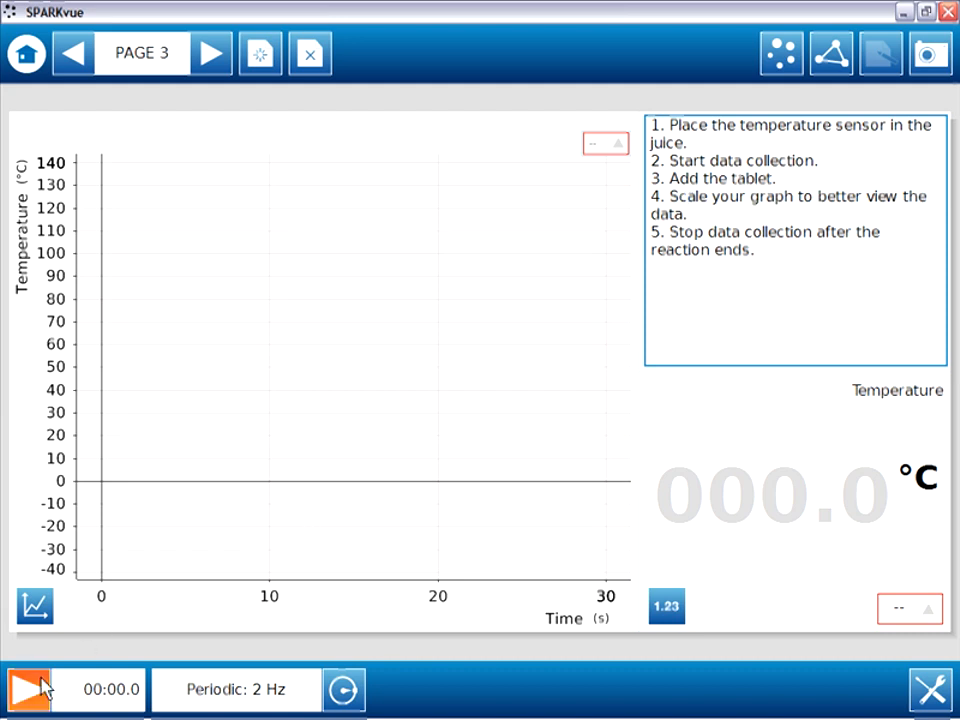
# - Collect a temperature run showing the juice cooling to 18.3 °C, then move to the Conclusion
pyautogui.click(30, 688)
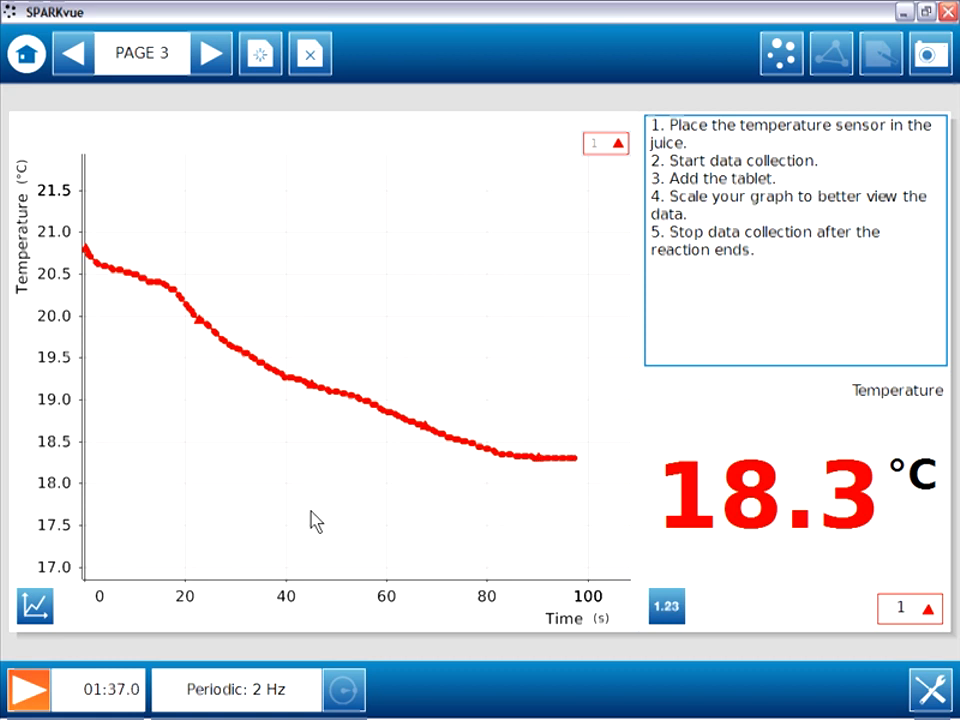
pyautogui.moveTo(164, 592)
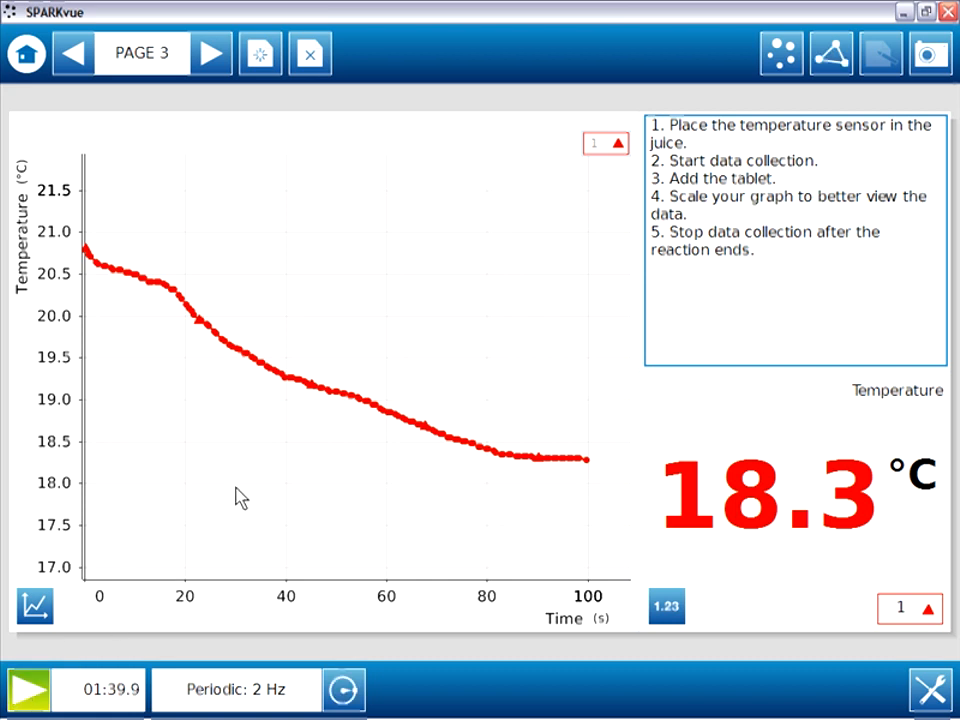
pyautogui.click(210, 52)
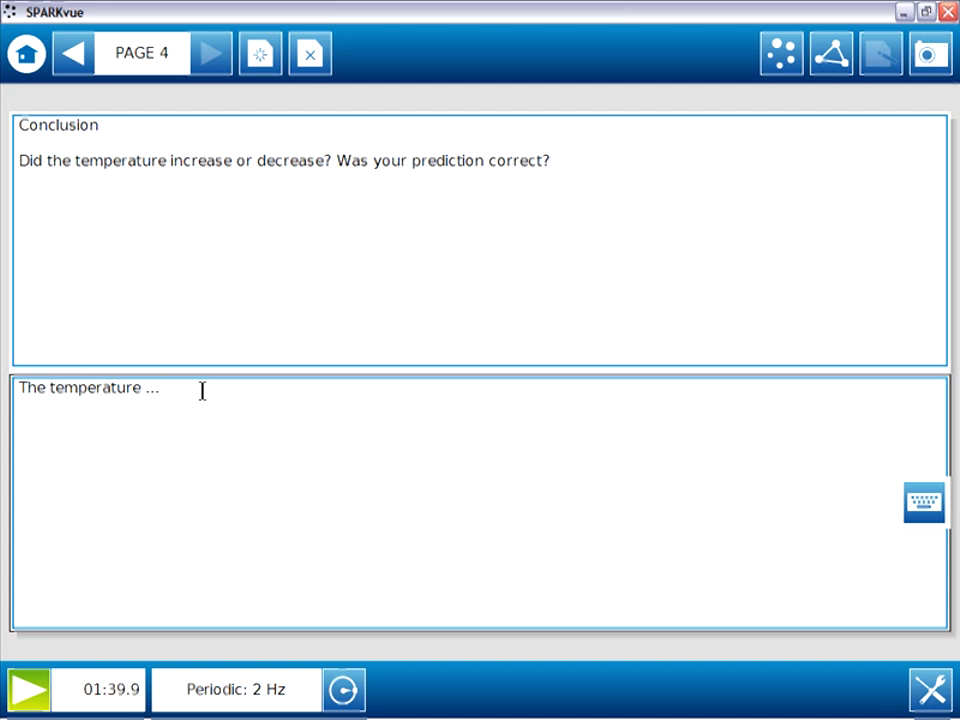
# - Extend the Conclusion answer past 'The temperature ...' with 'dec'
pyautogui.write('dec')
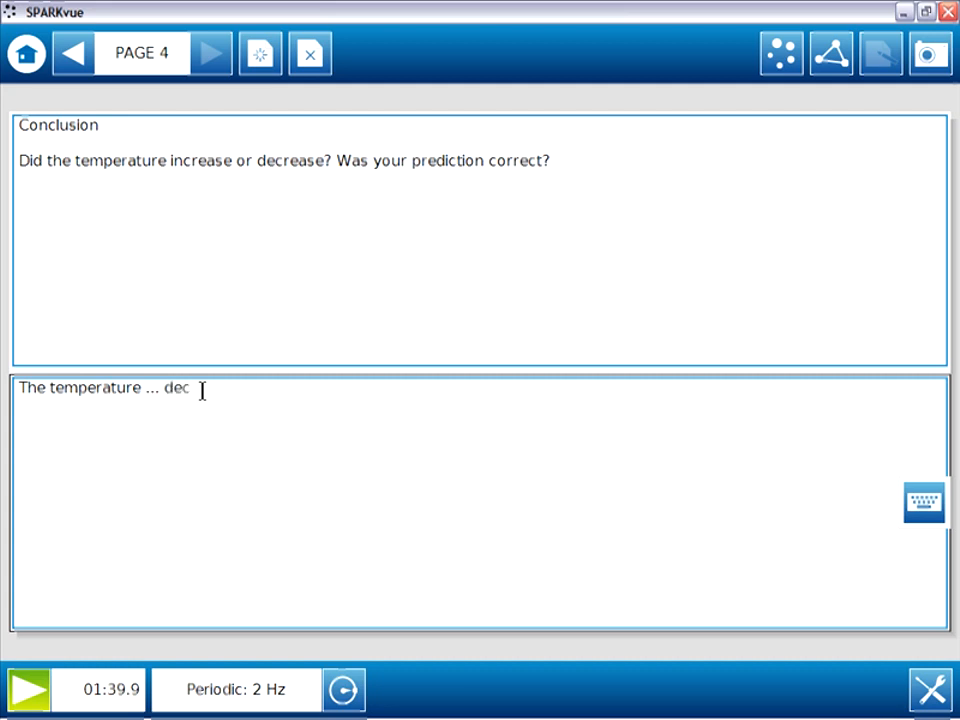